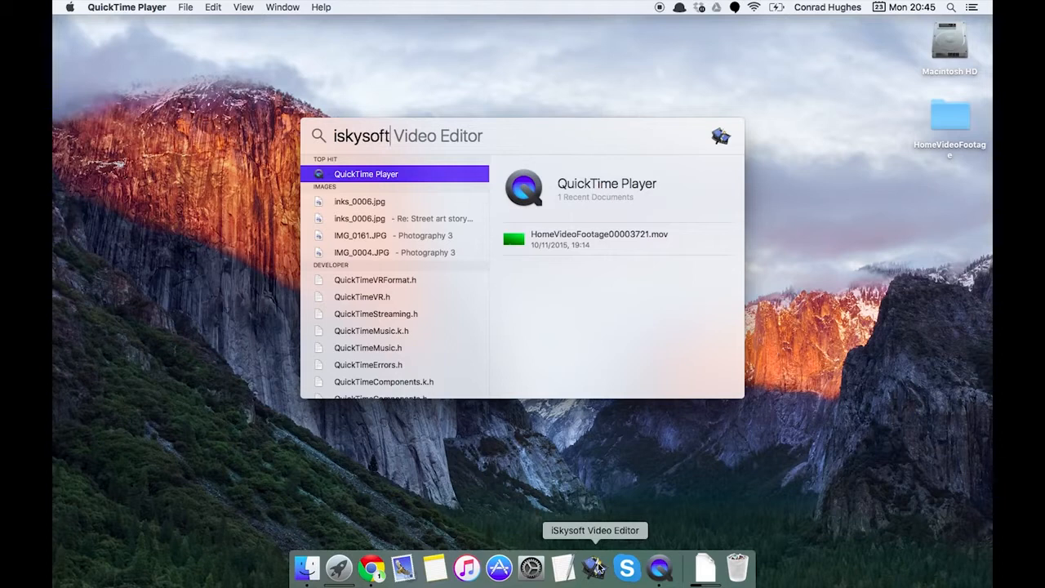
# Step: Dismiss the Spotlight search for iSkysoft, returning to the desktop
pyautogui.press('escape')
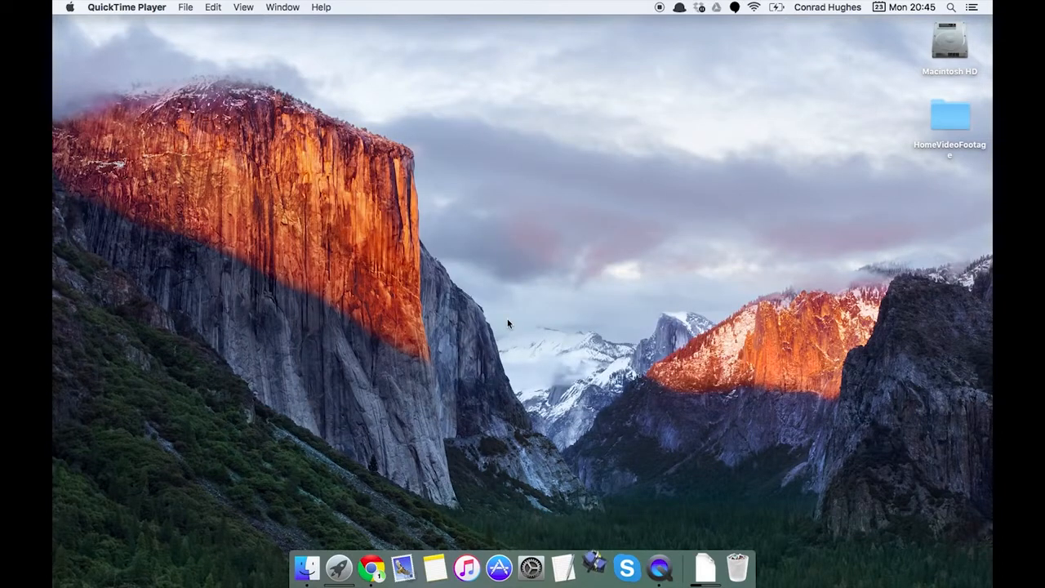
pyautogui.moveTo(496, 291)
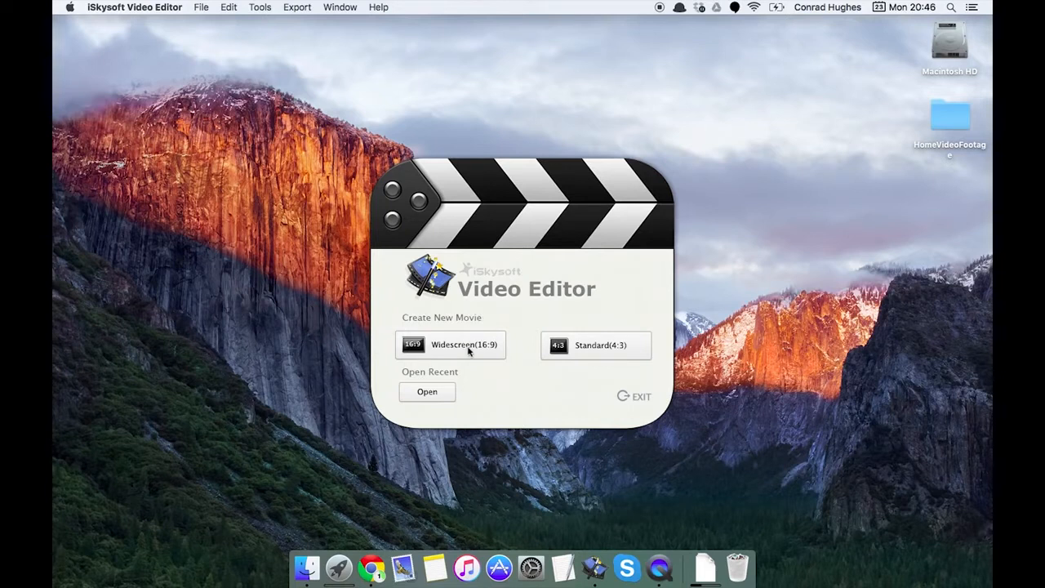
pyautogui.moveTo(480, 356)
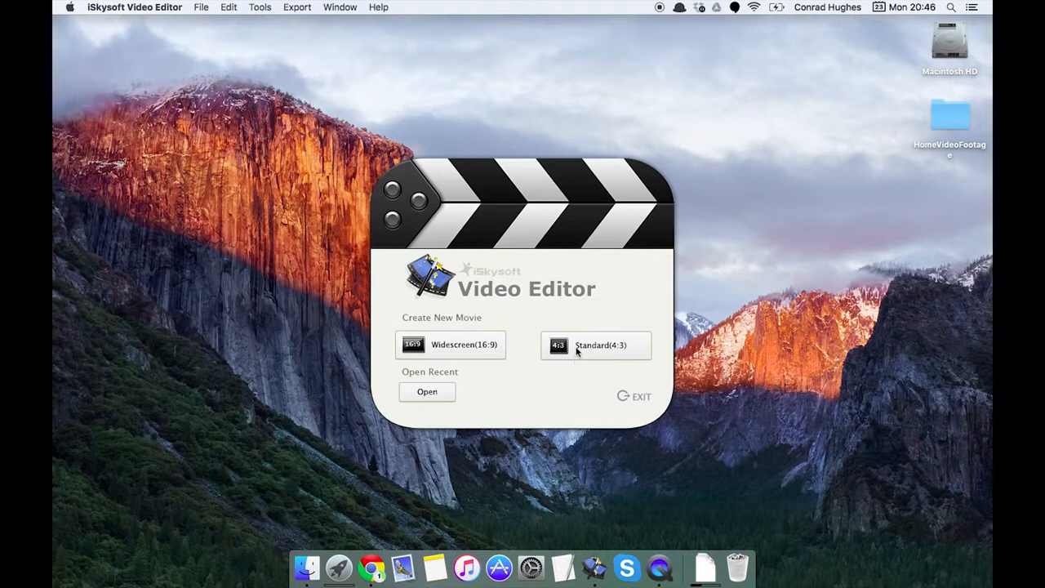
pyautogui.moveTo(465, 345)
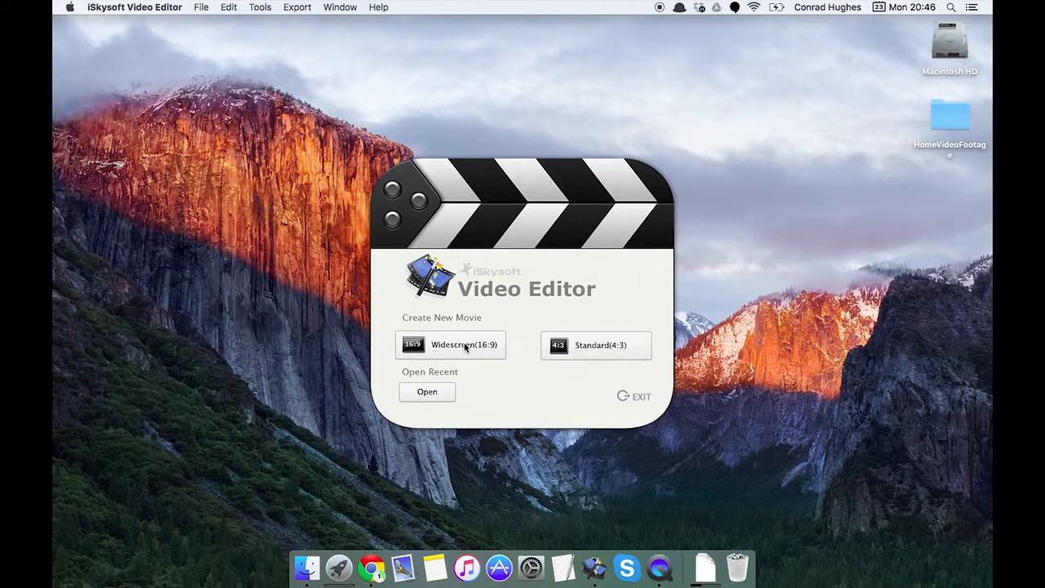
pyautogui.moveTo(437, 383)
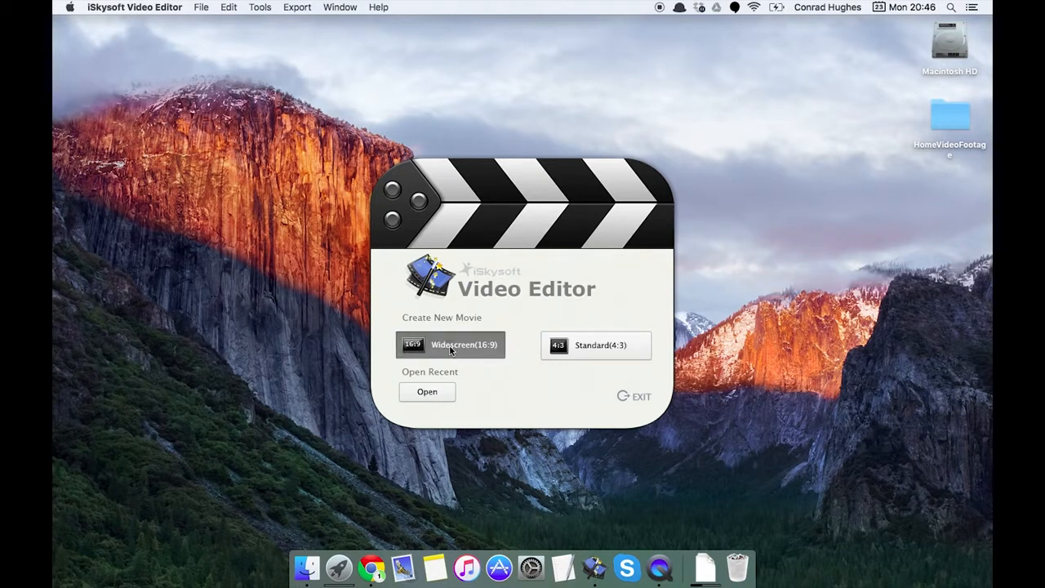
# Step: Start a new Widescreen (16:9) movie and browse the sample videos, colours and music library
pyautogui.click(451, 343)
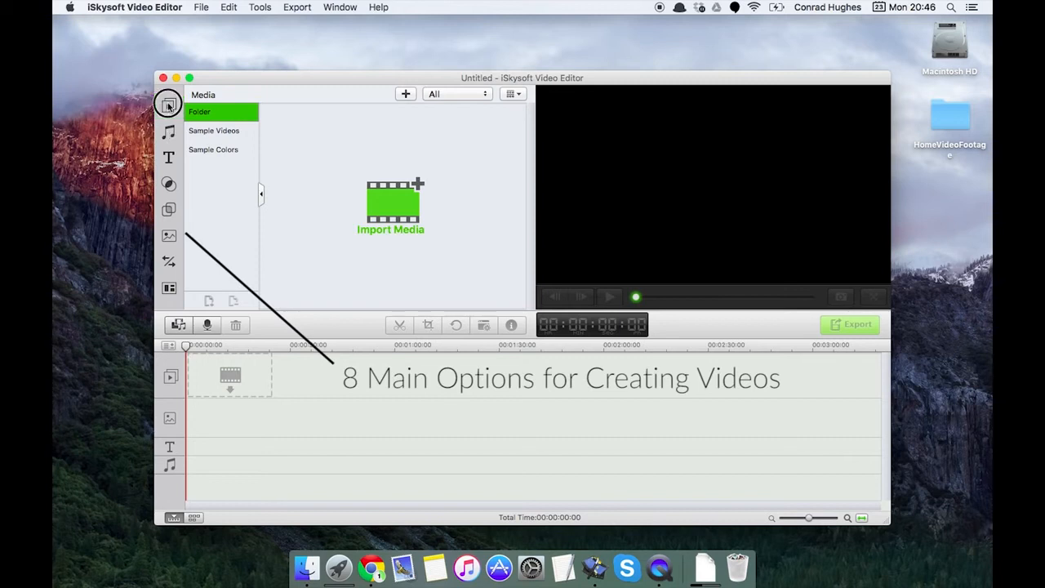
pyautogui.click(214, 131)
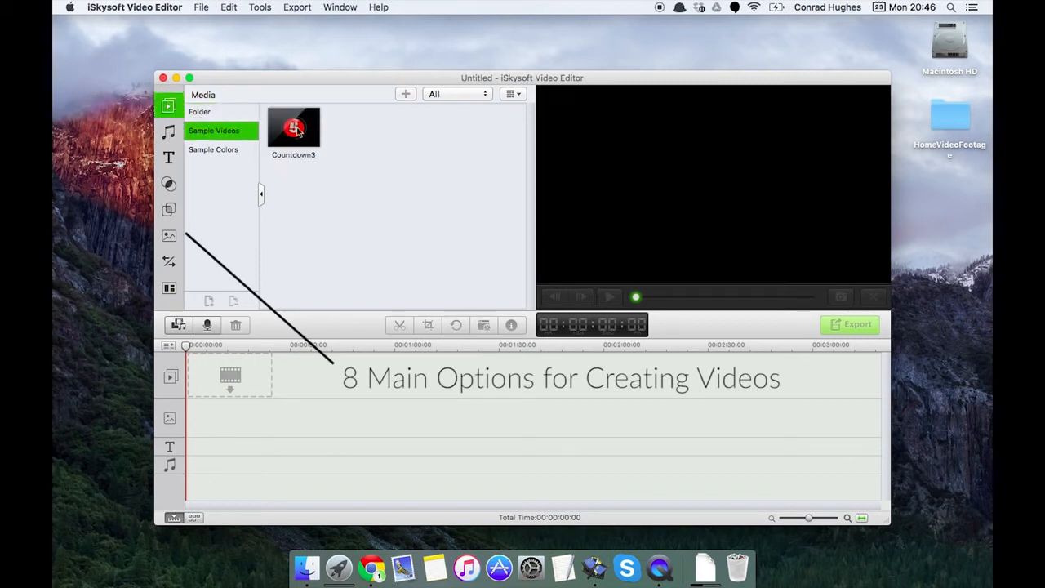
pyautogui.click(213, 150)
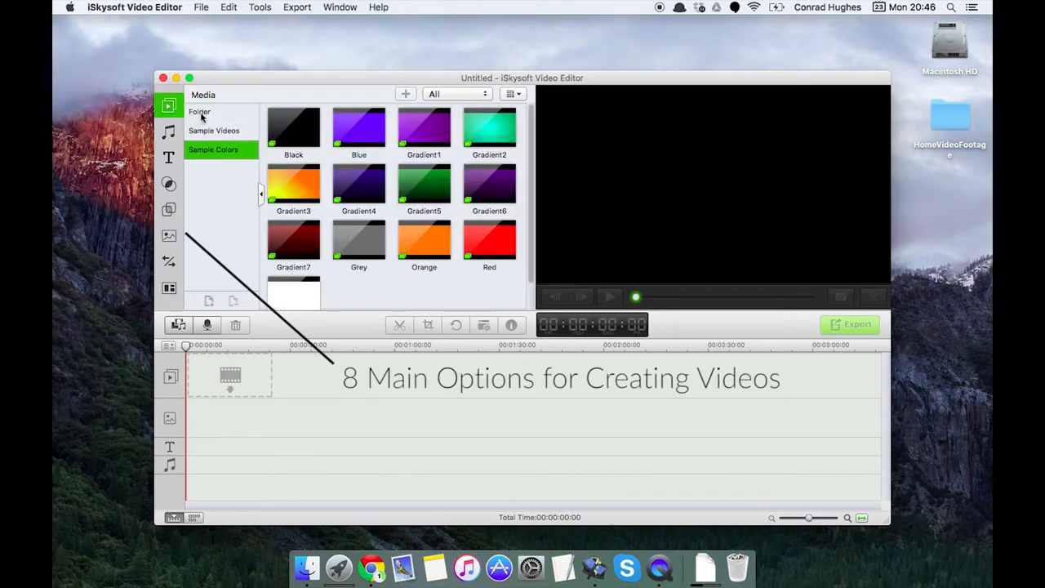
pyautogui.click(168, 131)
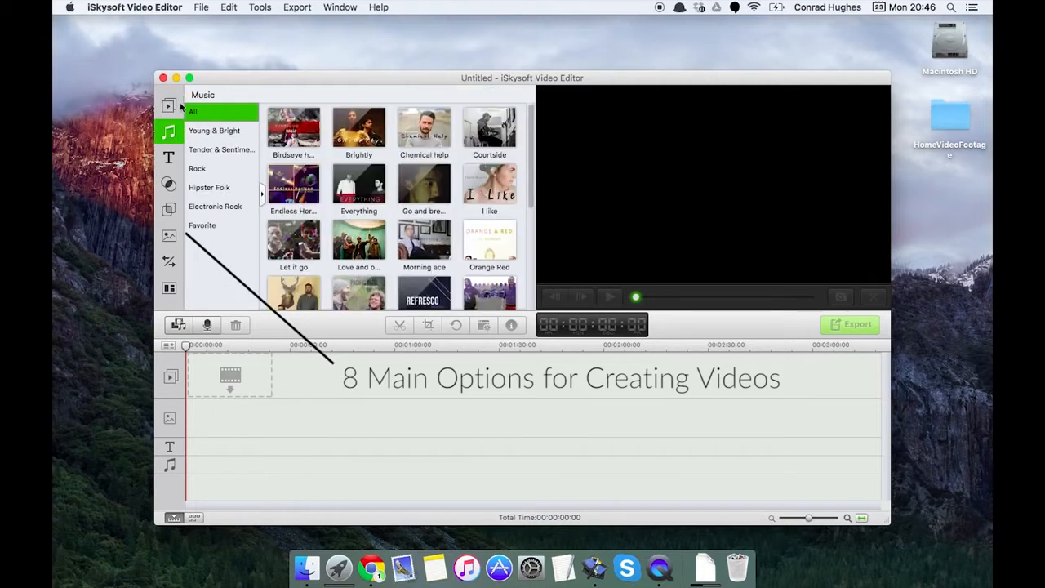
pyautogui.scroll(-3)
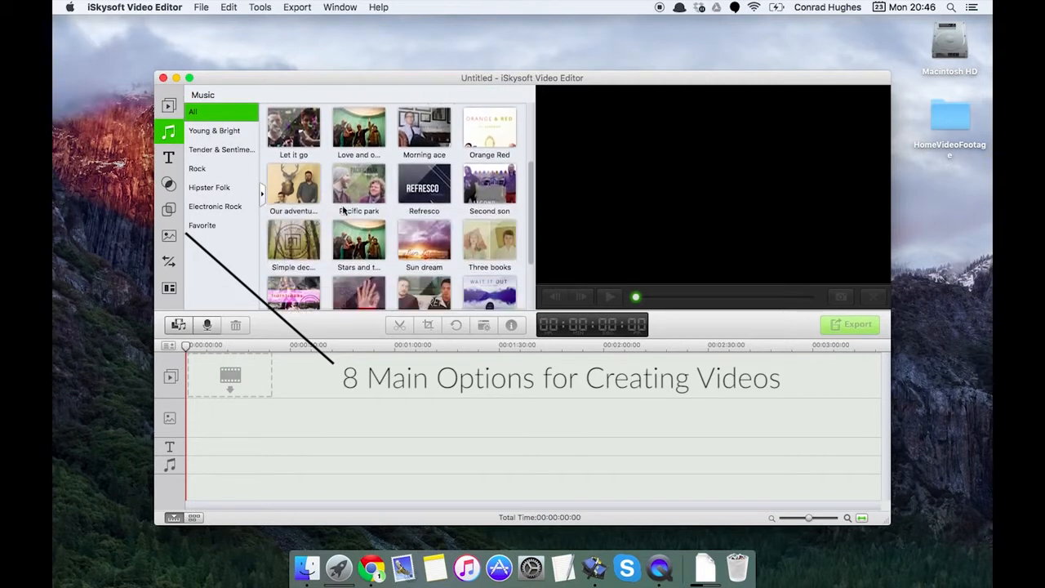
pyautogui.scroll(3)
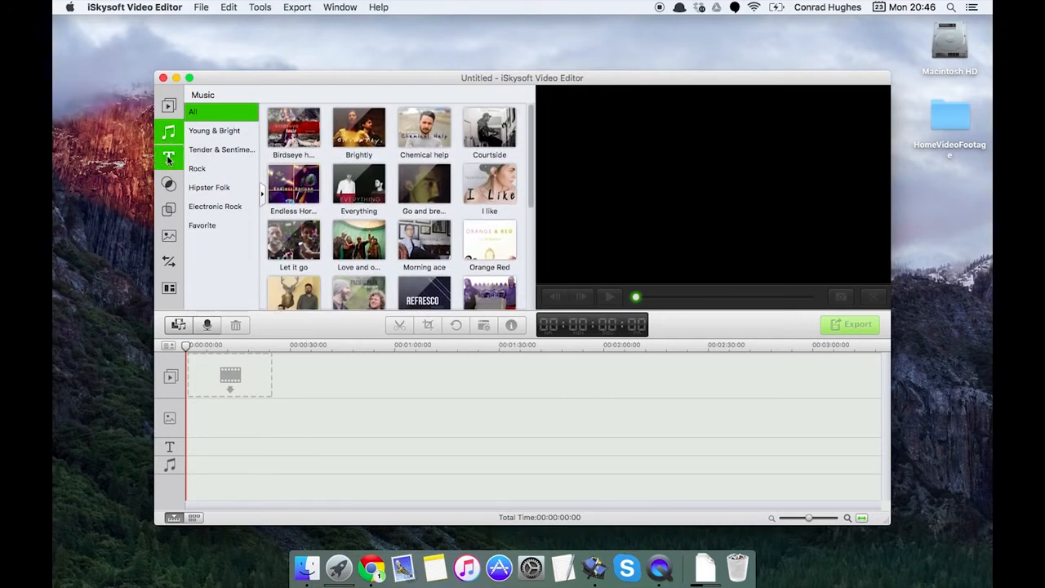
# Step: Browse through the Text/Credit title library
pyautogui.click(170, 157)
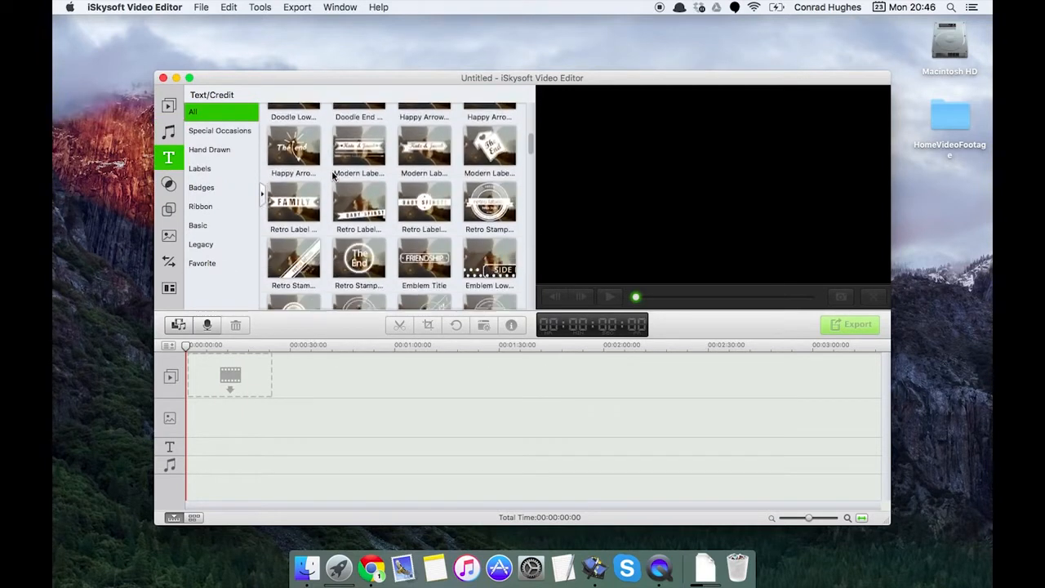
pyautogui.scroll(-3)
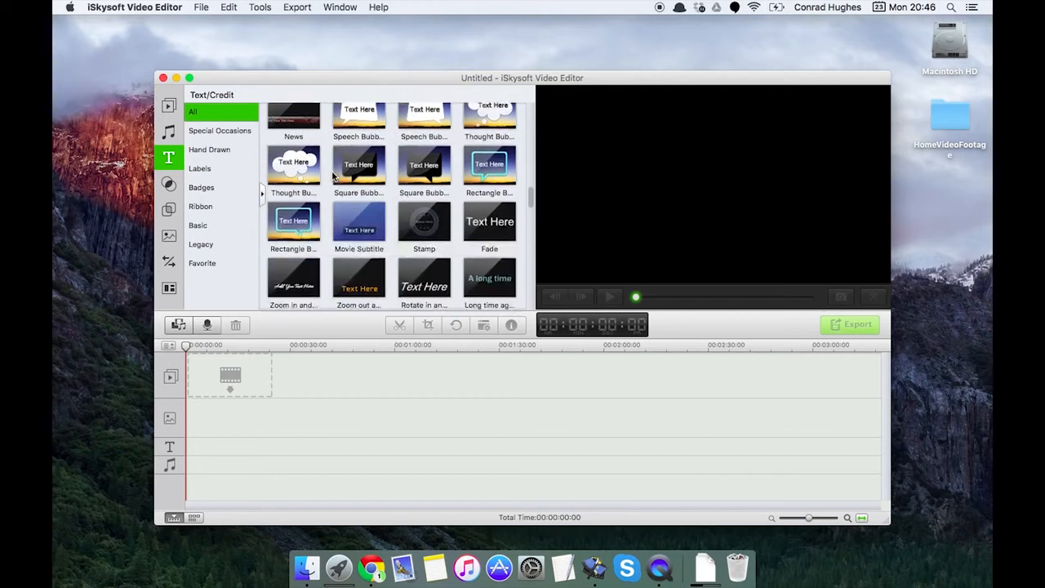
pyautogui.scroll(-3)
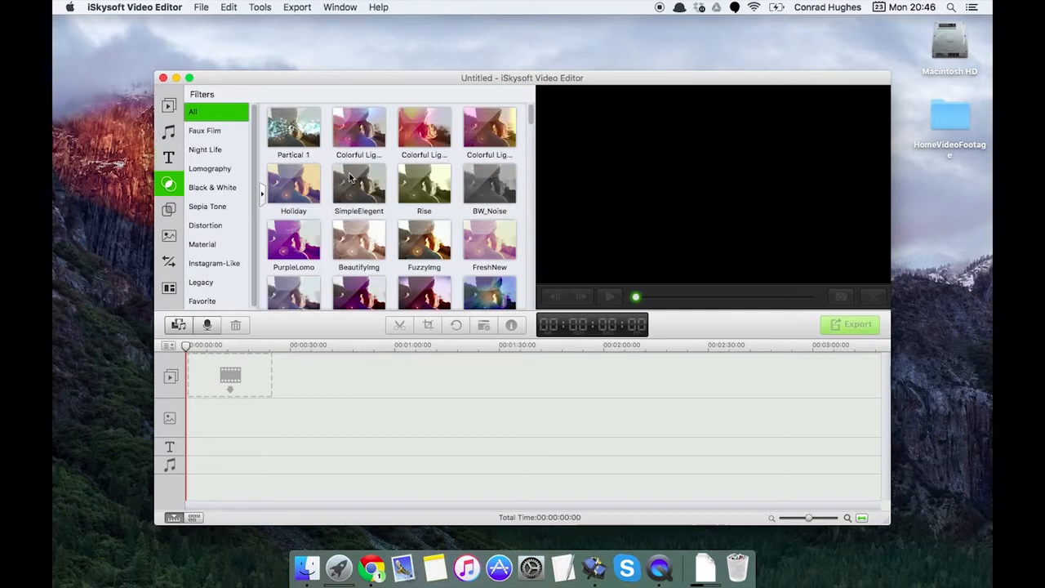
pyautogui.scroll(-3)
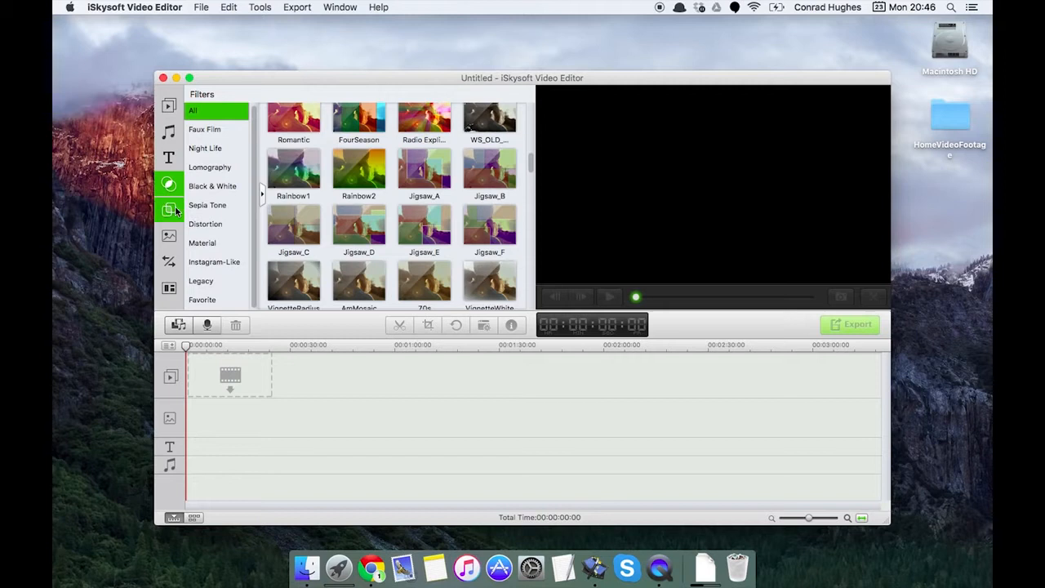
# Step: Browse the Bokeh, Old Film and favourite overlay packs and preview the Be Mine 2 element
pyautogui.click(170, 209)
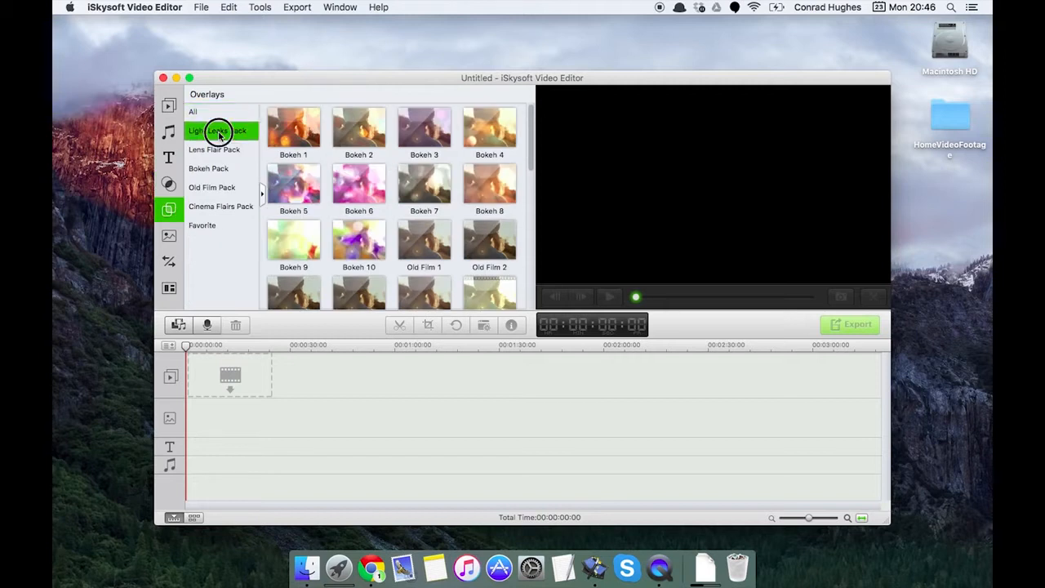
pyautogui.click(209, 168)
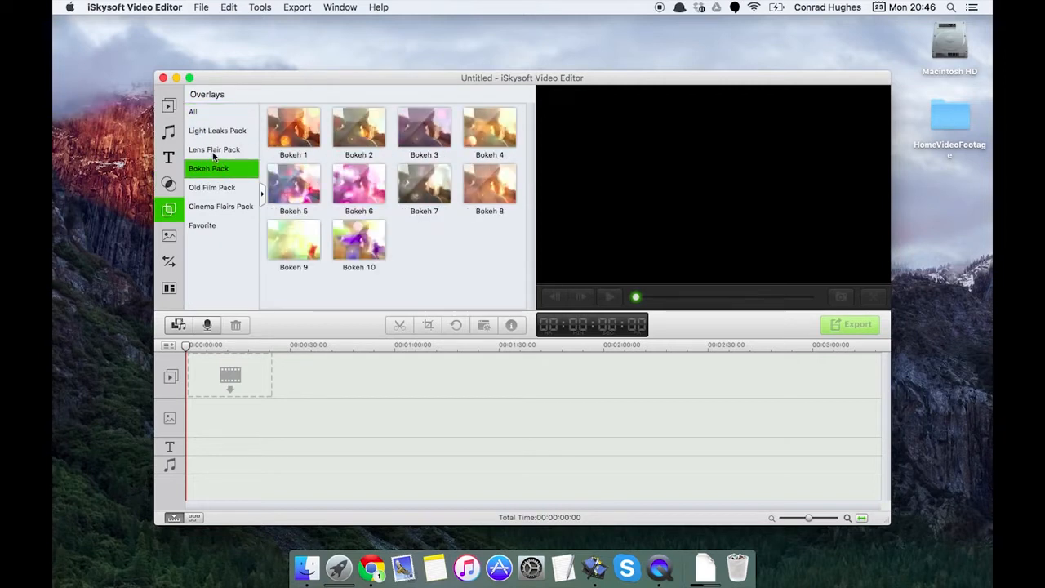
pyautogui.click(212, 186)
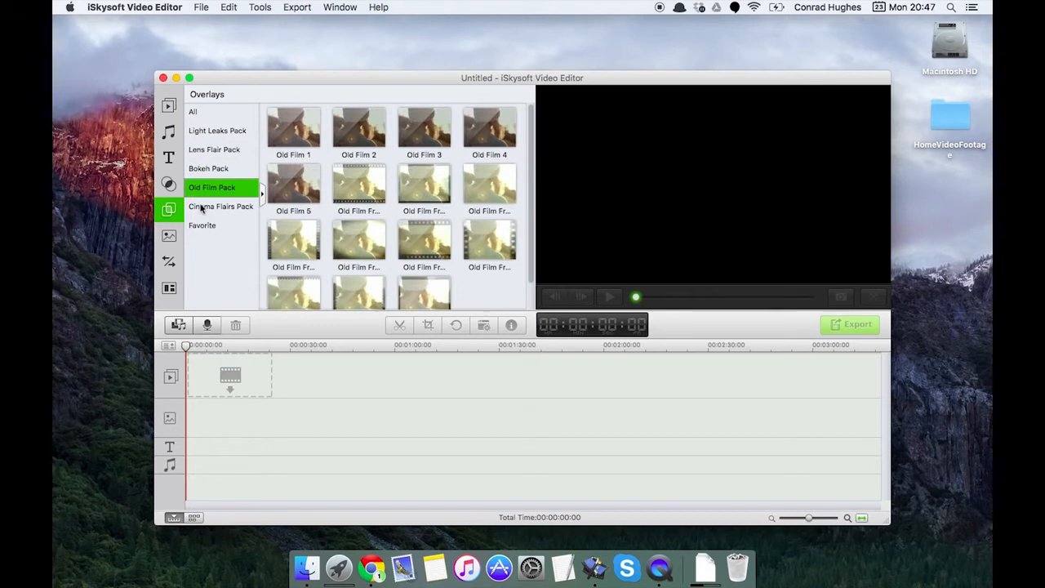
pyautogui.click(203, 225)
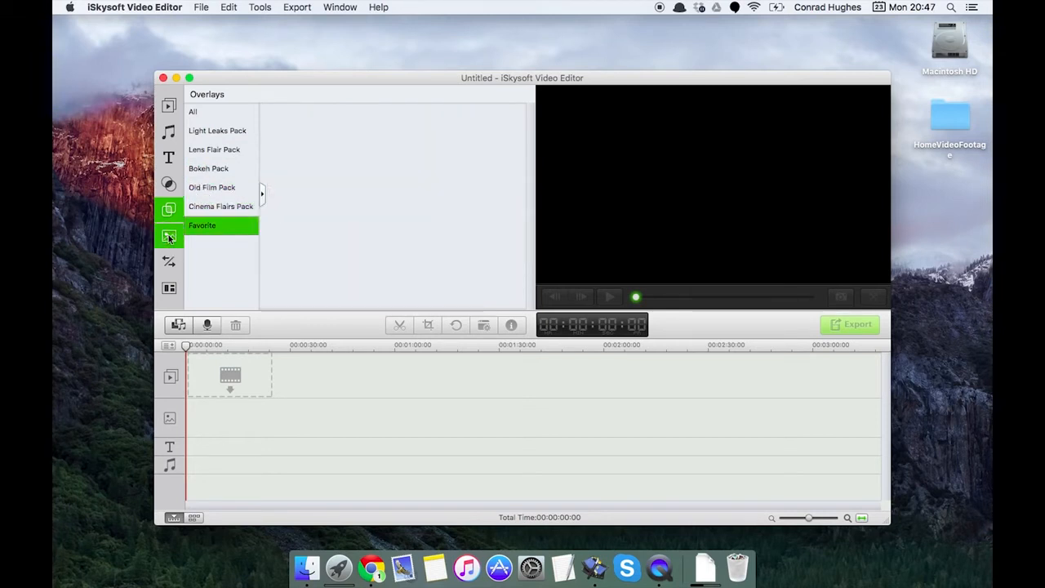
pyautogui.click(169, 235)
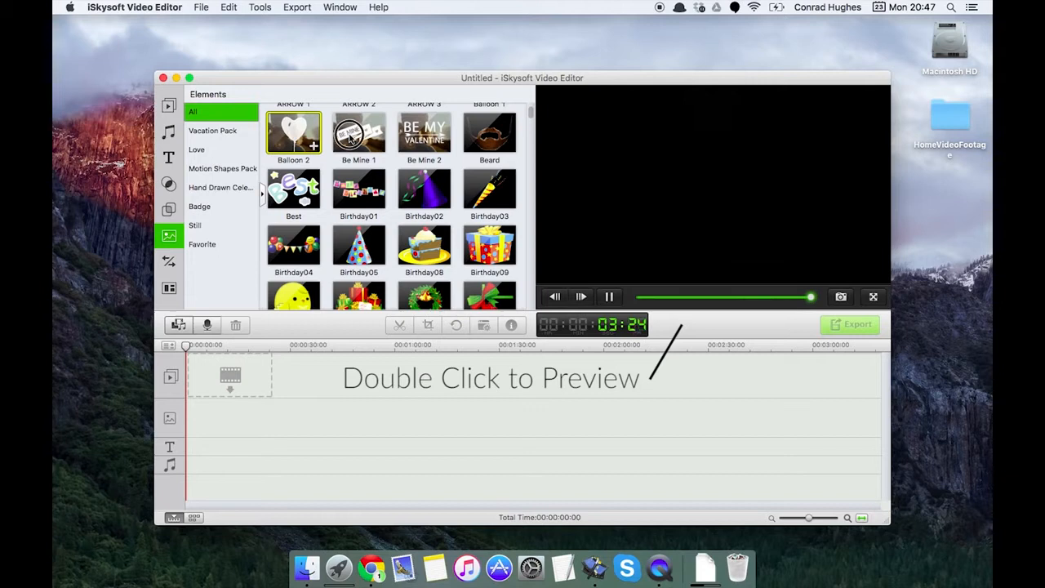
pyautogui.click(359, 132)
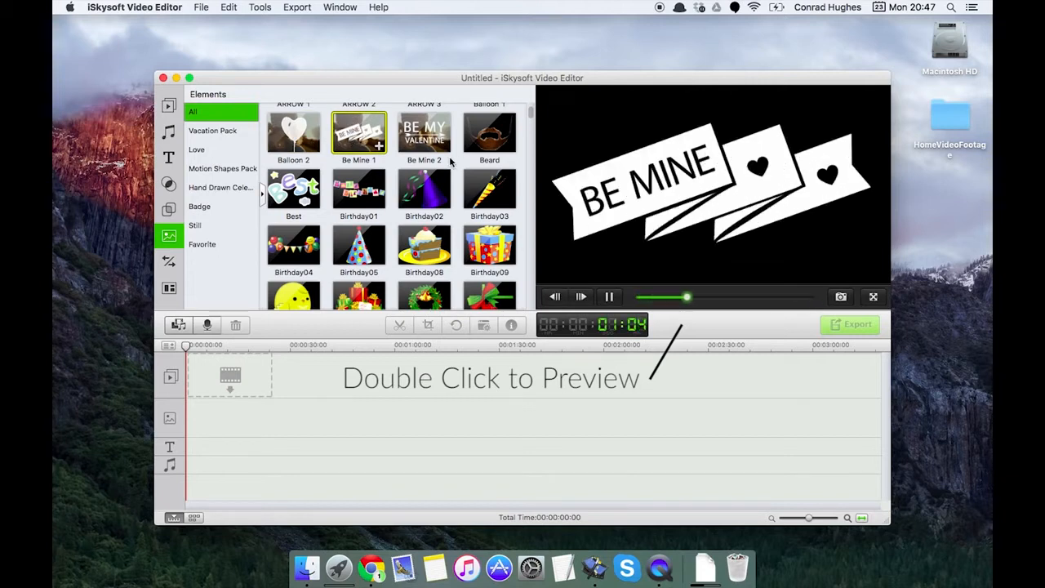
# Step: Browse the transitions and preview the 2 Screen A and 3 Screen C split-screen layouts
pyautogui.click(170, 262)
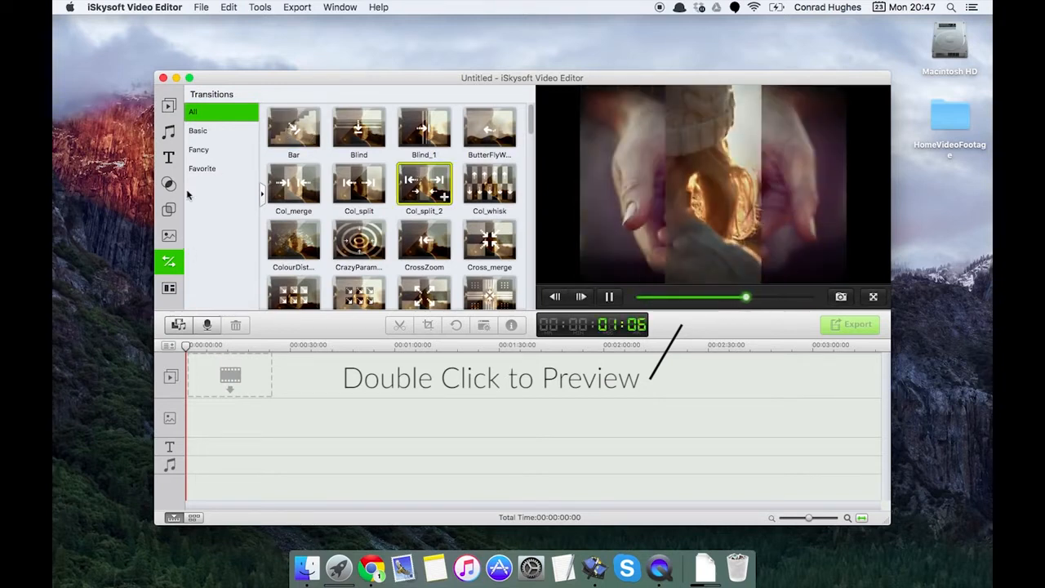
pyautogui.click(169, 287)
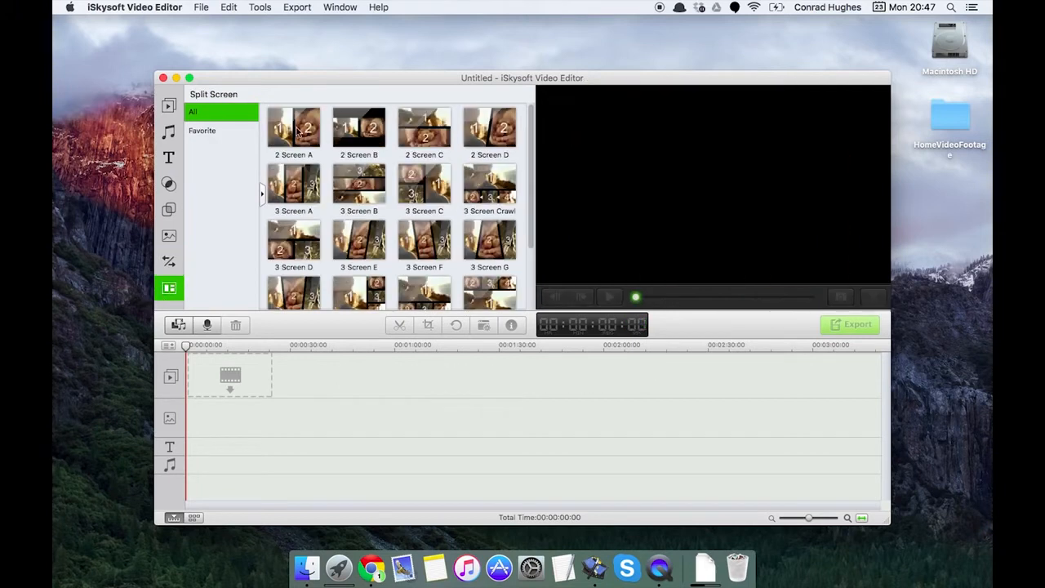
pyautogui.click(294, 128)
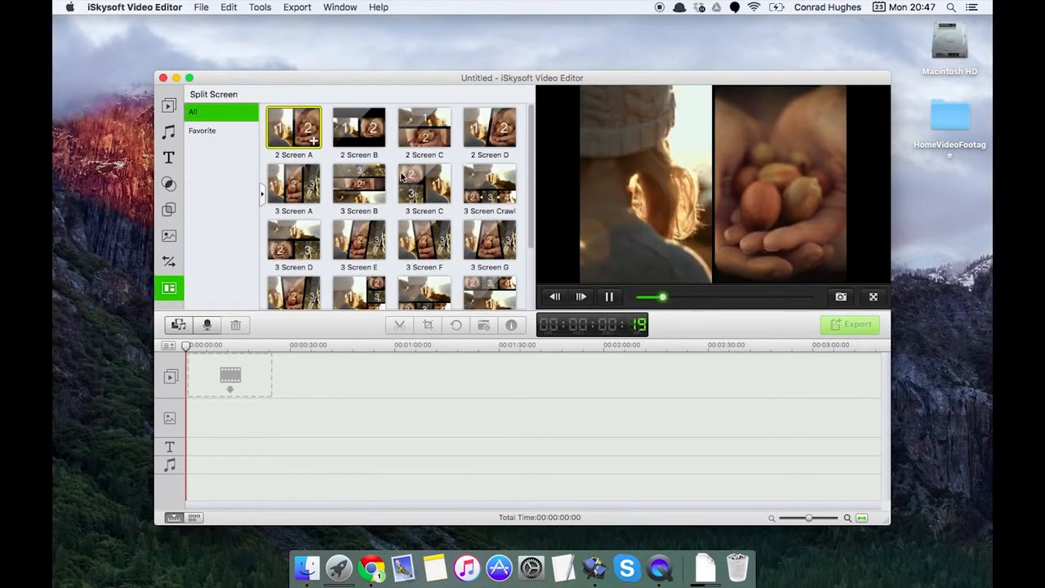
pyautogui.click(425, 189)
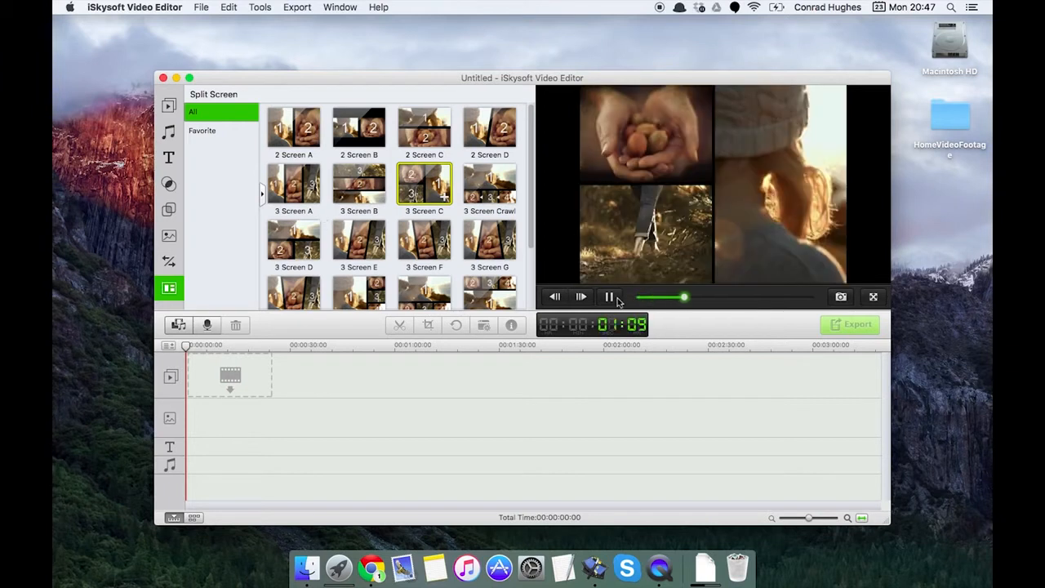
pyautogui.click(170, 105)
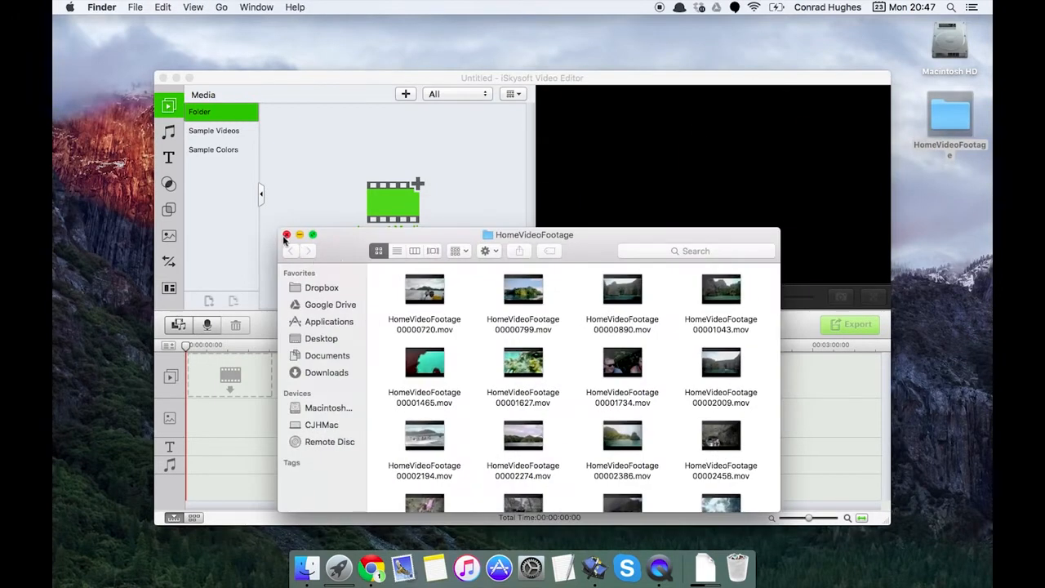
pyautogui.click(287, 235)
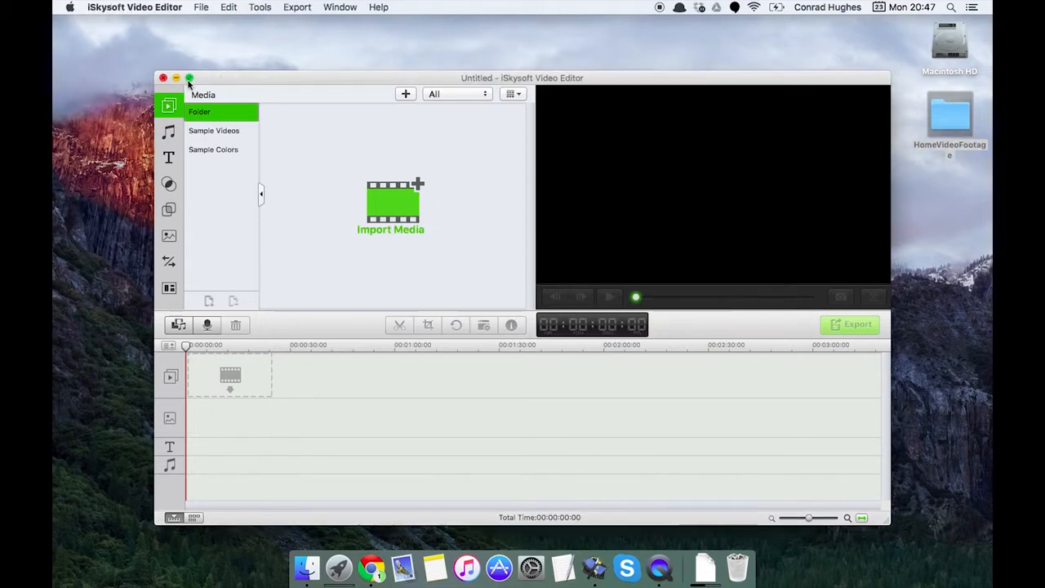
pyautogui.click(189, 78)
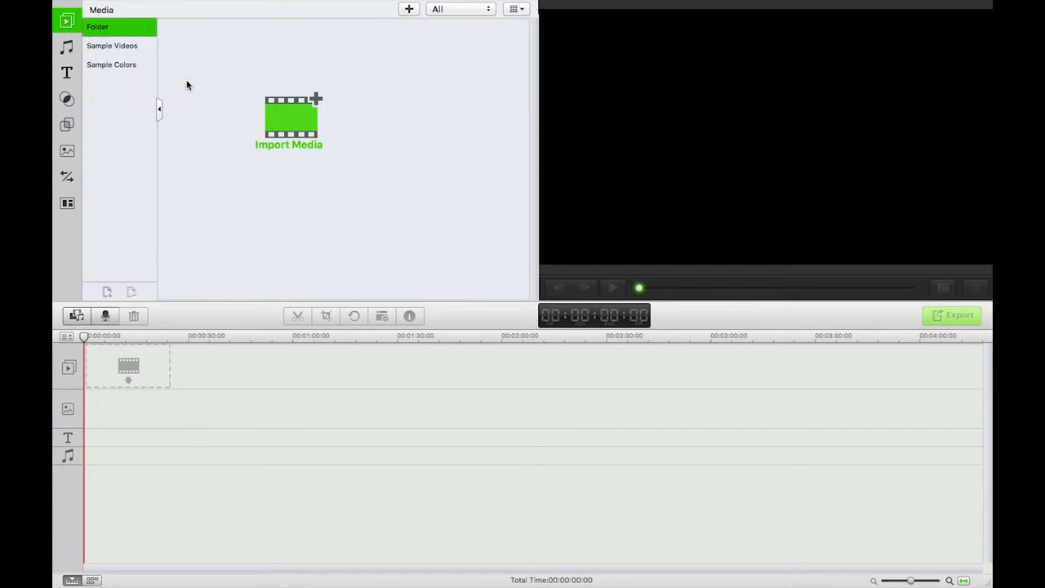
pyautogui.moveTo(287, 123)
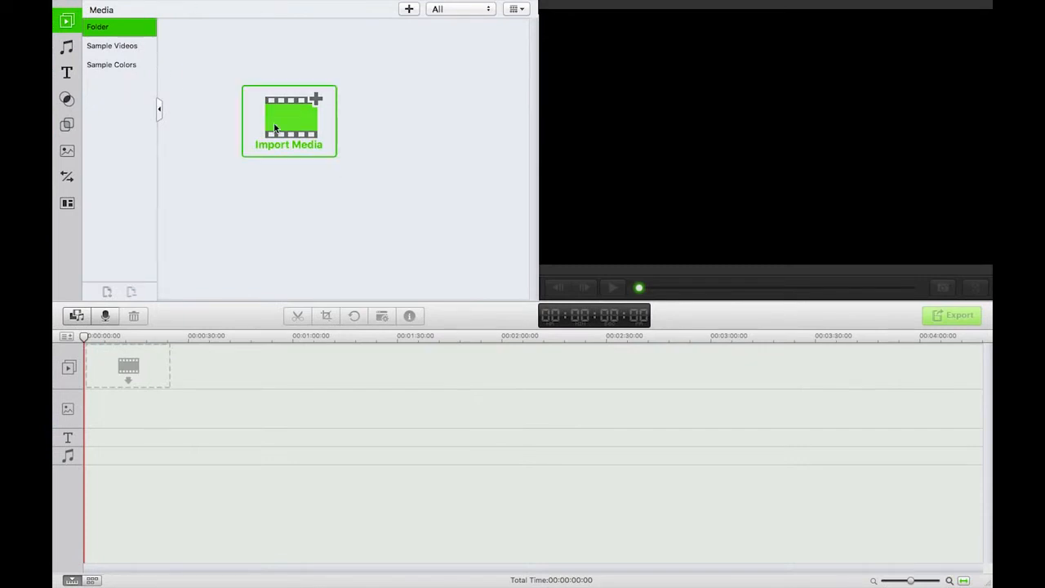
pyautogui.moveTo(297, 129)
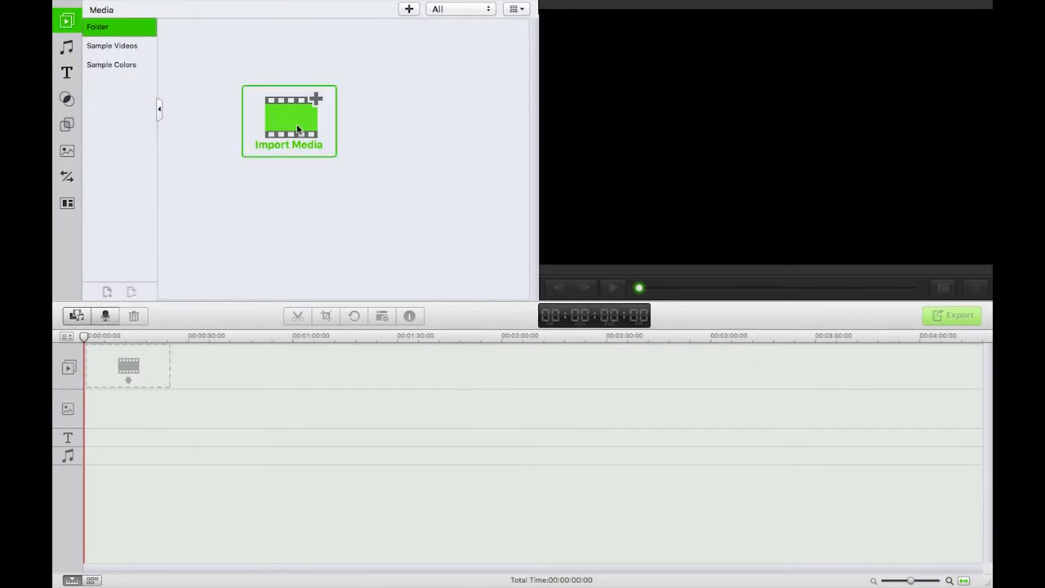
pyautogui.click(287, 121)
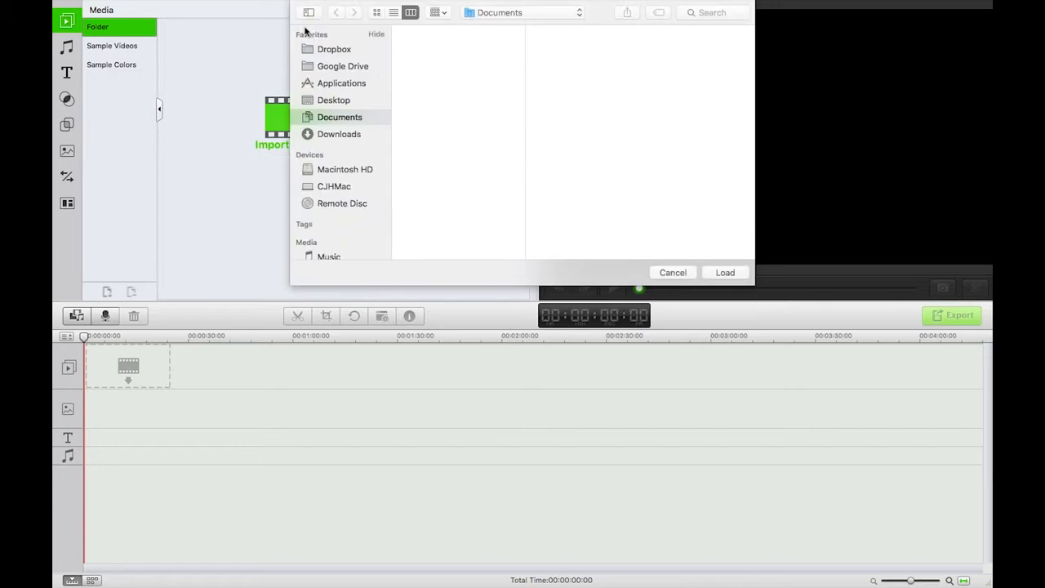
pyautogui.click(333, 100)
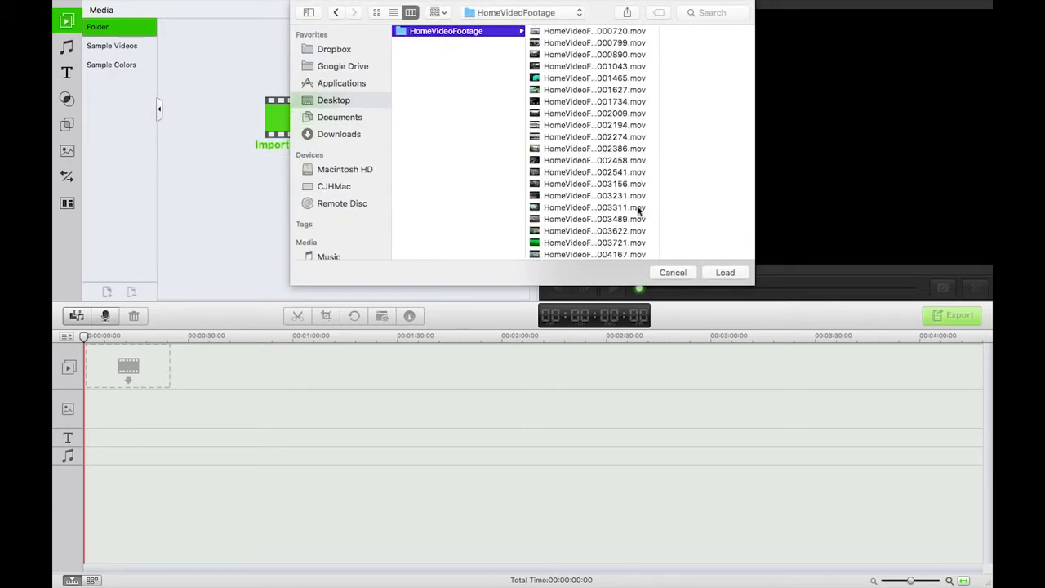
pyautogui.click(673, 271)
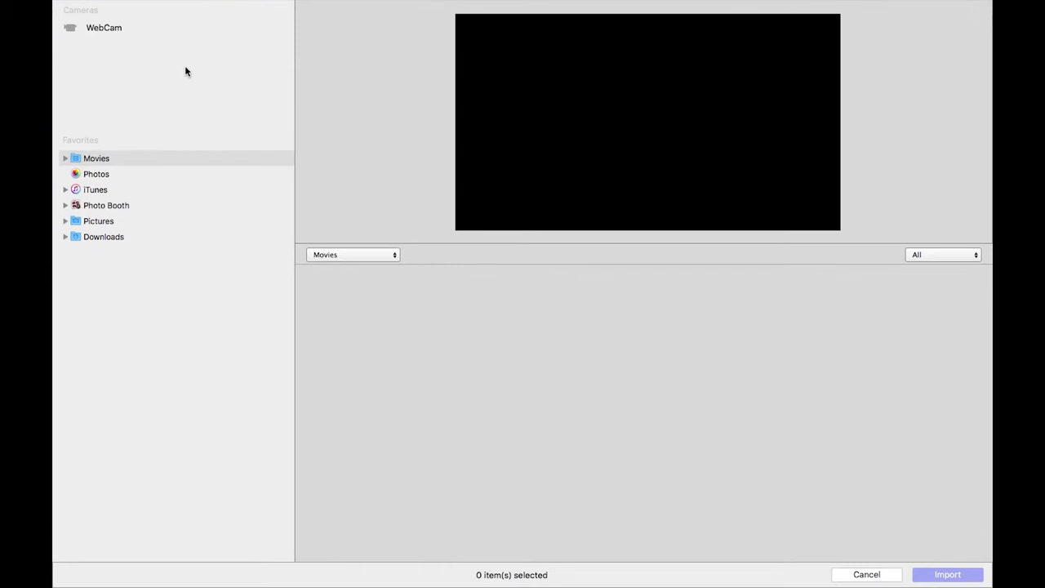
pyautogui.moveTo(139, 281)
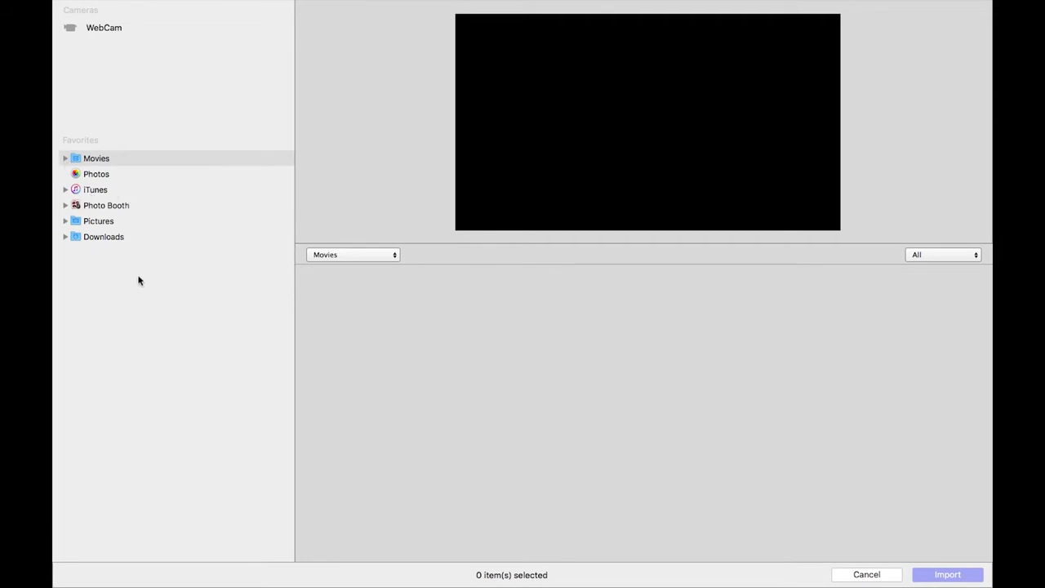
pyautogui.moveTo(134, 168)
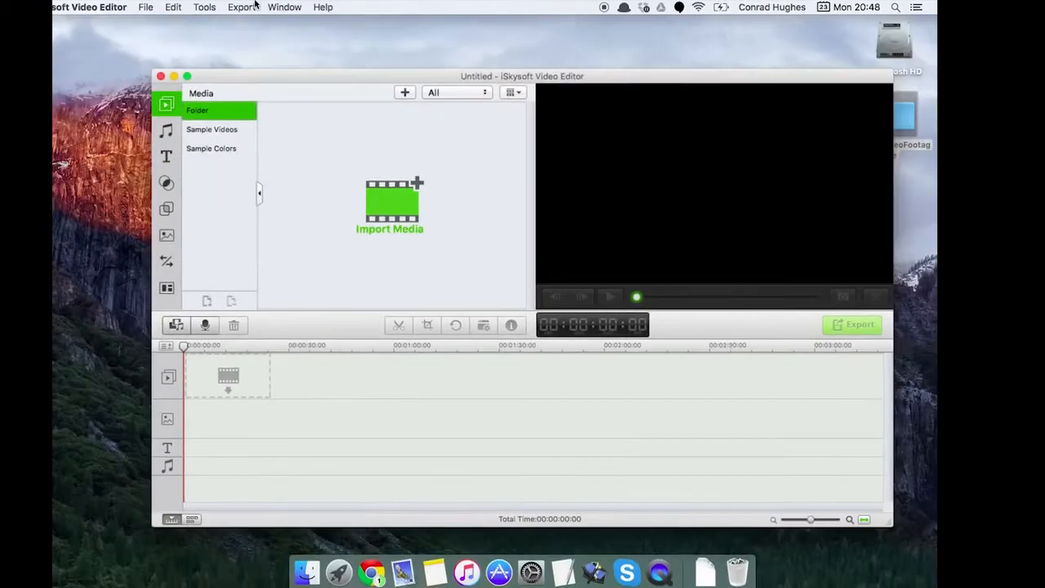
# Step: Drag the .mov clips from the HomeVideoFootage folder into the editor's Media library
pyautogui.click(200, 6)
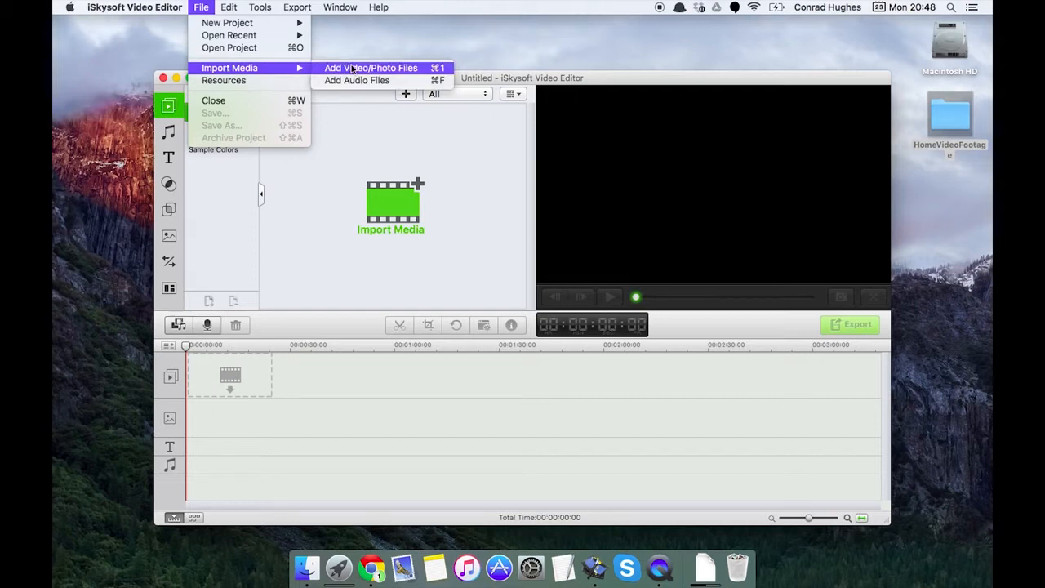
pyautogui.moveTo(356, 80)
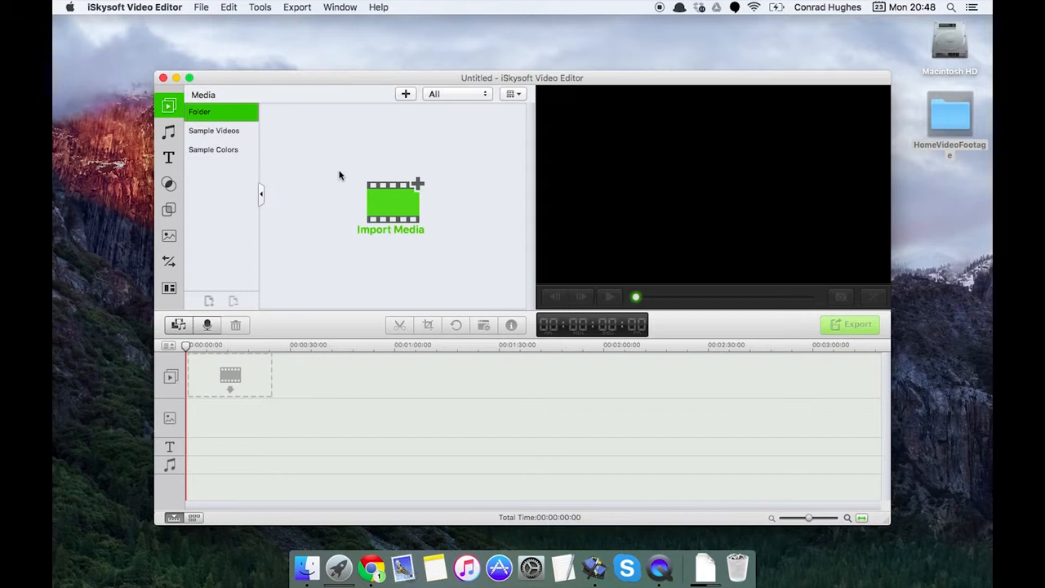
pyautogui.doubleClick(951, 114)
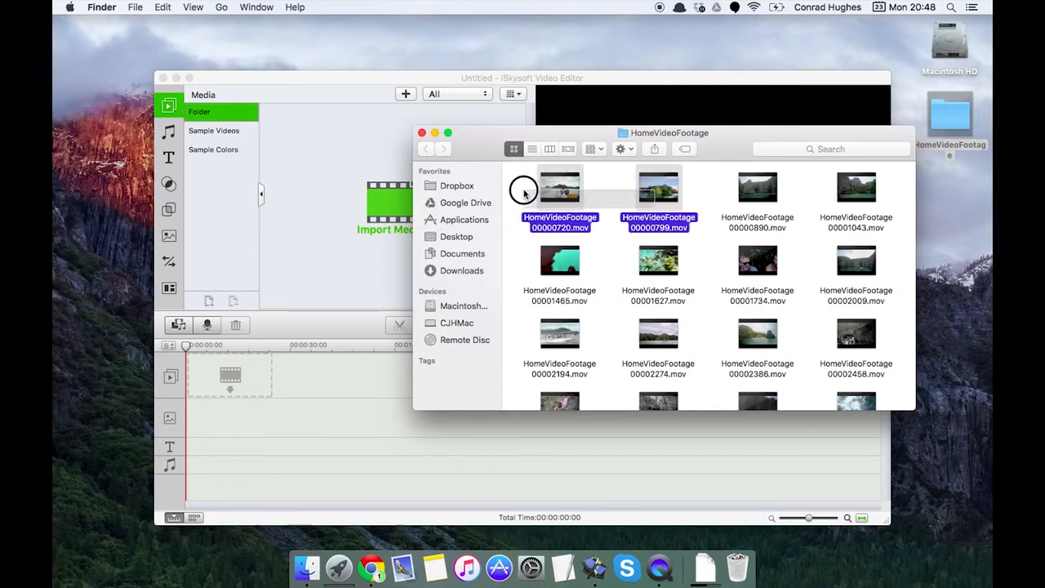
pyautogui.moveTo(659, 188); pyautogui.dragTo(368, 193)
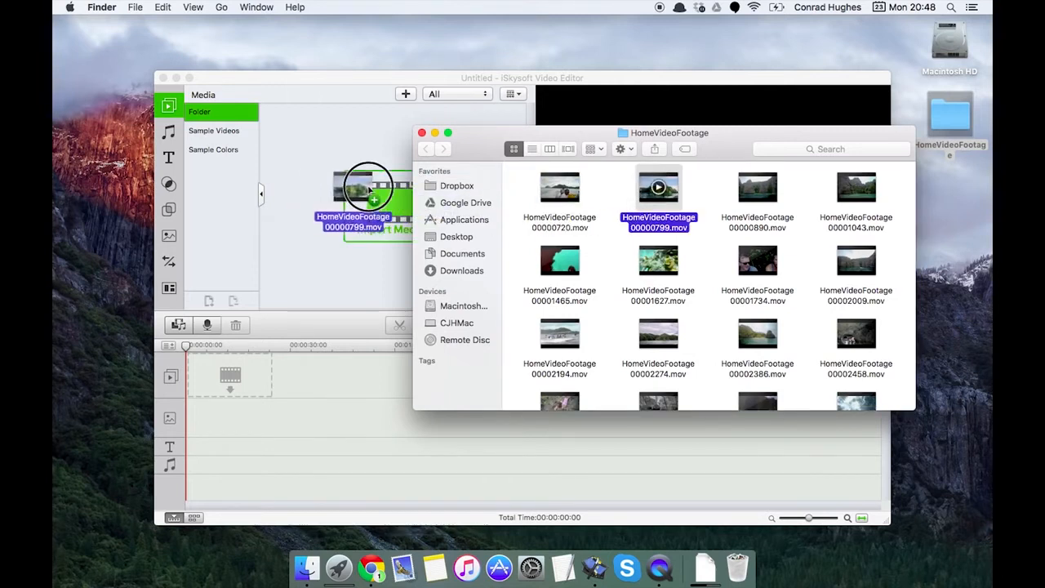
pyautogui.moveTo(659, 188); pyautogui.dragTo(294, 131)
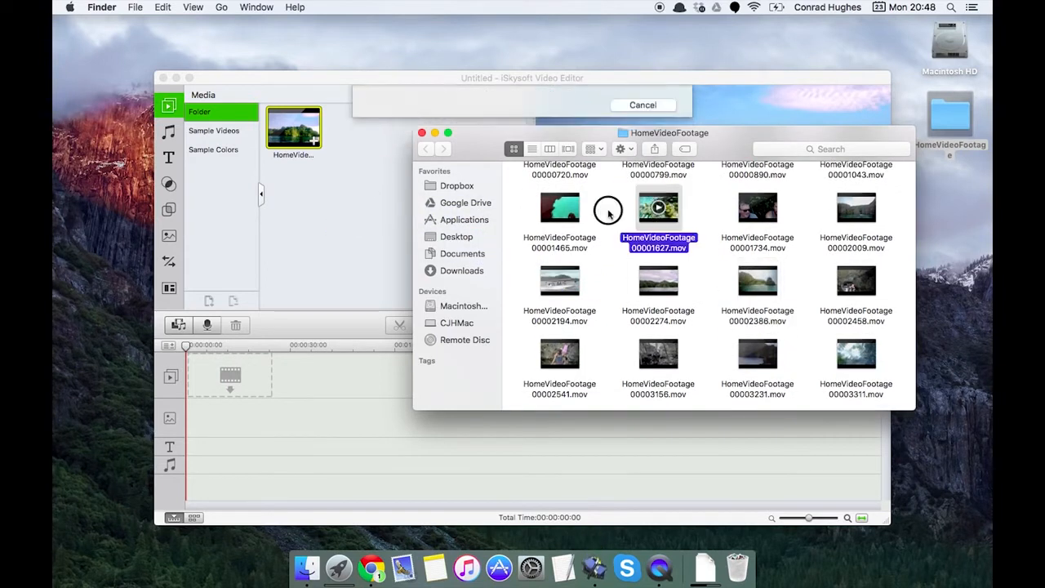
pyautogui.doubleClick(658, 206)
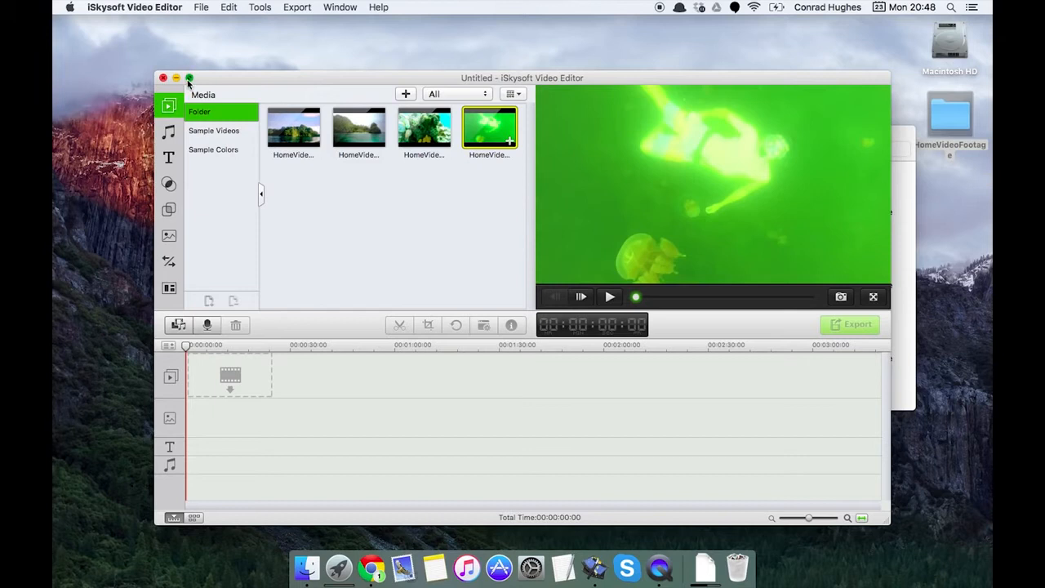
pyautogui.click(189, 78)
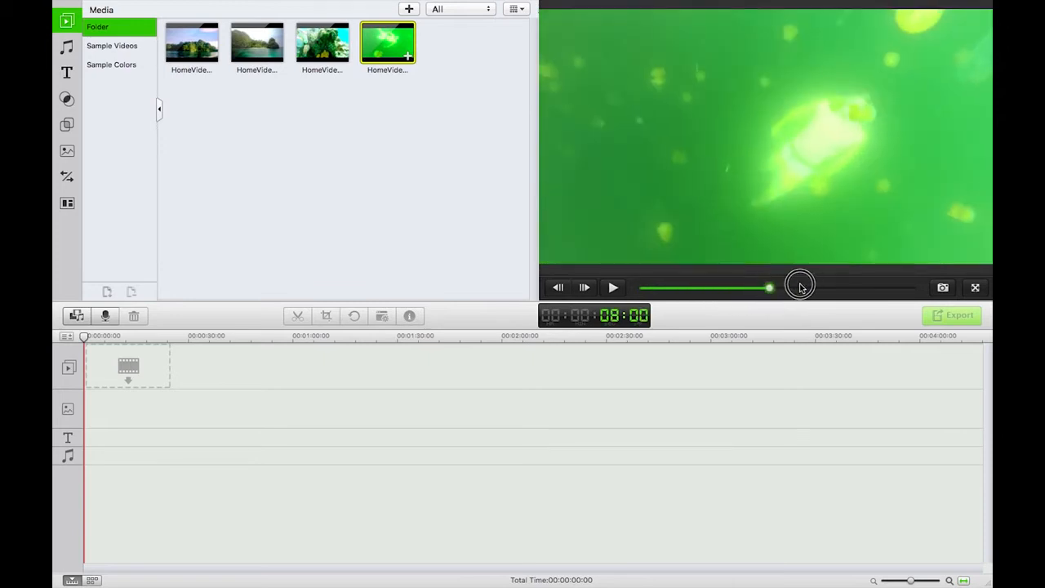
pyautogui.moveTo(799, 287); pyautogui.dragTo(852, 287)
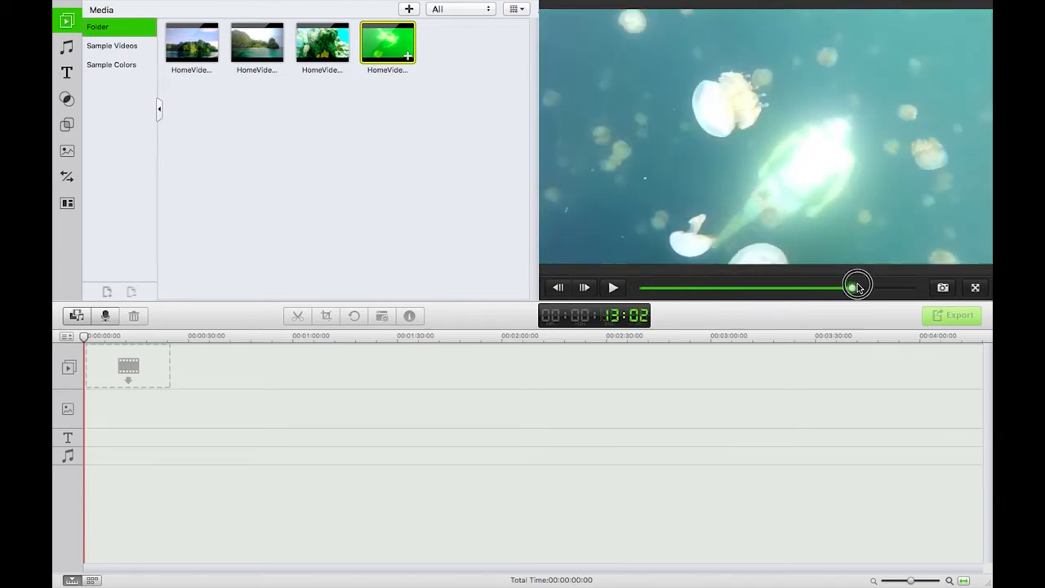
pyautogui.moveTo(853, 285); pyautogui.dragTo(890, 288)
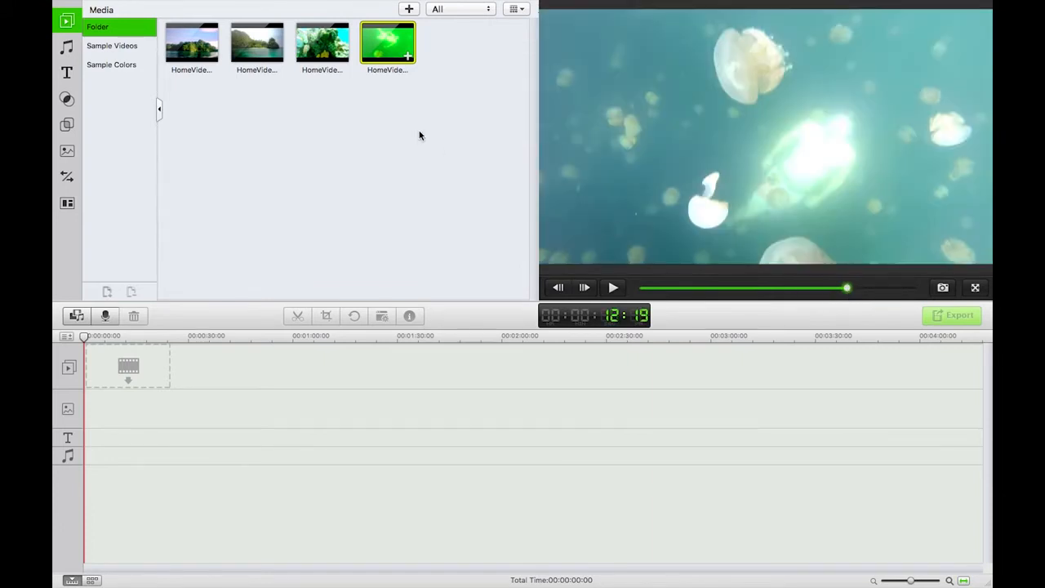
pyautogui.click(322, 43)
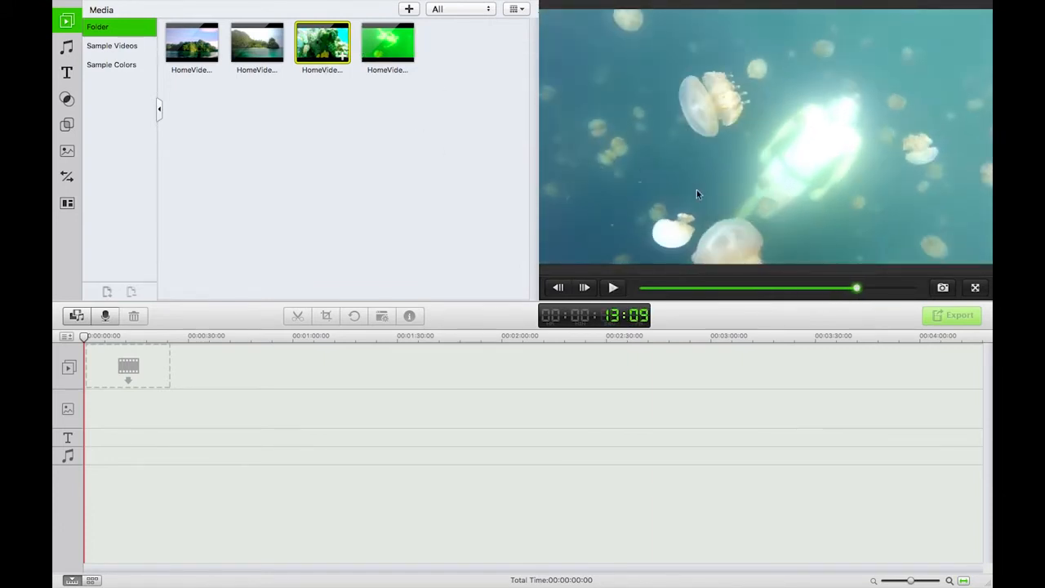
pyautogui.click(613, 287)
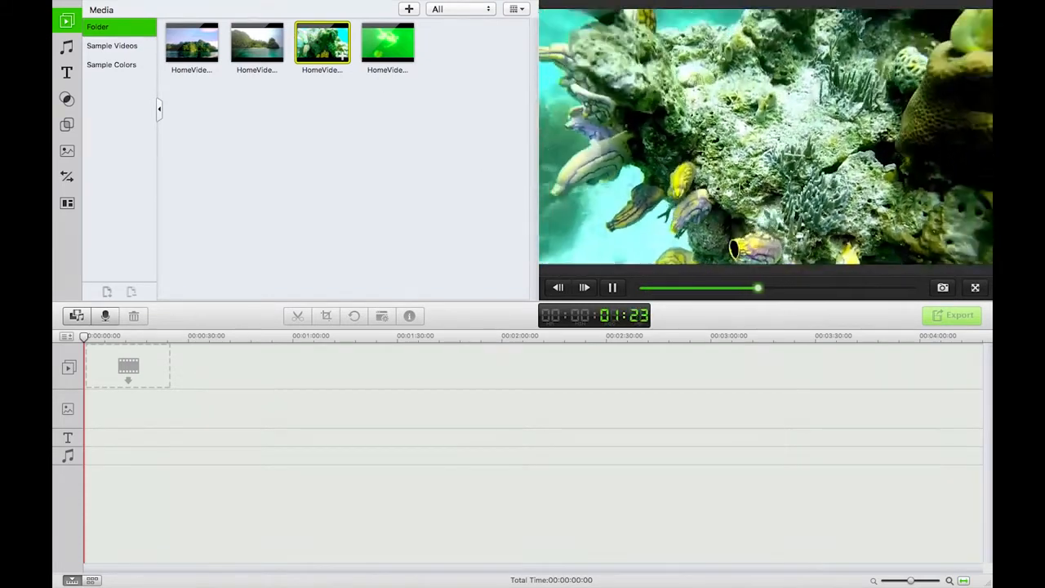
pyautogui.click(256, 43)
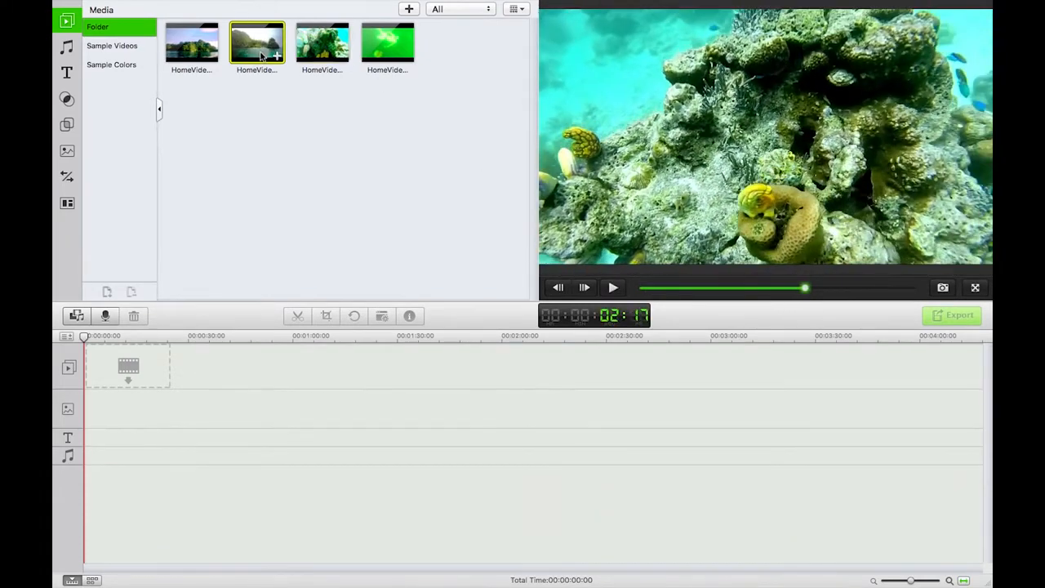
pyautogui.click(612, 288)
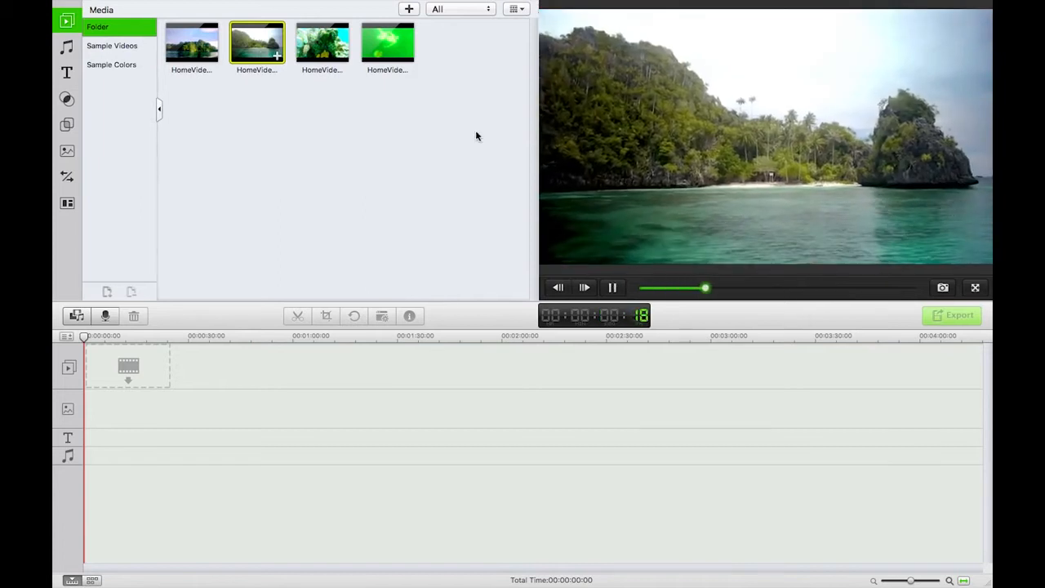
pyautogui.click(193, 43)
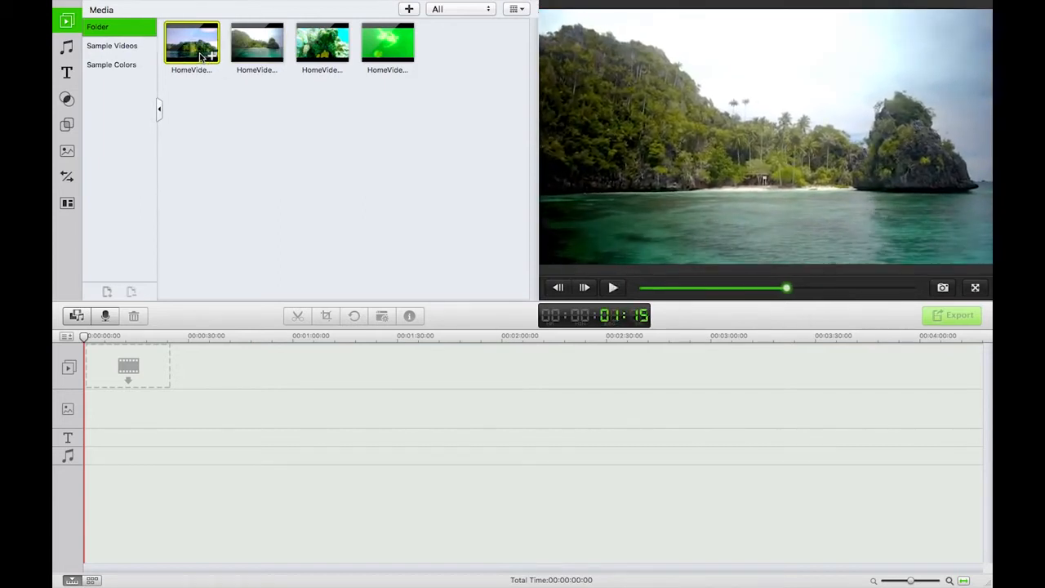
pyautogui.click(614, 287)
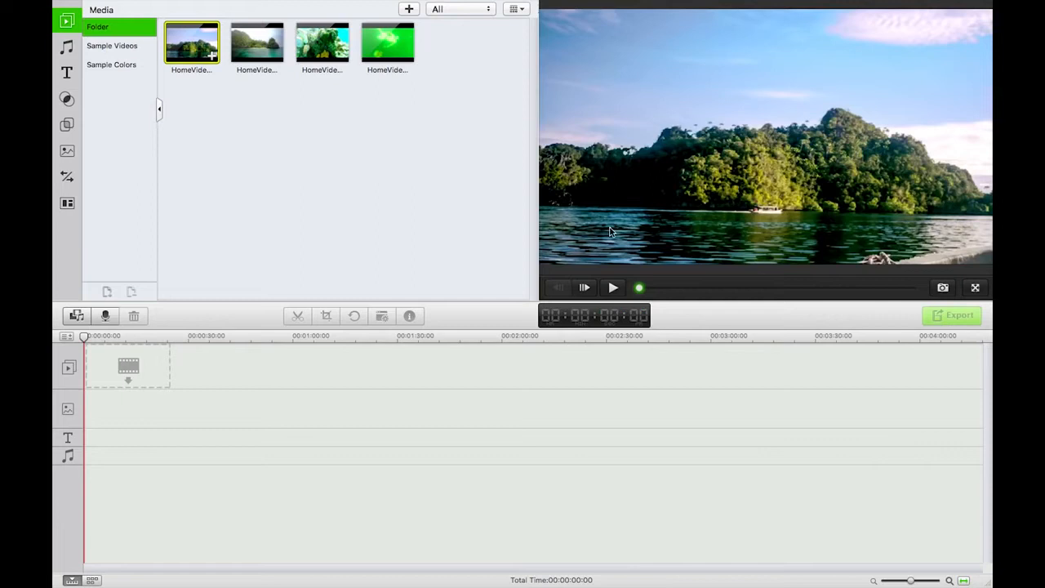
pyautogui.click(613, 287)
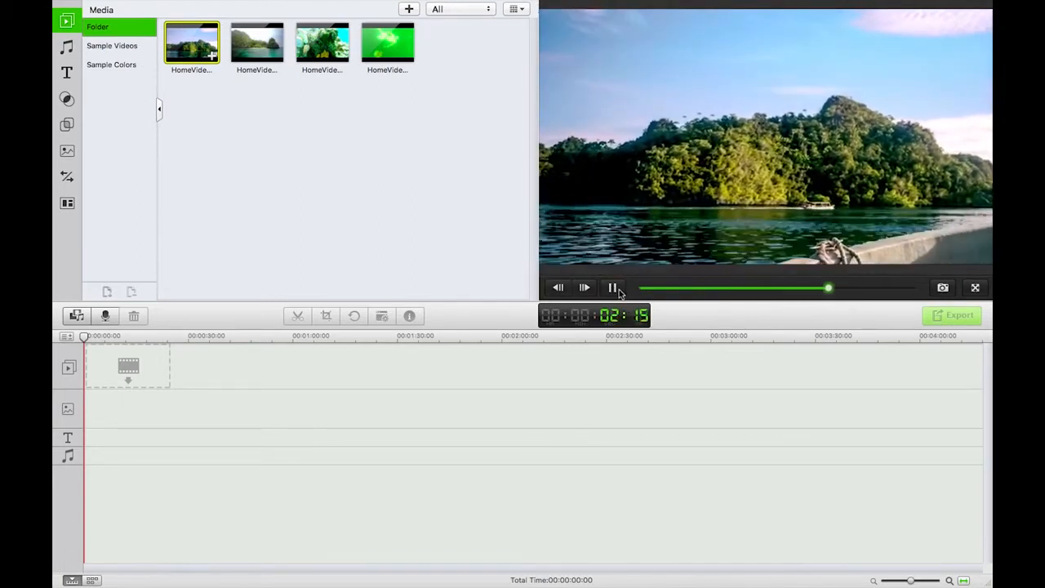
pyautogui.click(613, 288)
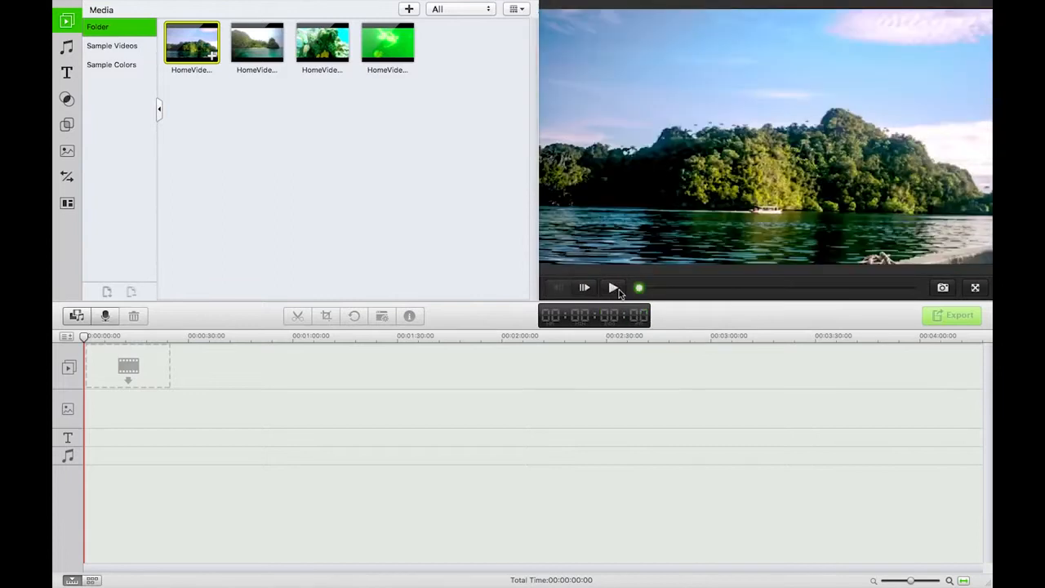
pyautogui.moveTo(196, 52)
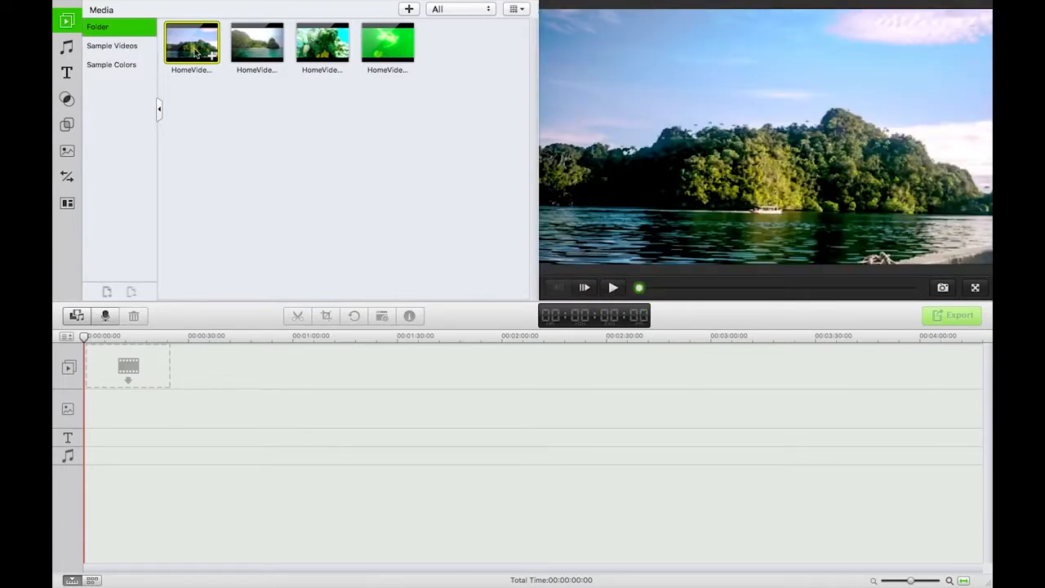
# Step: Add the first clip via Add to Project, then drag the remaining clips, ending with the jellyfish clip, onto the video track
pyautogui.rightClick(193, 43)
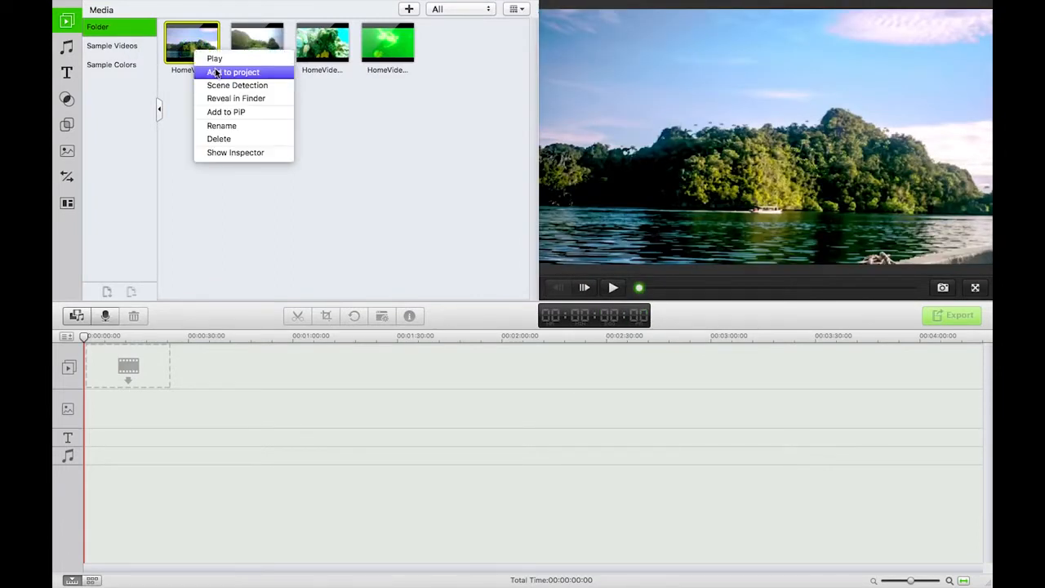
pyautogui.click(234, 72)
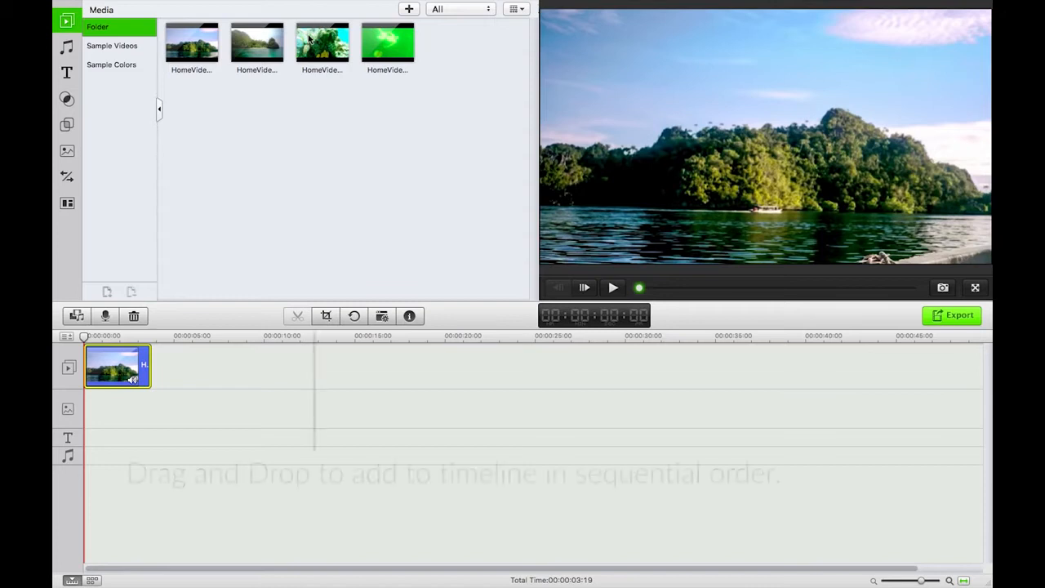
pyautogui.moveTo(258, 42); pyautogui.dragTo(199, 363)
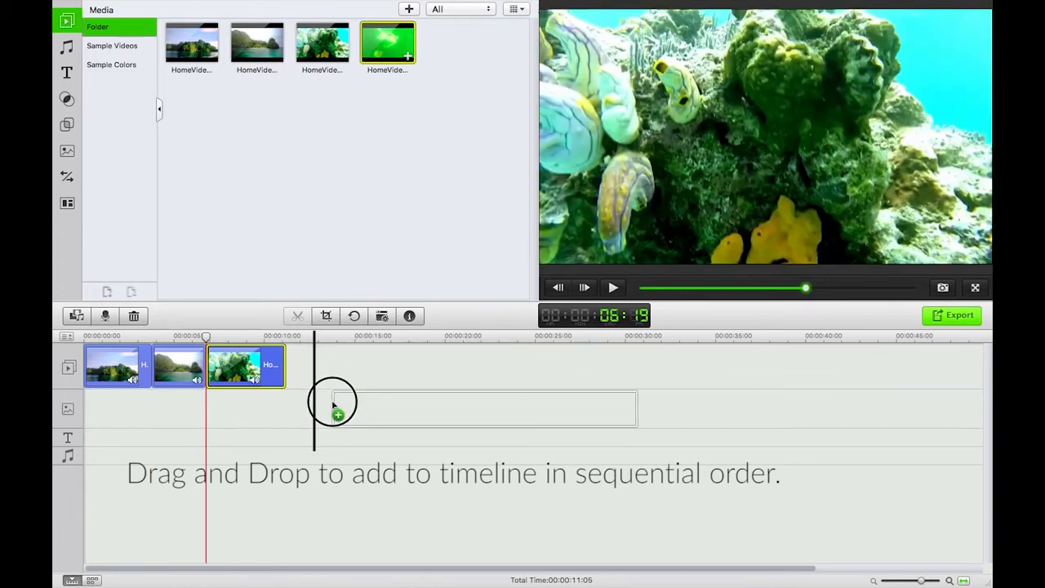
pyautogui.moveTo(387, 42); pyautogui.dragTo(437, 366)
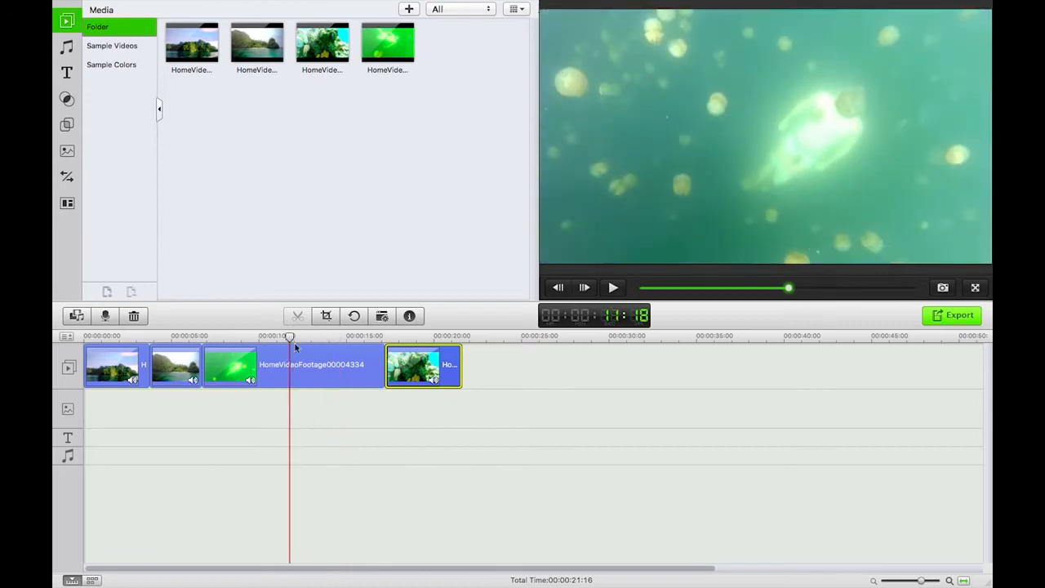
pyautogui.click(292, 366)
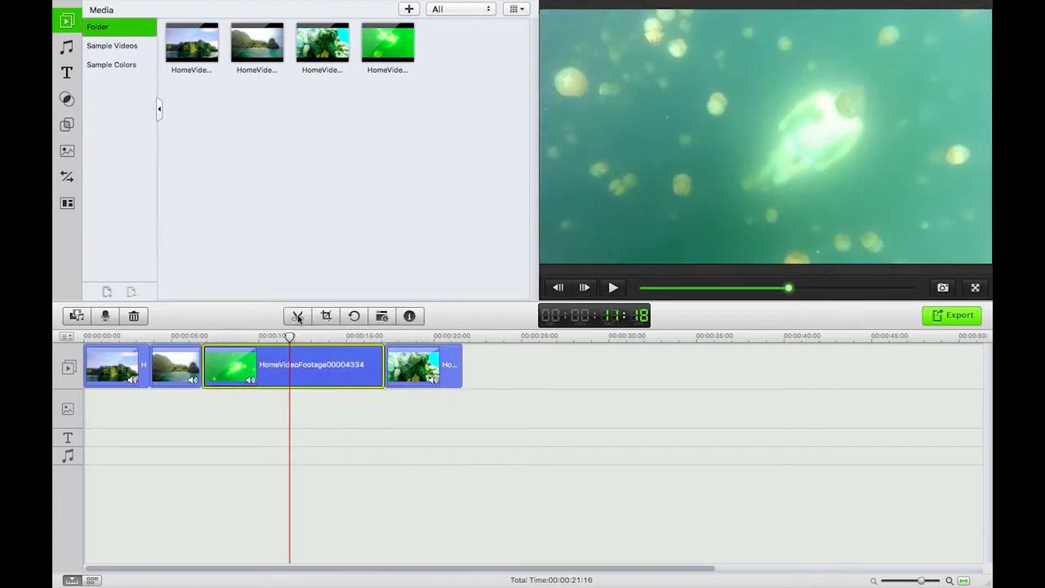
pyautogui.moveTo(297, 317)
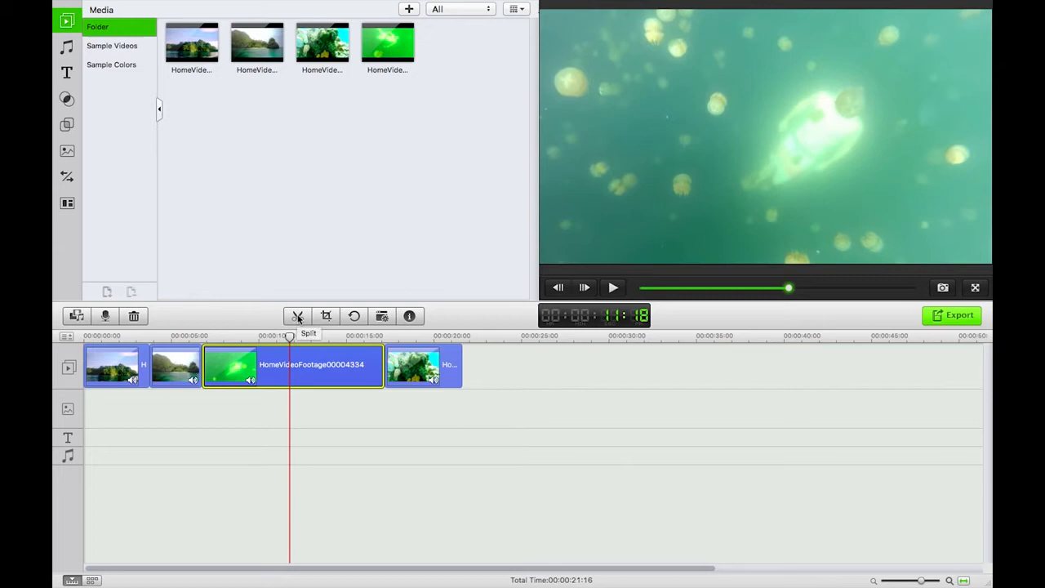
pyautogui.click(297, 317)
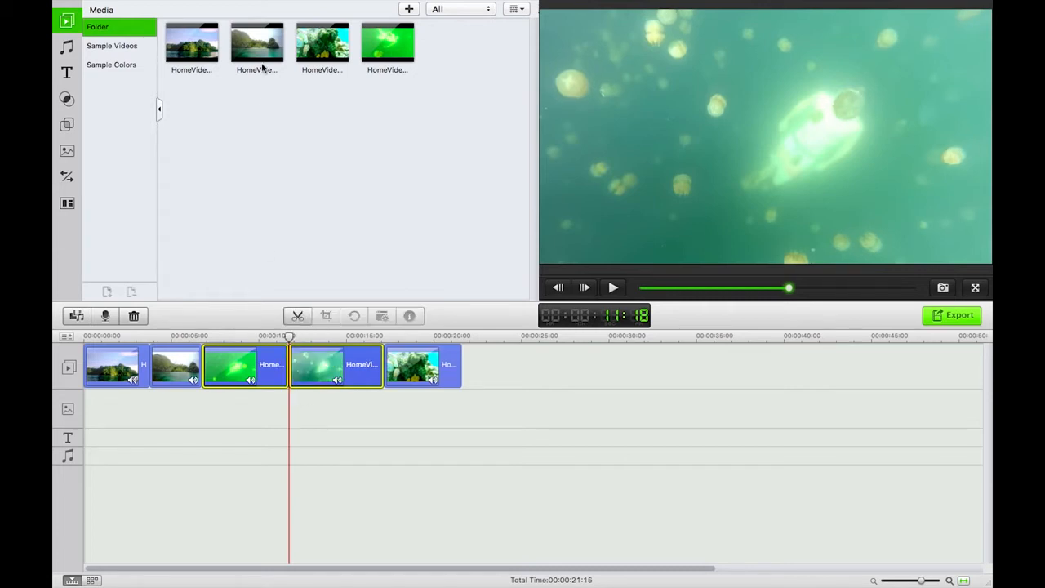
pyautogui.click(228, 7)
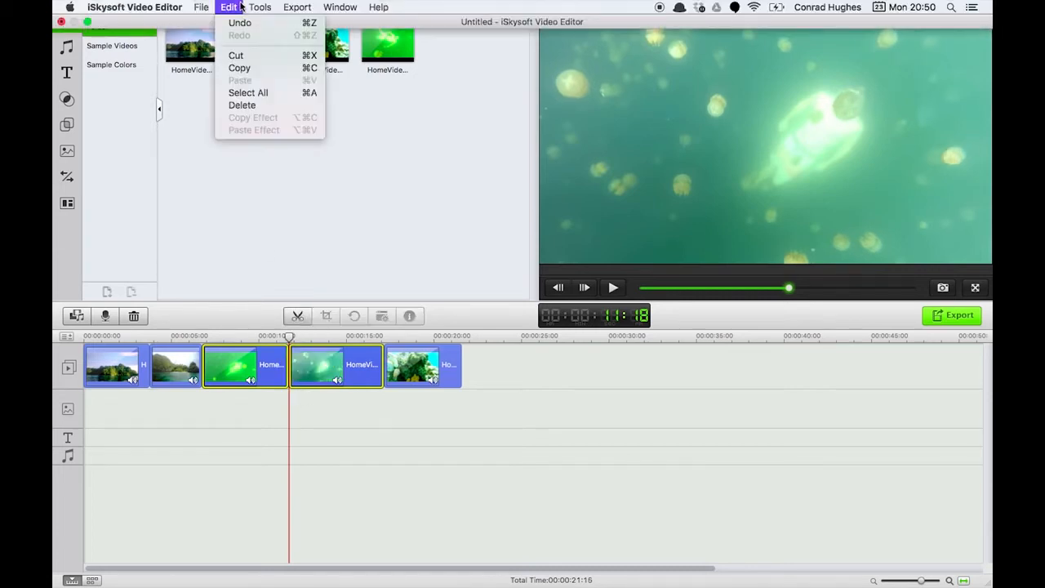
pyautogui.click(260, 7)
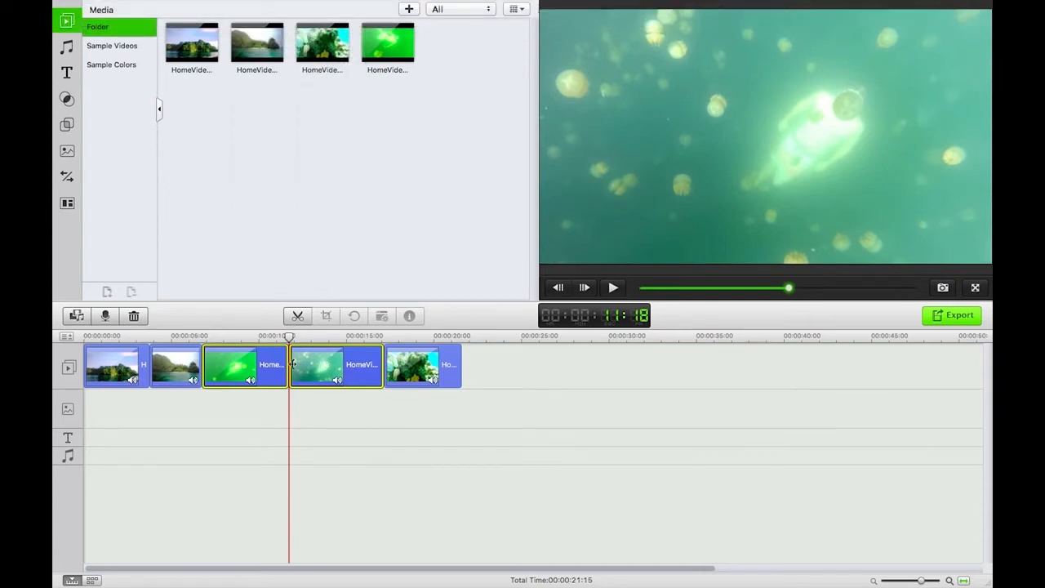
pyautogui.click(232, 366)
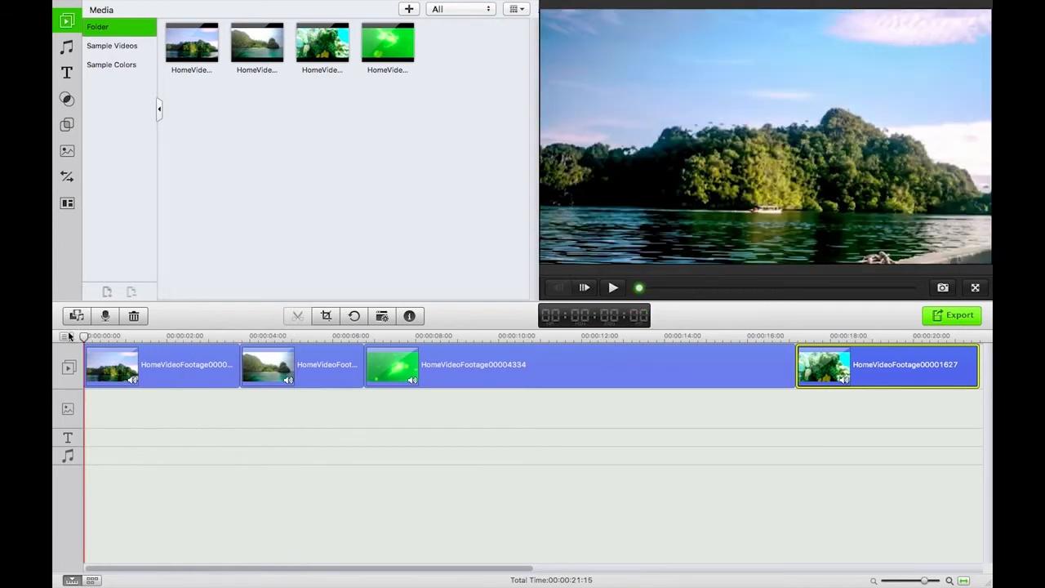
# Step: Drag the Orange Red song from the Music library onto the audio track as background music
pyautogui.click(613, 288)
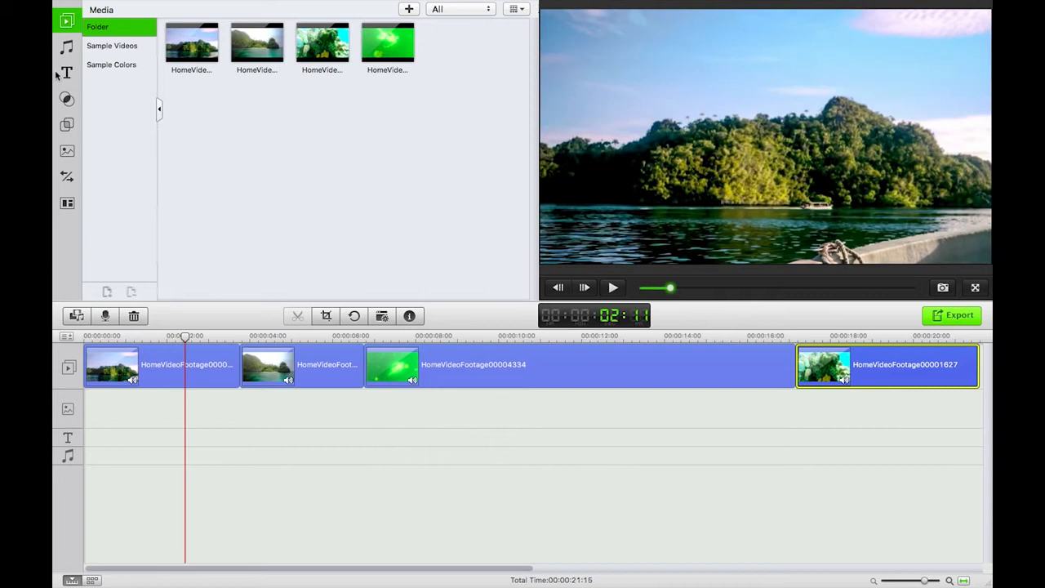
pyautogui.click(67, 72)
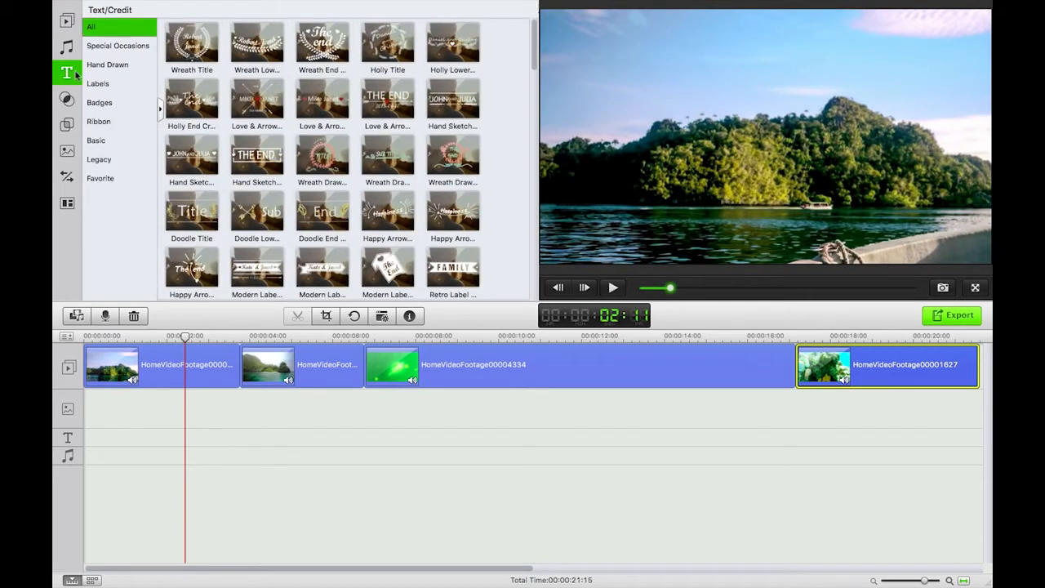
pyautogui.click(67, 46)
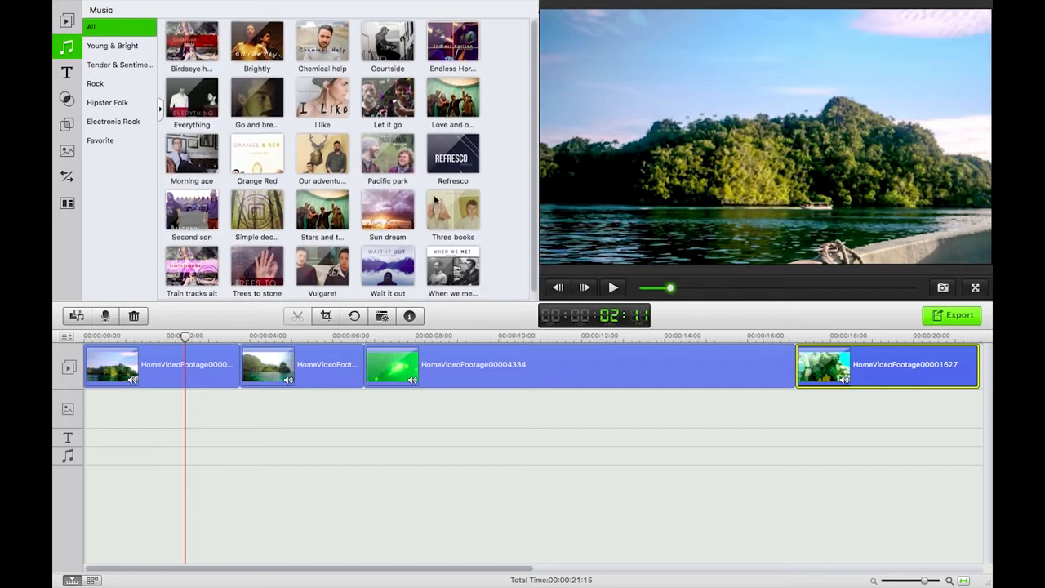
pyautogui.moveTo(257, 153); pyautogui.dragTo(219, 377)
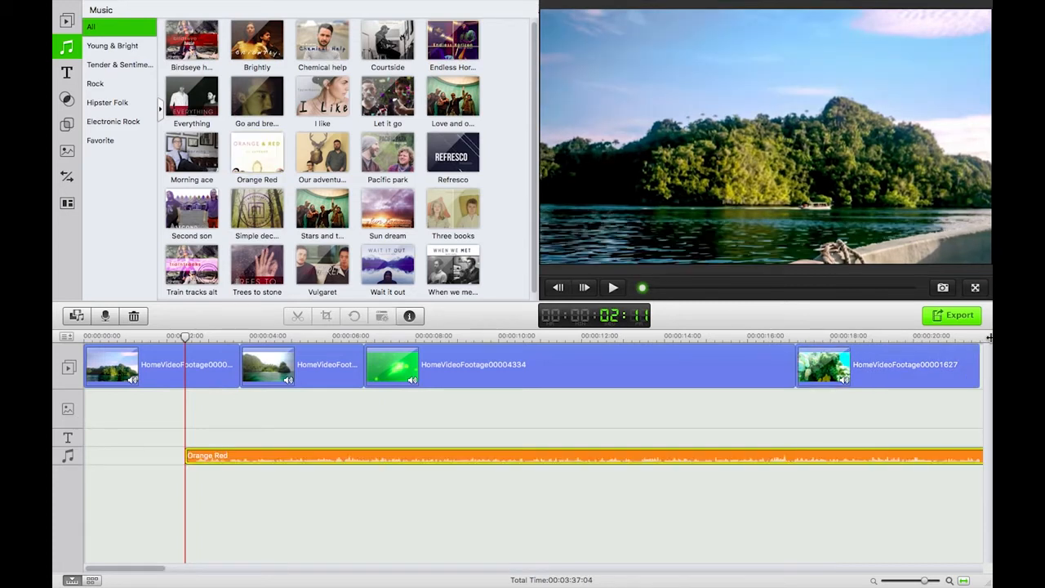
pyautogui.moveTo(255, 454)
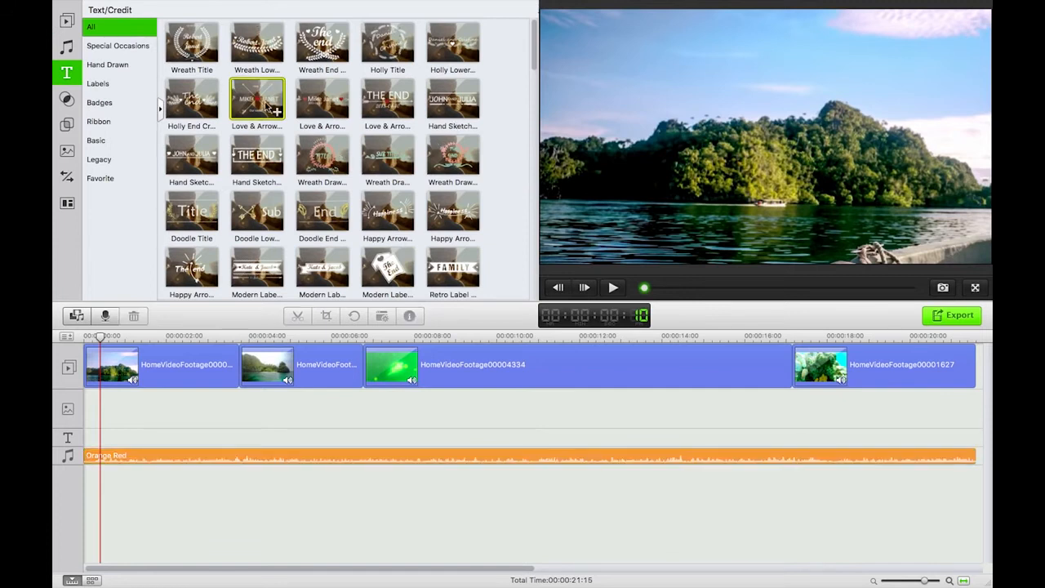
pyautogui.click(614, 287)
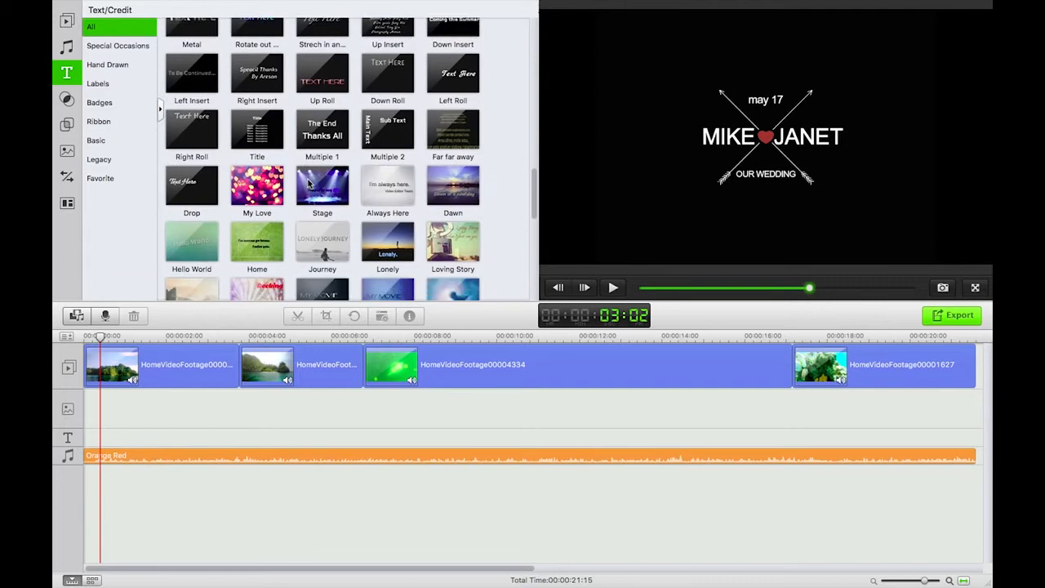
pyautogui.scroll(-3)
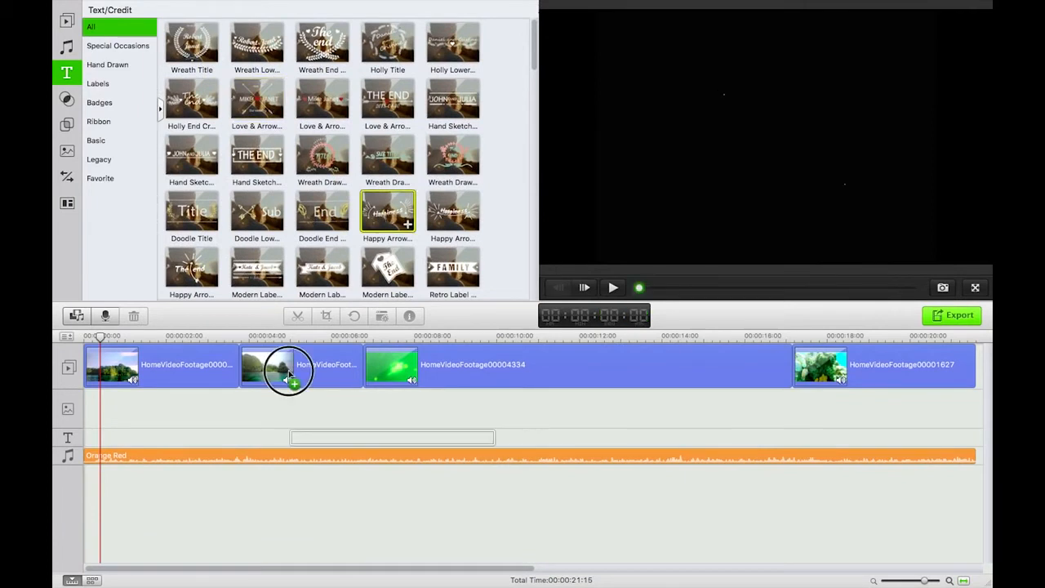
pyautogui.click(407, 223)
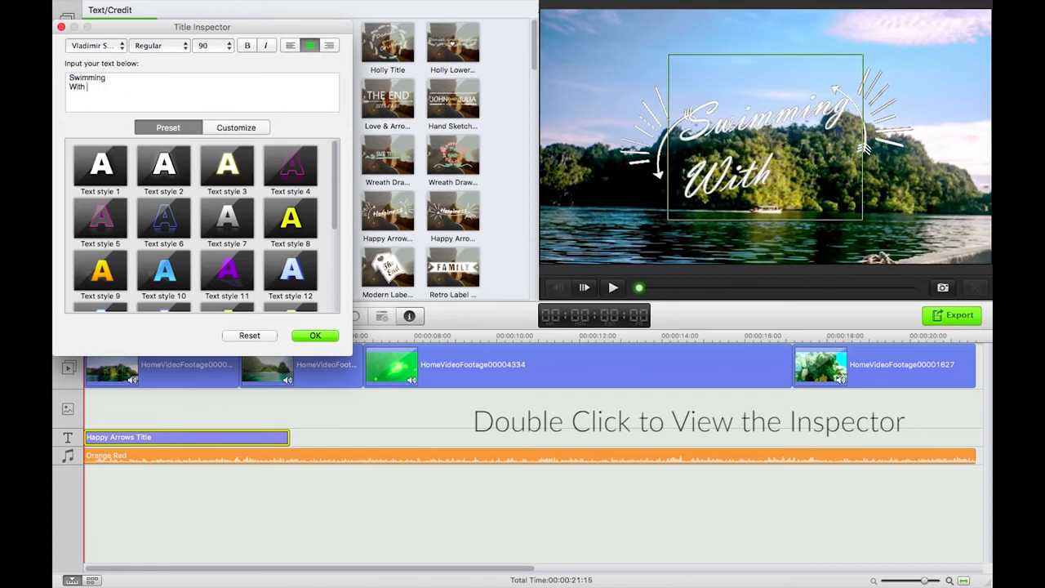
# Step: Finish the title text 'Swimming With Jellyfish', set its font size to 60 and confirm
pyautogui.write('Jellyfis')
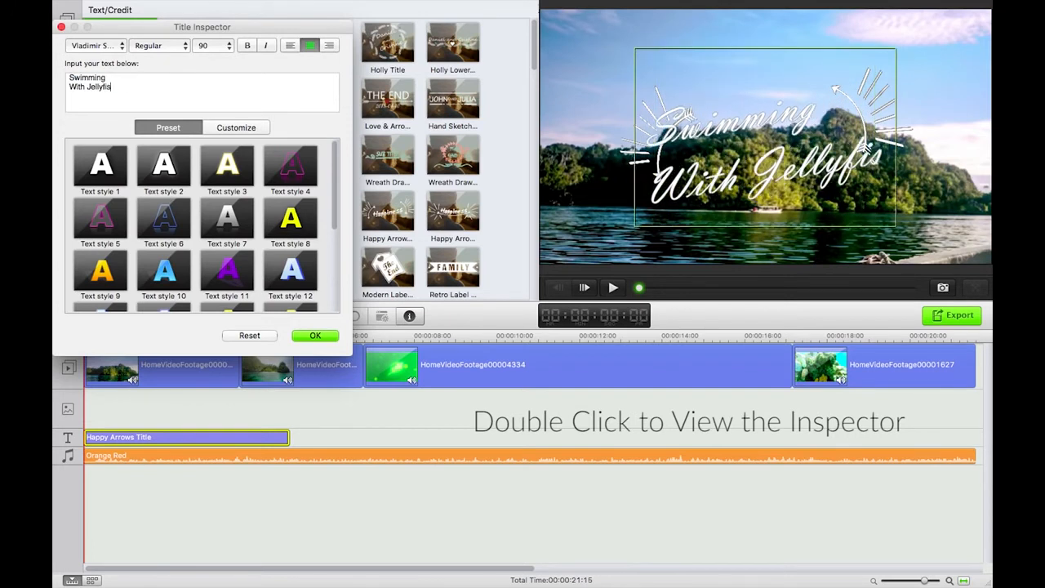
pyautogui.write('h')
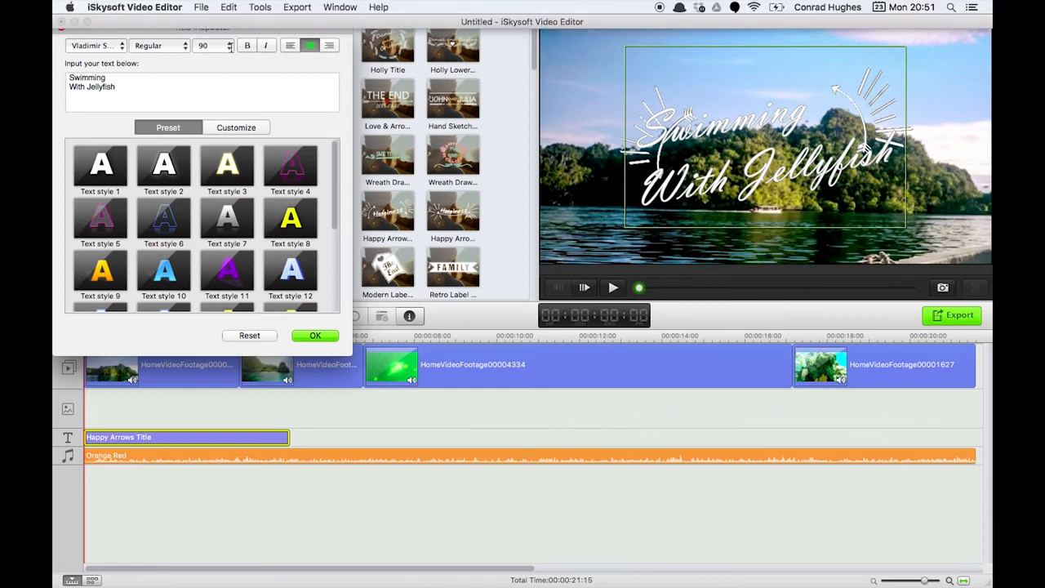
pyautogui.tripleClick(202, 46)
pyautogui.write('60')
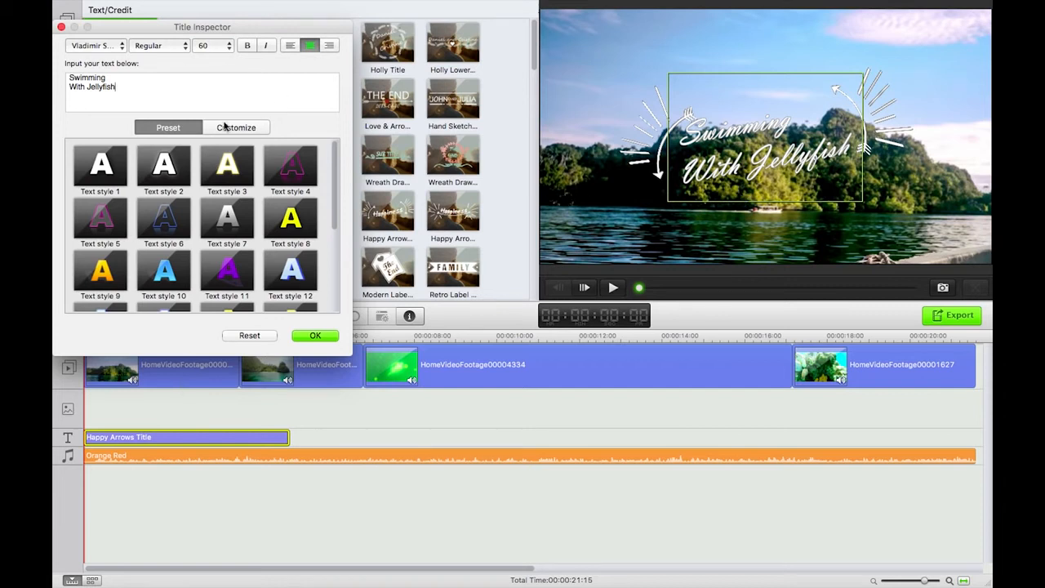
pyautogui.click(315, 337)
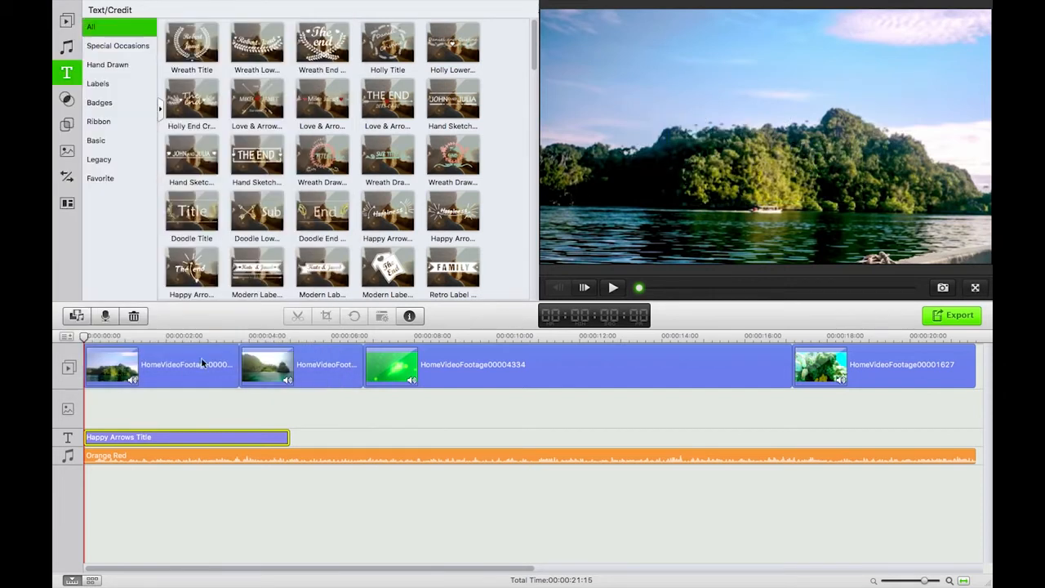
# Step: Place transitions between the first and second clips and the second and third clips, previewing each
pyautogui.click(612, 287)
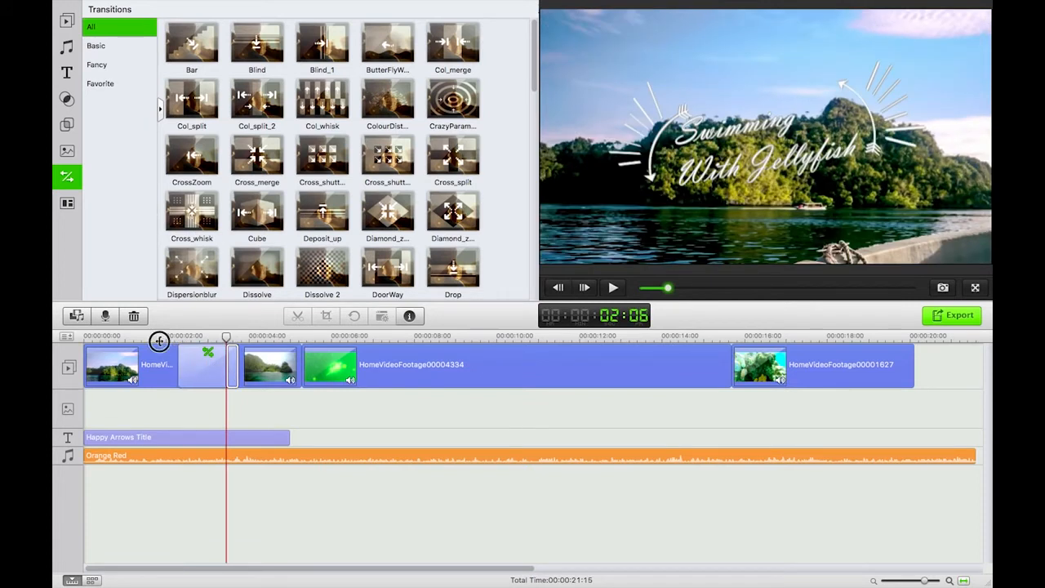
pyautogui.click(612, 287)
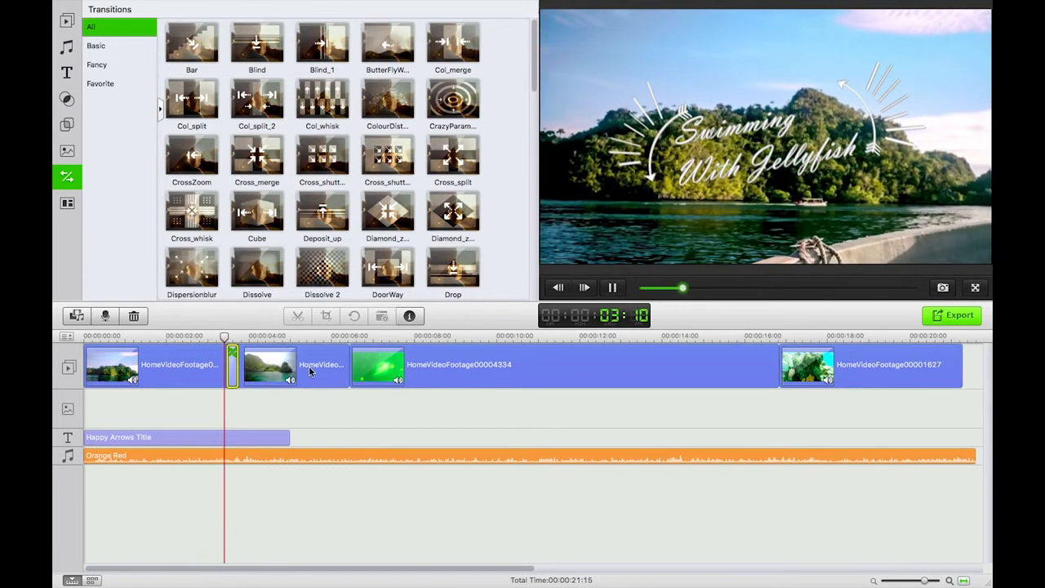
pyautogui.click(610, 288)
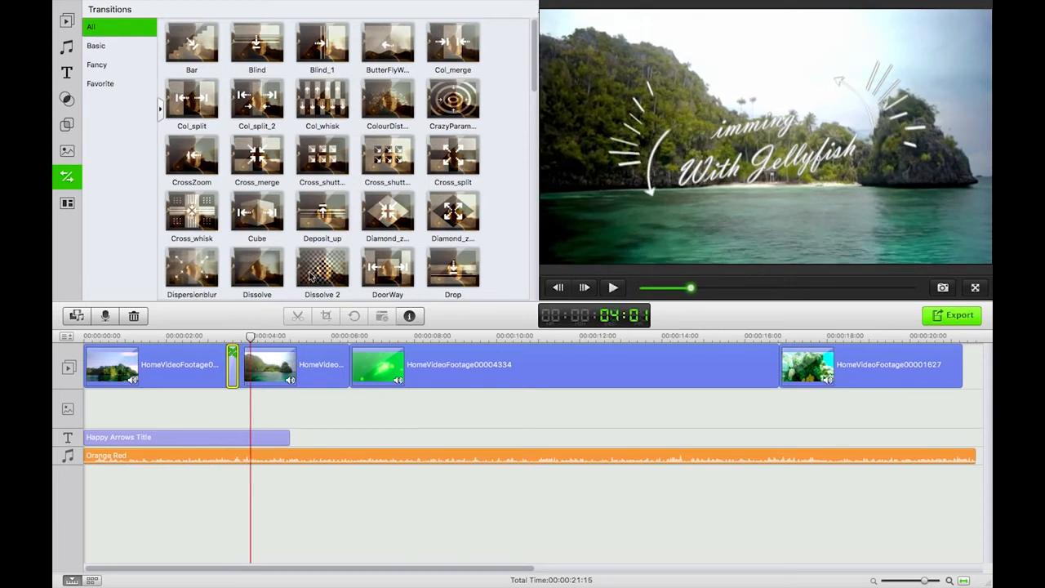
pyautogui.click(192, 43)
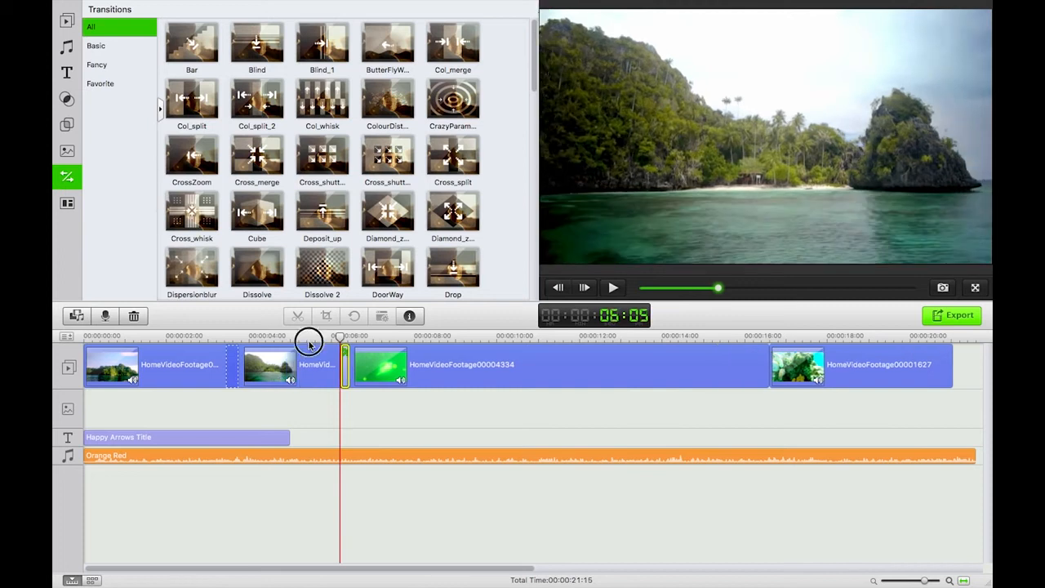
pyautogui.click(614, 287)
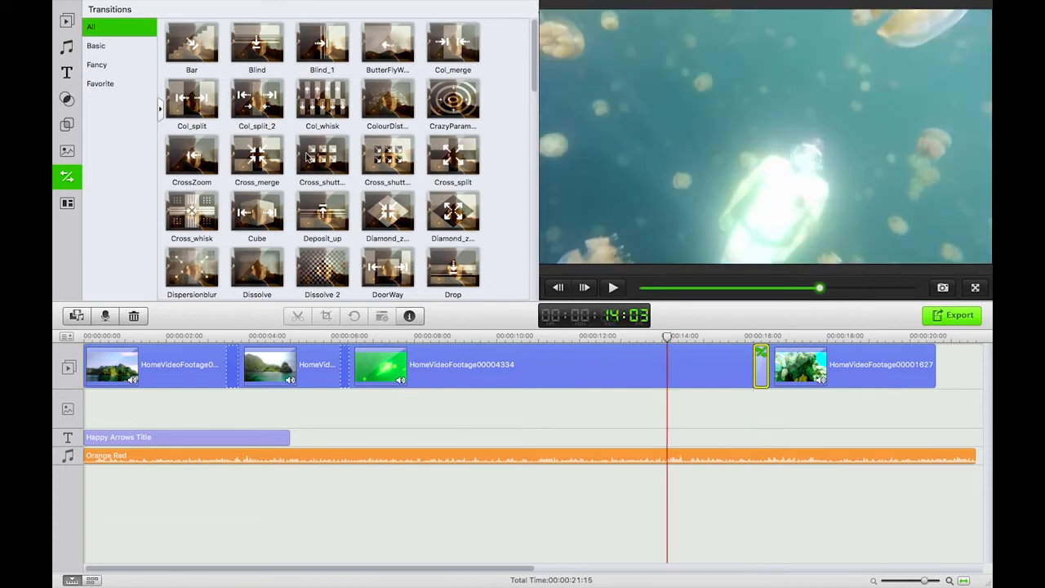
pyautogui.moveTo(111, 54)
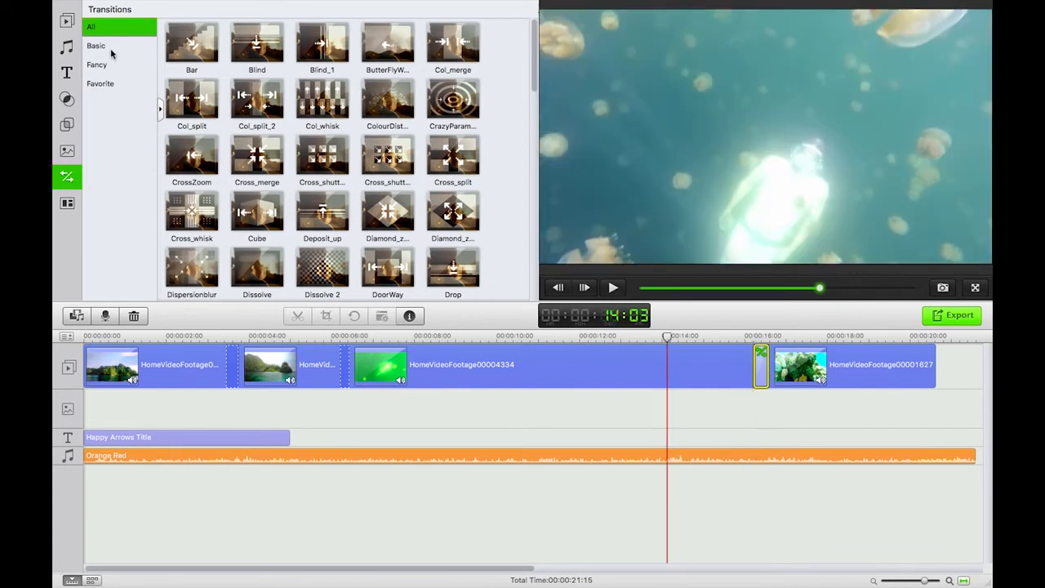
# Step: Preview the Light Leaks 1 overlay from the Light Leaks Pack
pyautogui.click(67, 203)
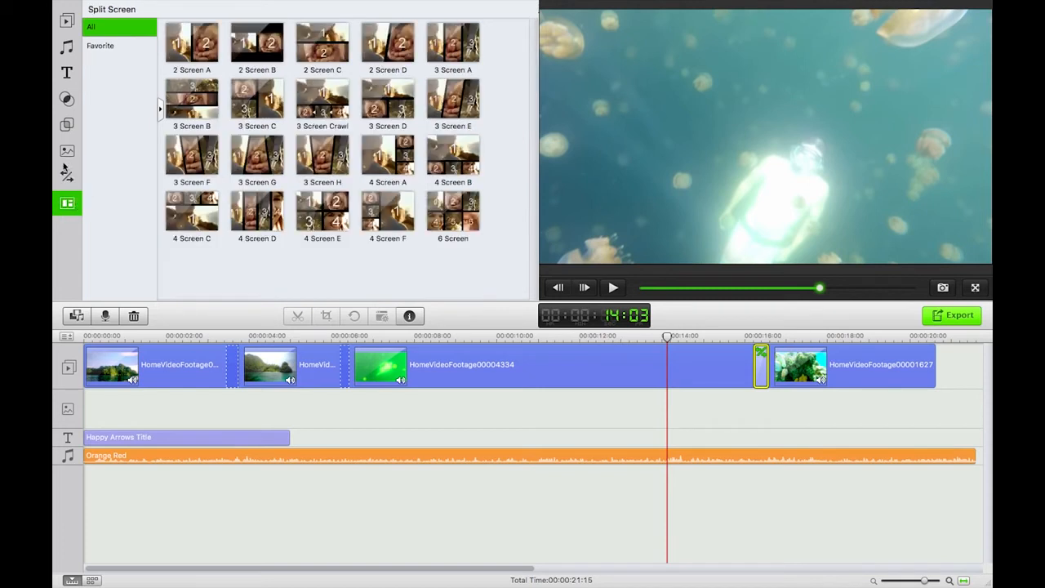
pyautogui.click(67, 151)
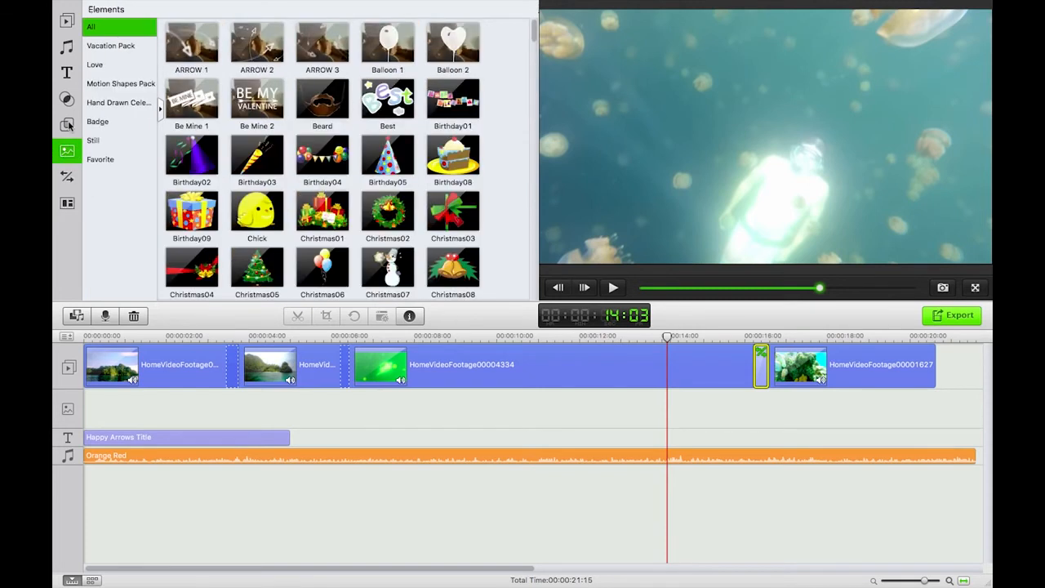
pyautogui.click(67, 124)
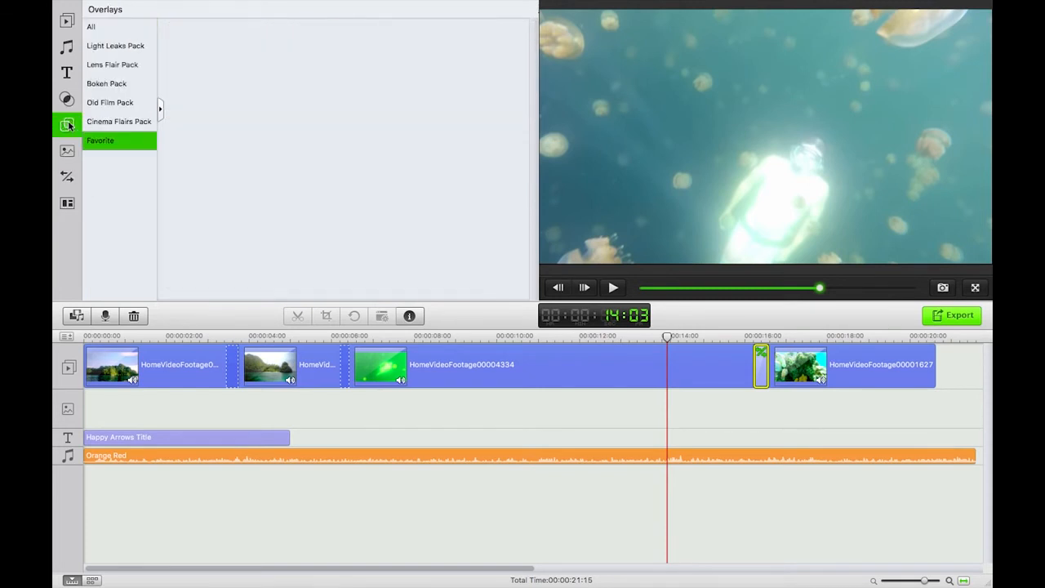
pyautogui.moveTo(106, 49)
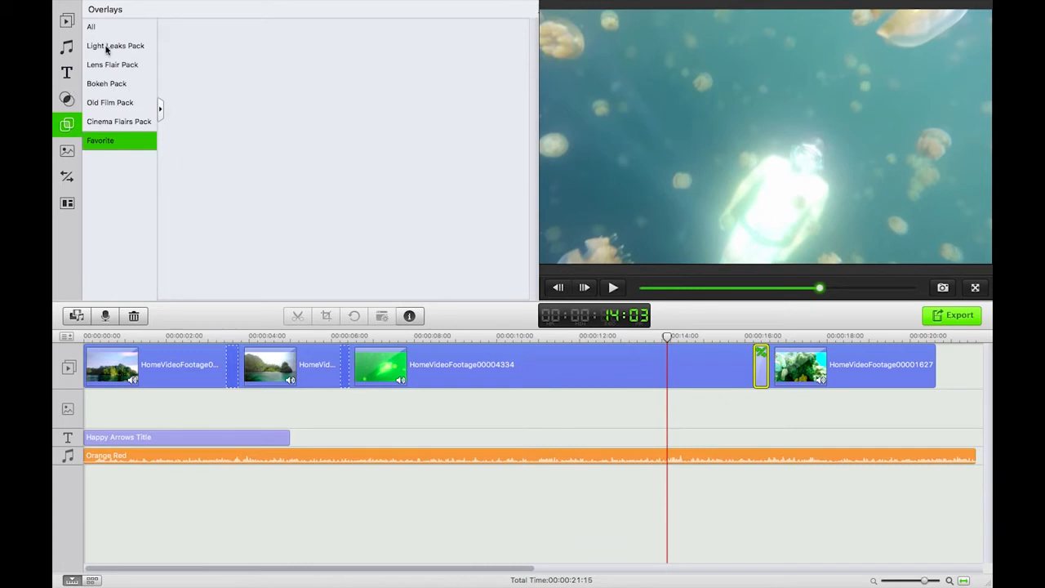
pyautogui.click(114, 46)
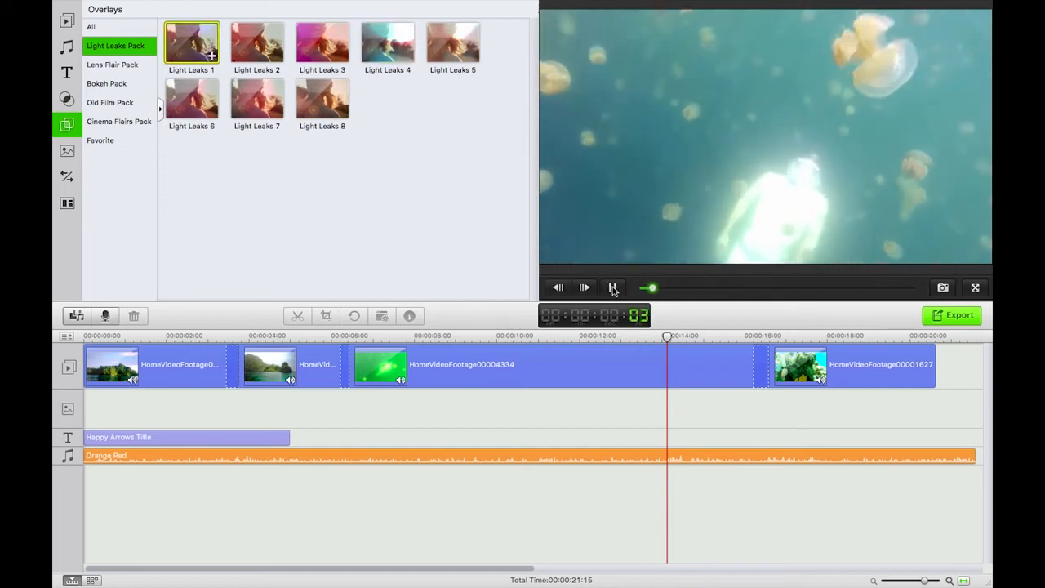
pyautogui.click(585, 287)
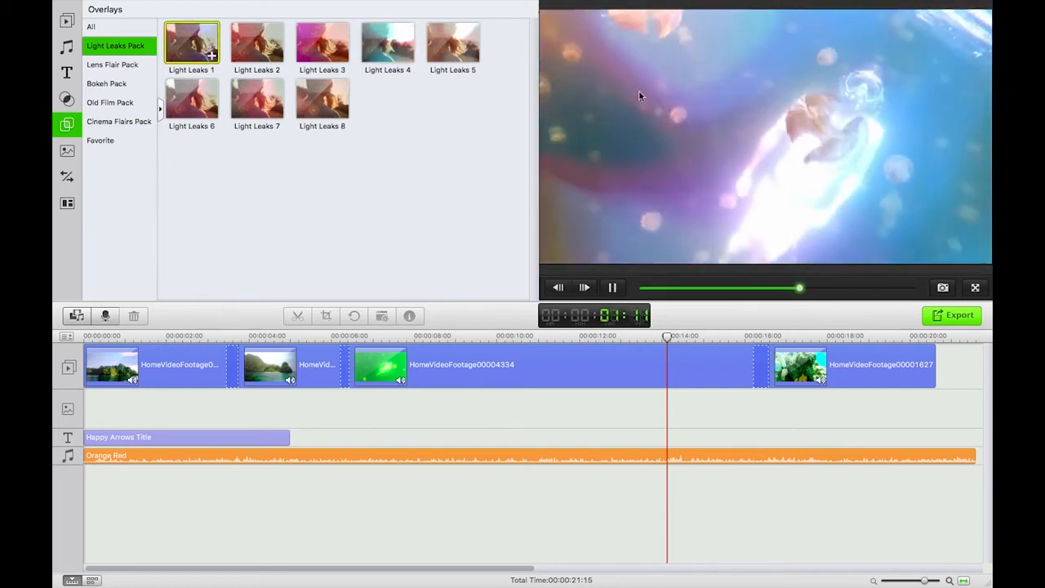
pyautogui.click(612, 287)
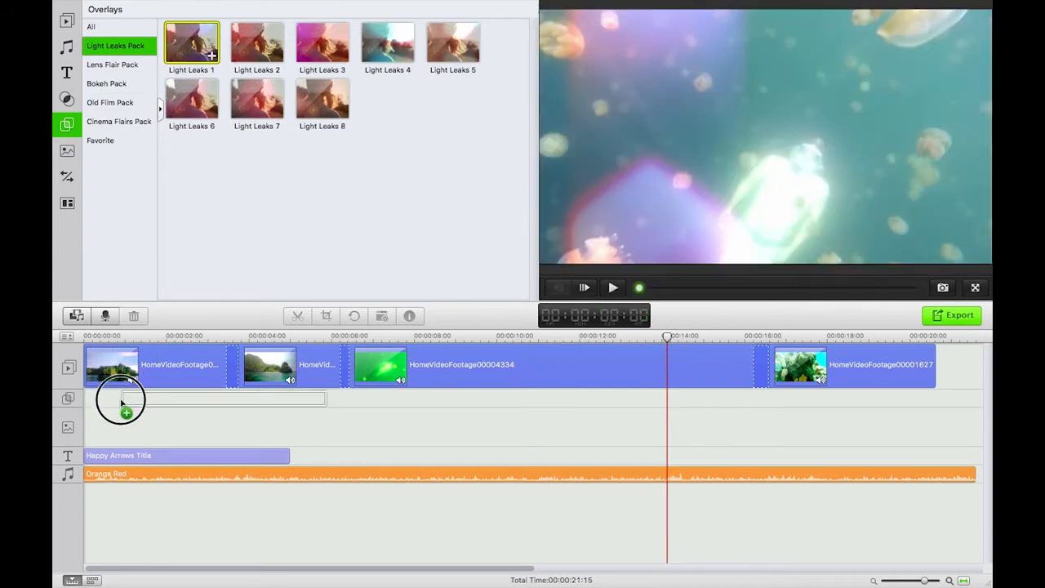
# Step: Drag Light Leaks 1 onto the overlay track across the opening clips and preview the result
pyautogui.moveTo(191, 42); pyautogui.dragTo(769, 398)
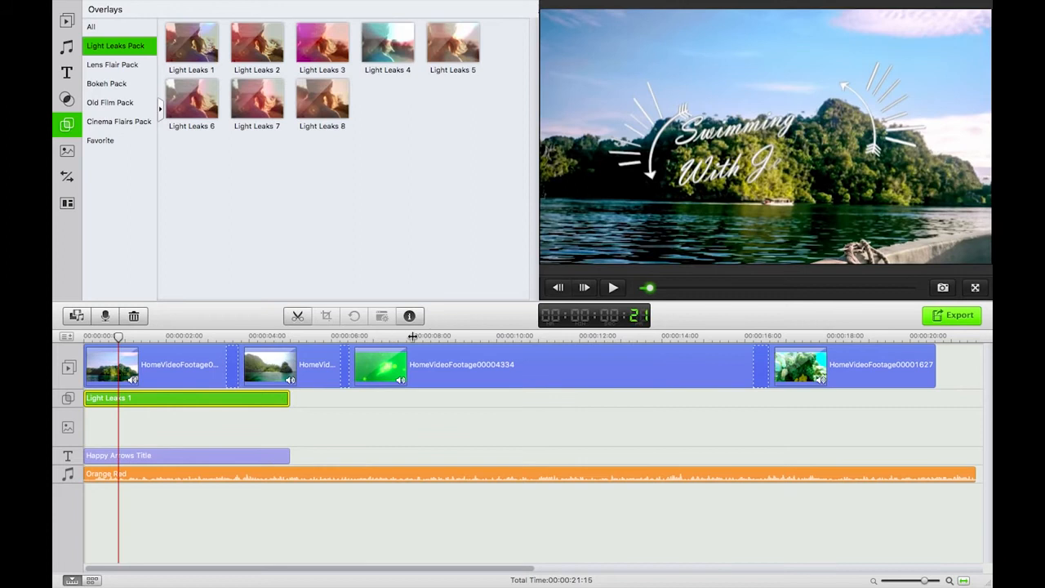
pyautogui.click(411, 337)
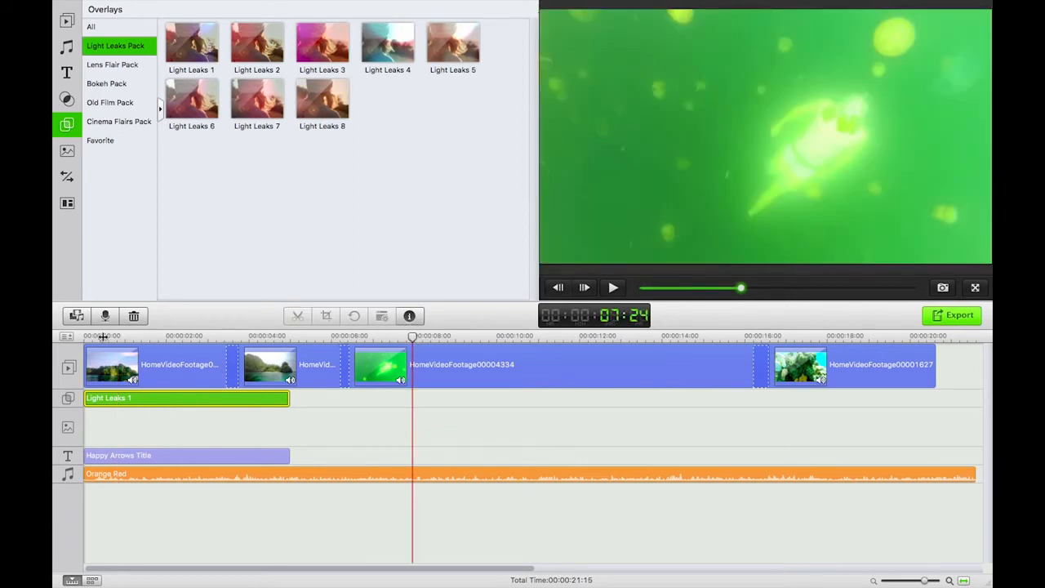
pyautogui.click(612, 287)
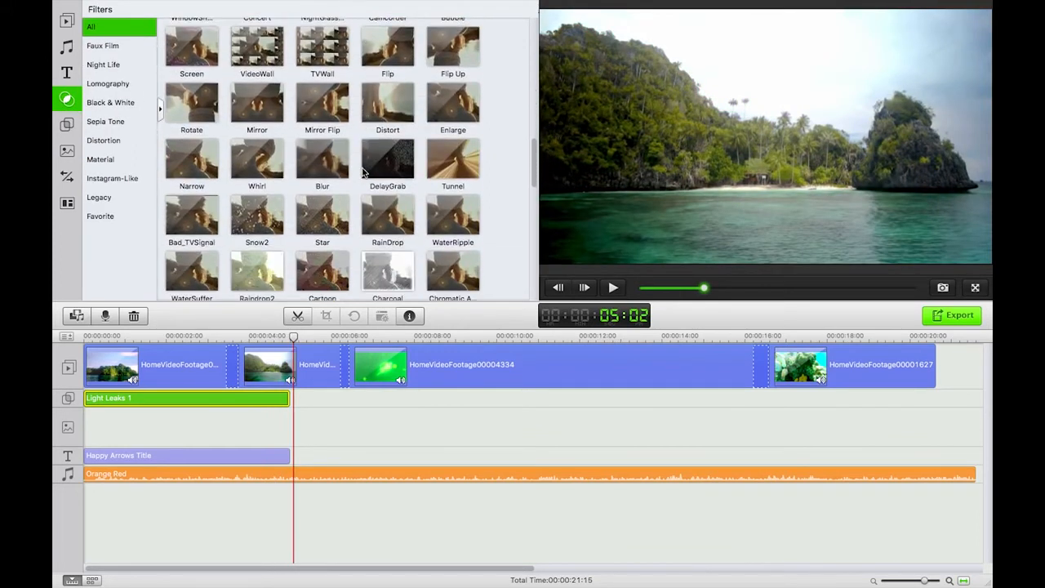
# Step: Preview the Lomography PurpleLomo filter and place it on the effects track over the final clip
pyautogui.scroll(-3)
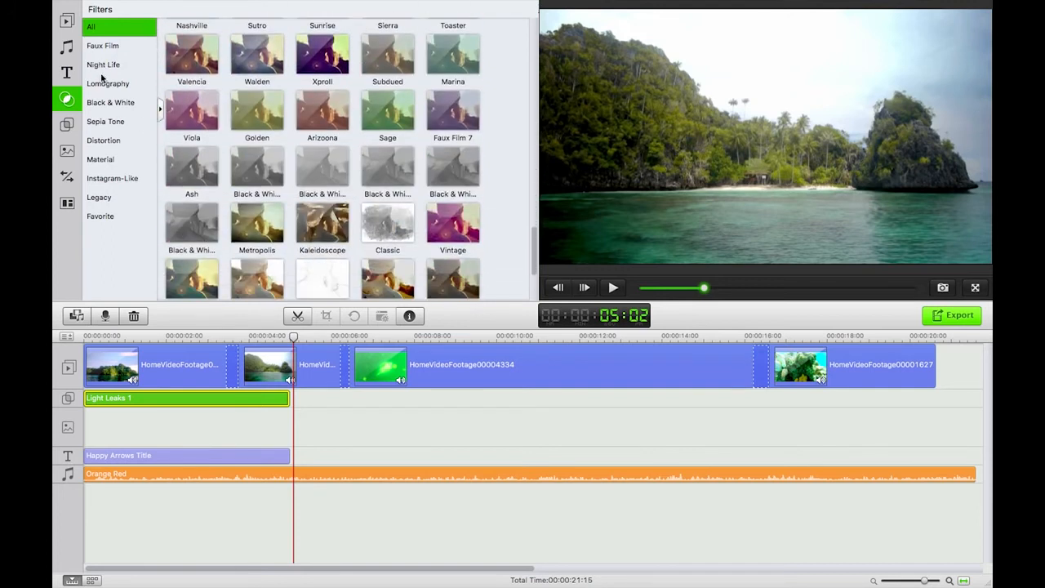
pyautogui.click(108, 83)
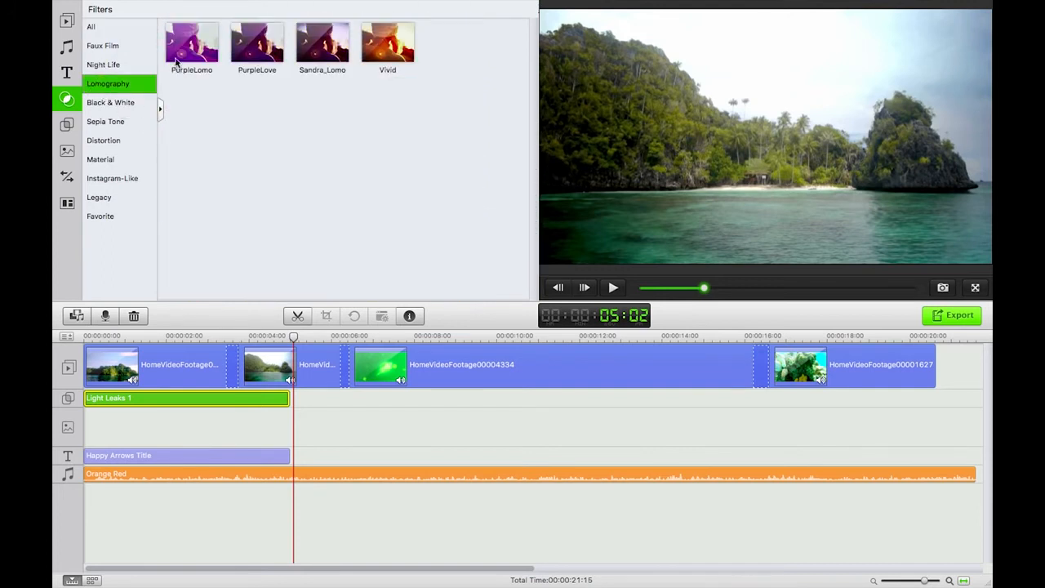
pyautogui.click(193, 42)
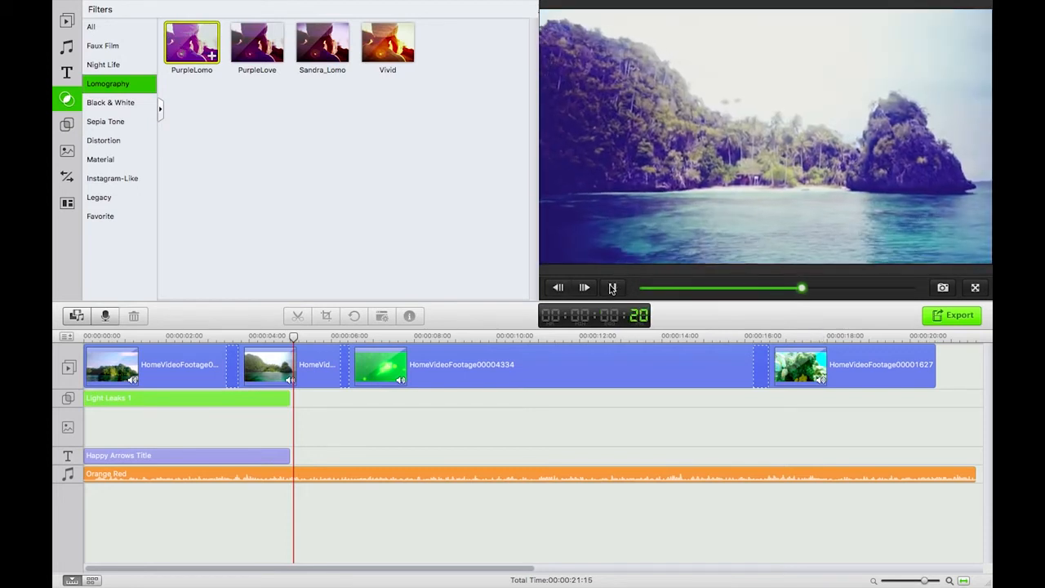
pyautogui.click(192, 43)
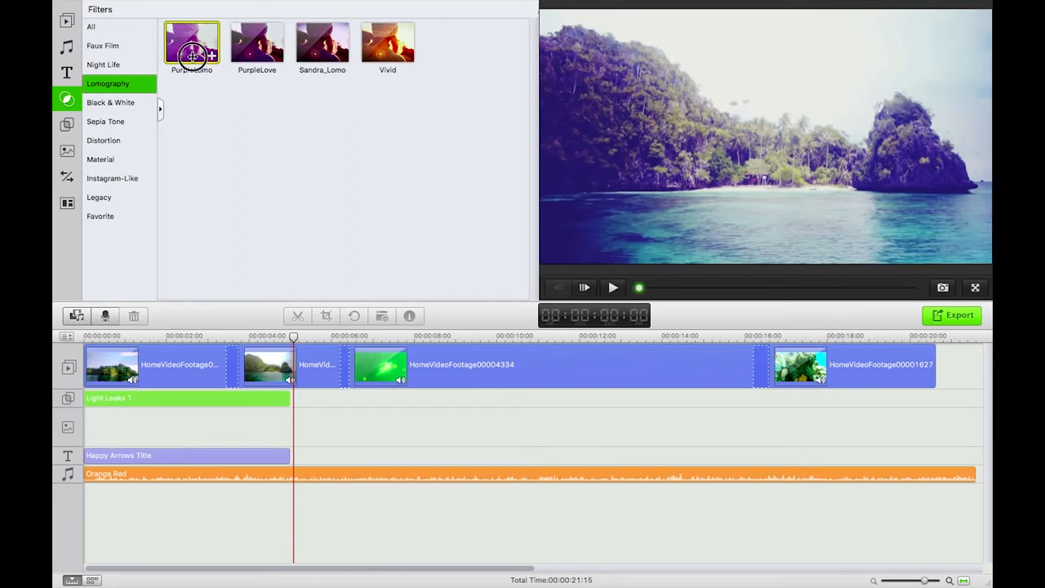
pyautogui.moveTo(193, 52); pyautogui.dragTo(291, 421)
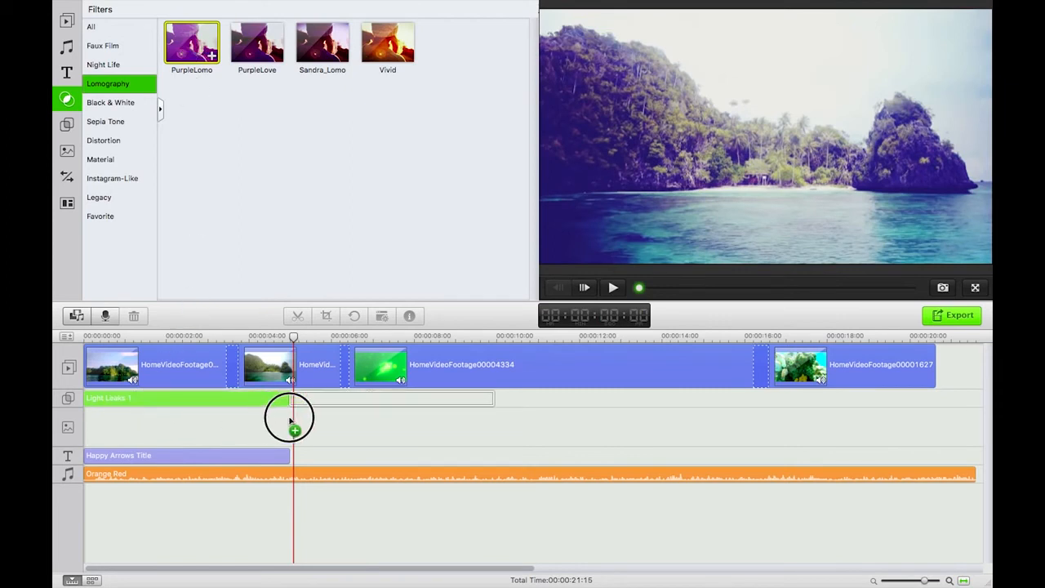
pyautogui.moveTo(291, 423); pyautogui.dragTo(635, 432)
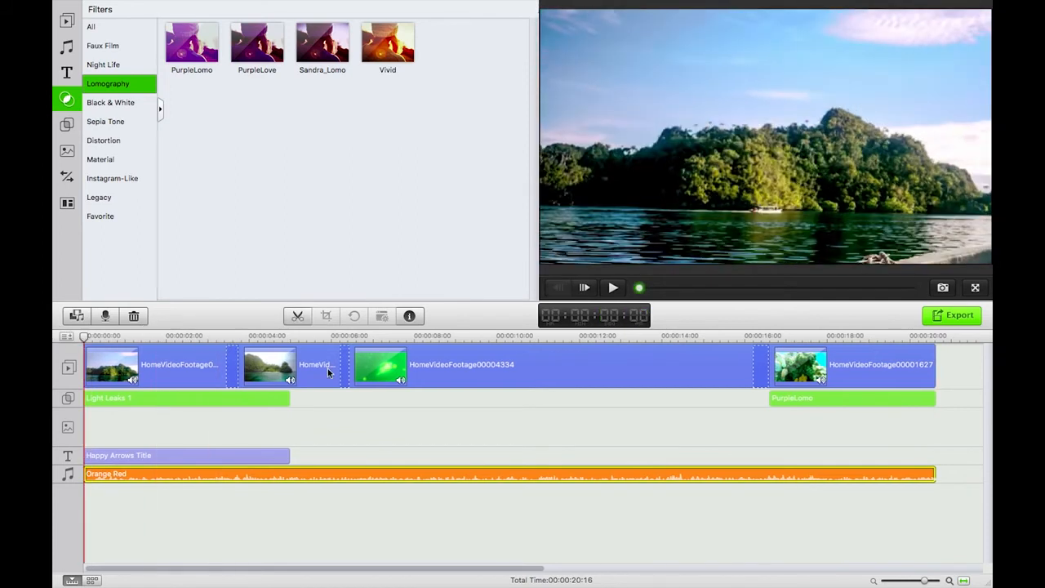
pyautogui.moveTo(364, 359)
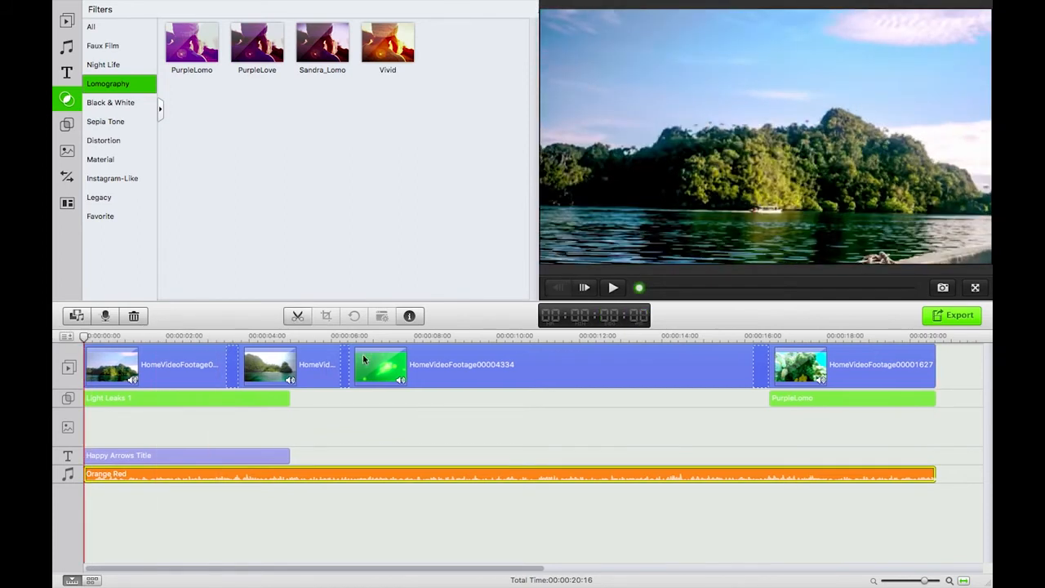
# Step: Extend the PurpleLomo filter over the final clip and preview the ending with it applied
pyautogui.click(613, 288)
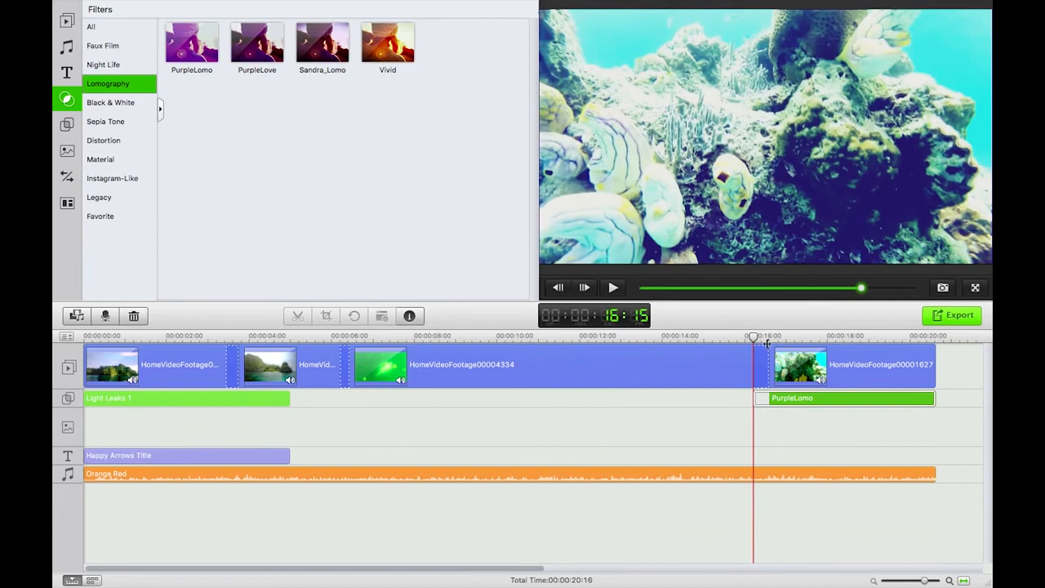
pyautogui.click(614, 288)
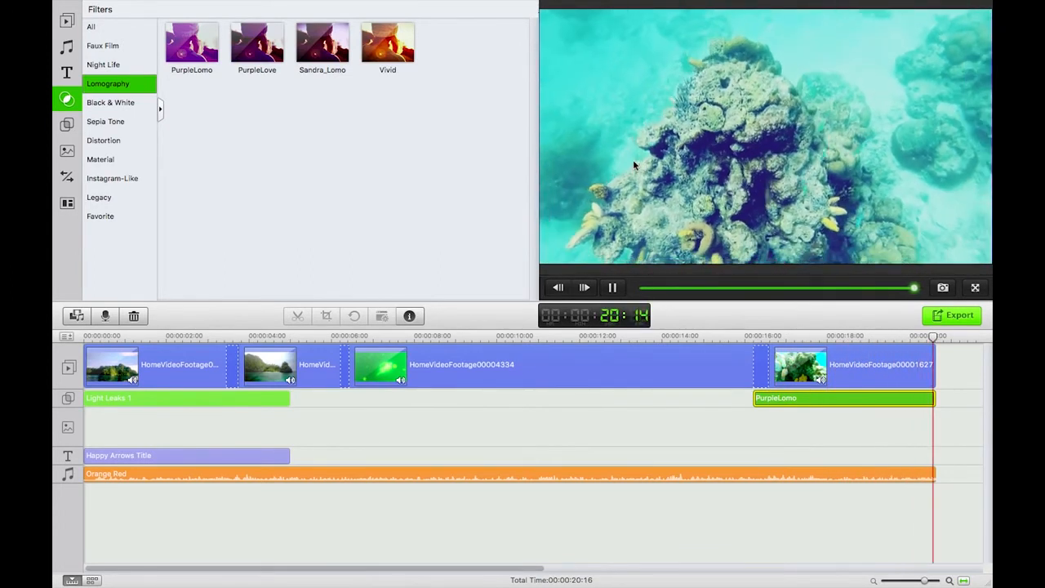
pyautogui.click(612, 288)
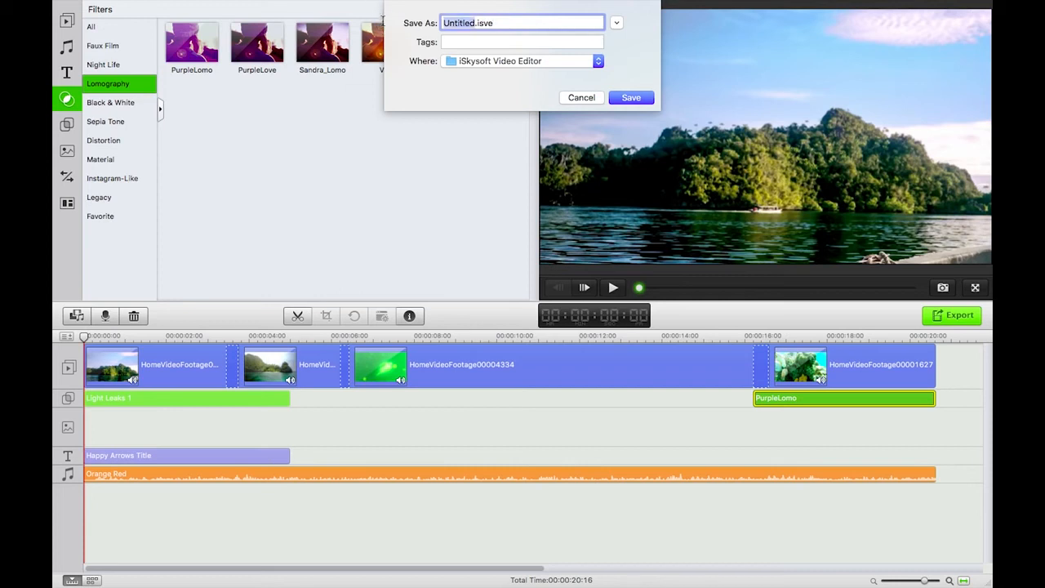
# Step: Save the project as 'Swimming' and start the movie export
pyautogui.write('Swimming')
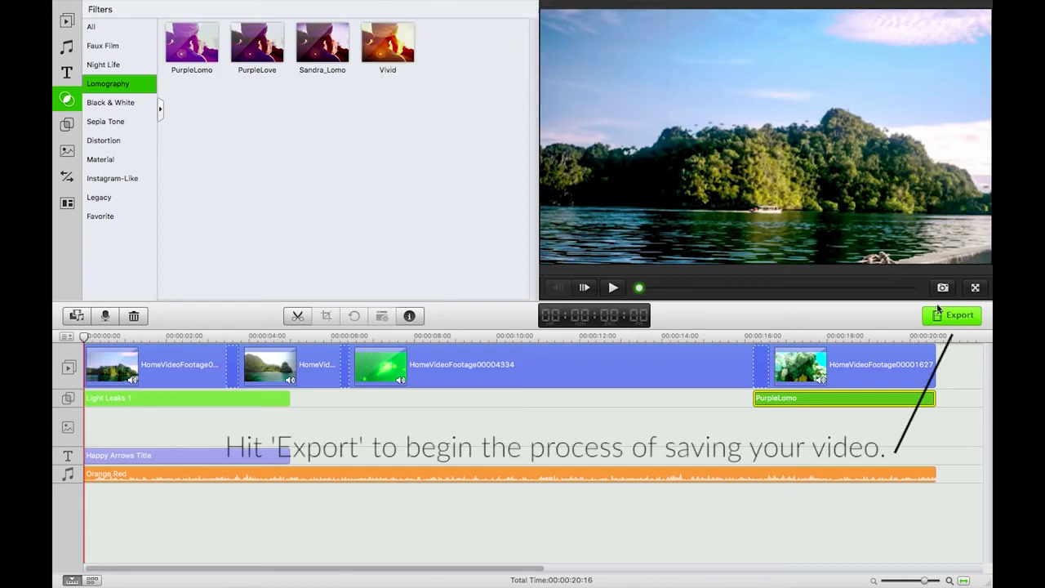
pyautogui.click(950, 315)
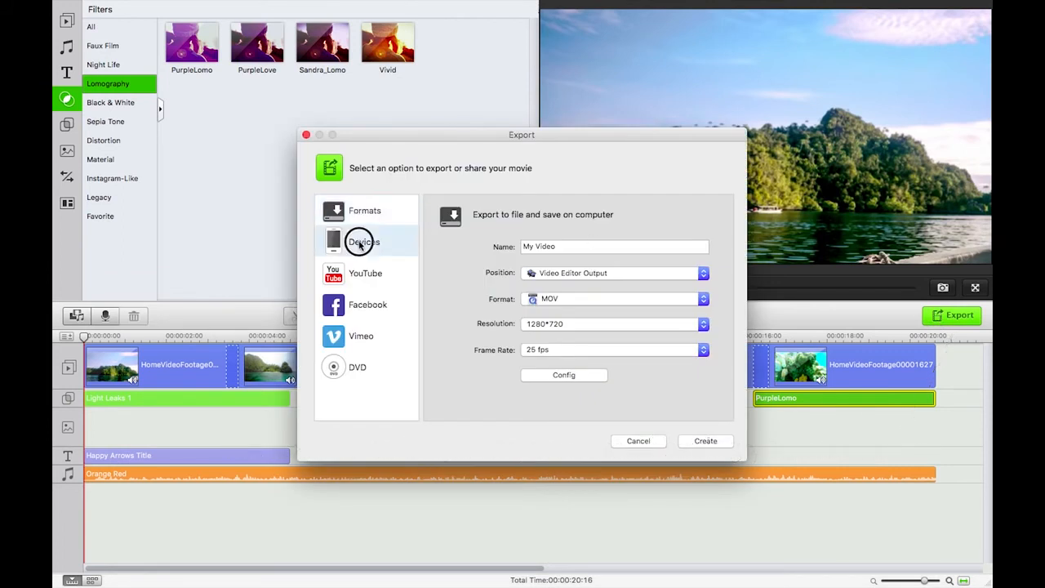
# Step: Export to a file on the computer named 'Swimming With Jellyfish'
pyautogui.click(706, 441)
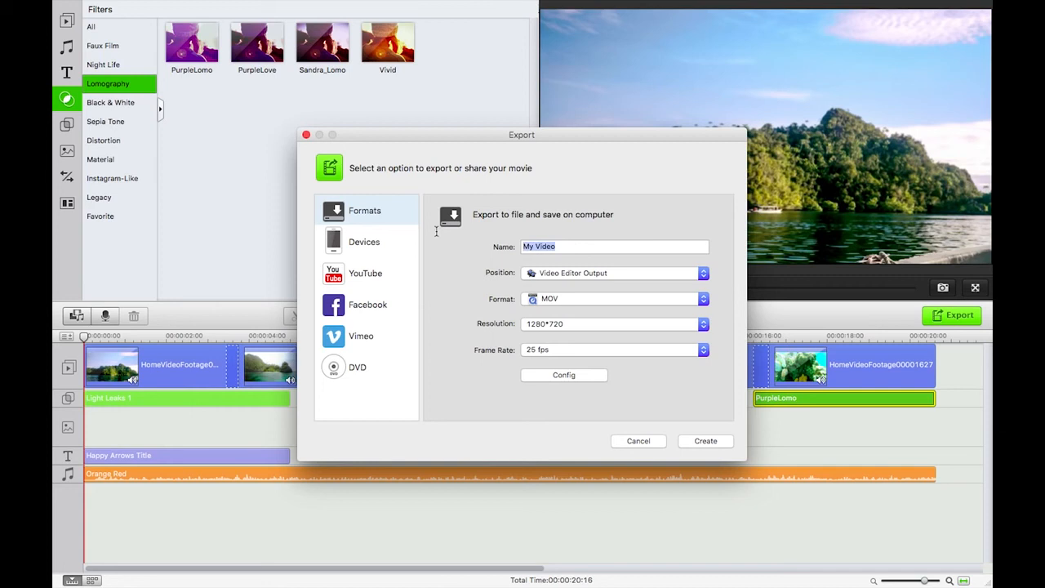
pyautogui.write('Swimming')
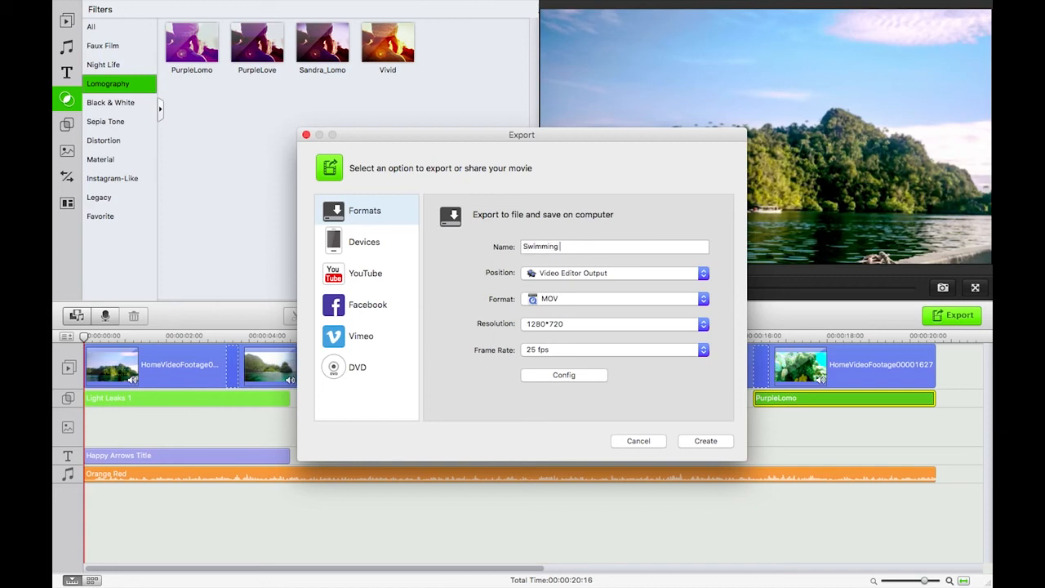
pyautogui.write('With Jellyfish')
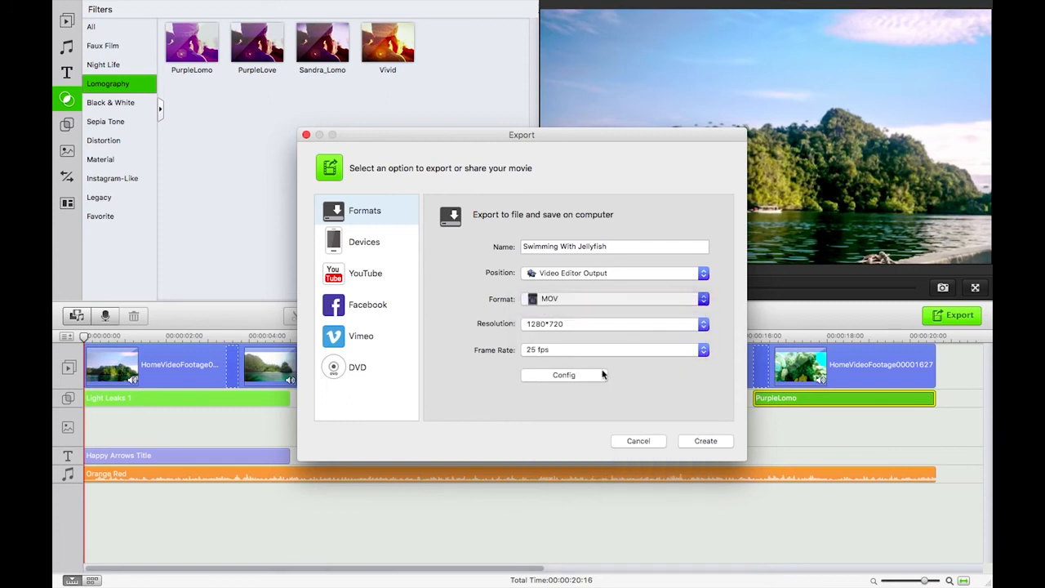
# Step: Set the output resolution to 1920*1080 and the frame rate to 24 fps
pyautogui.click(698, 323)
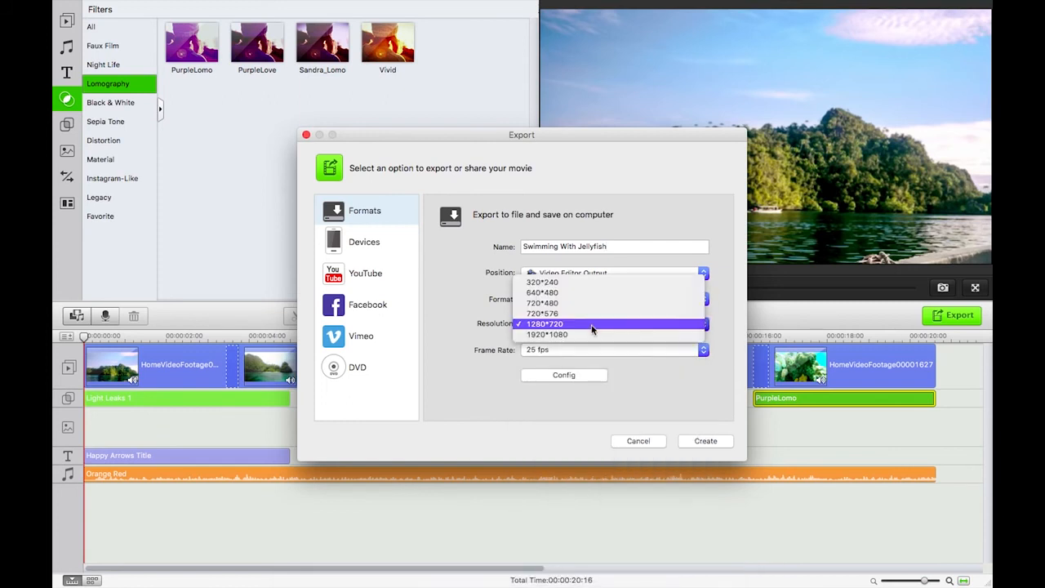
pyautogui.click(546, 333)
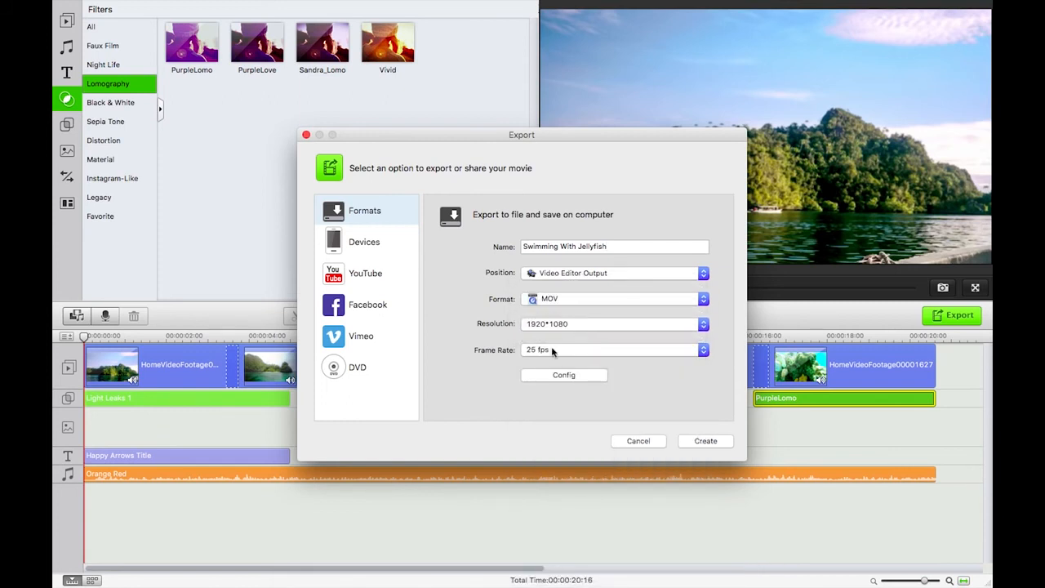
pyautogui.click(702, 349)
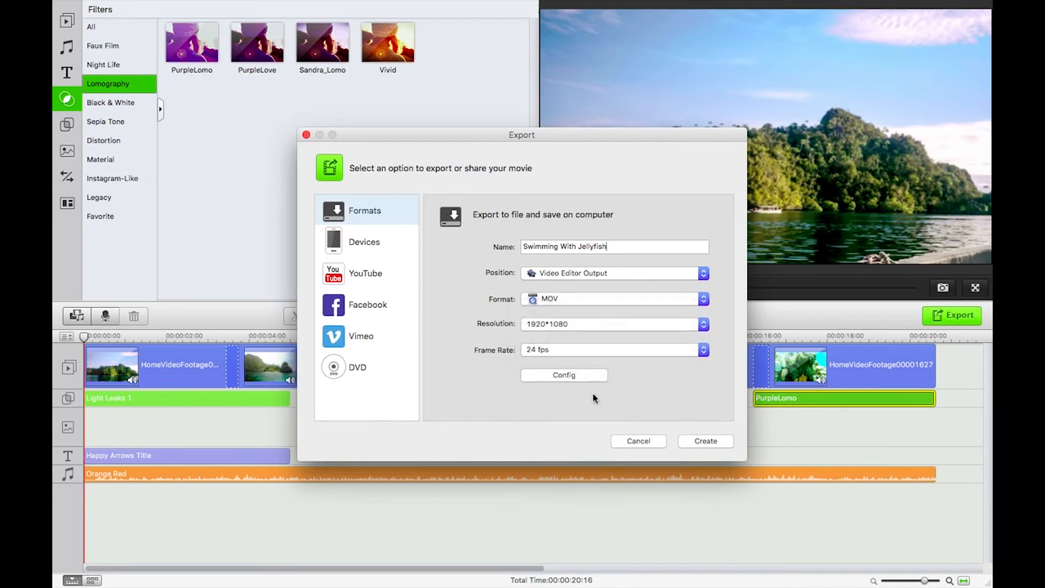
pyautogui.click(563, 374)
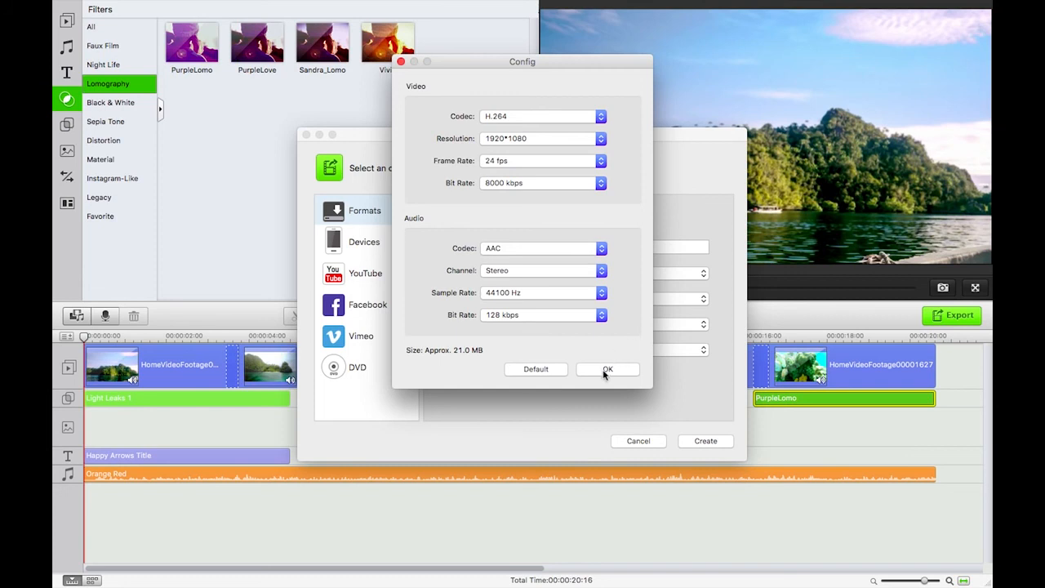
pyautogui.moveTo(515, 175)
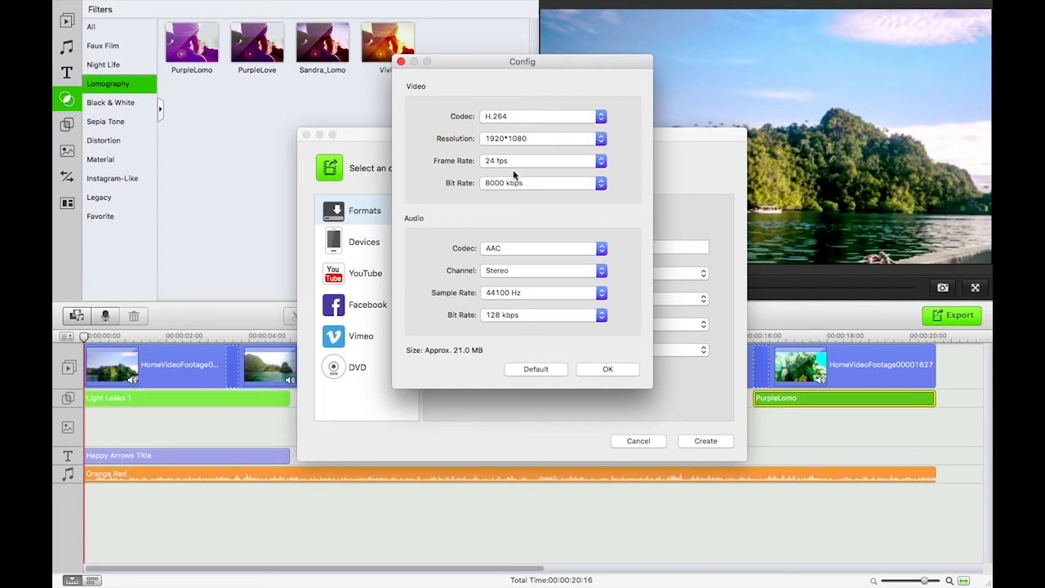
# Step: Raise the video bit rate to 20000 kbps in the advanced encoding settings
pyautogui.click(600, 183)
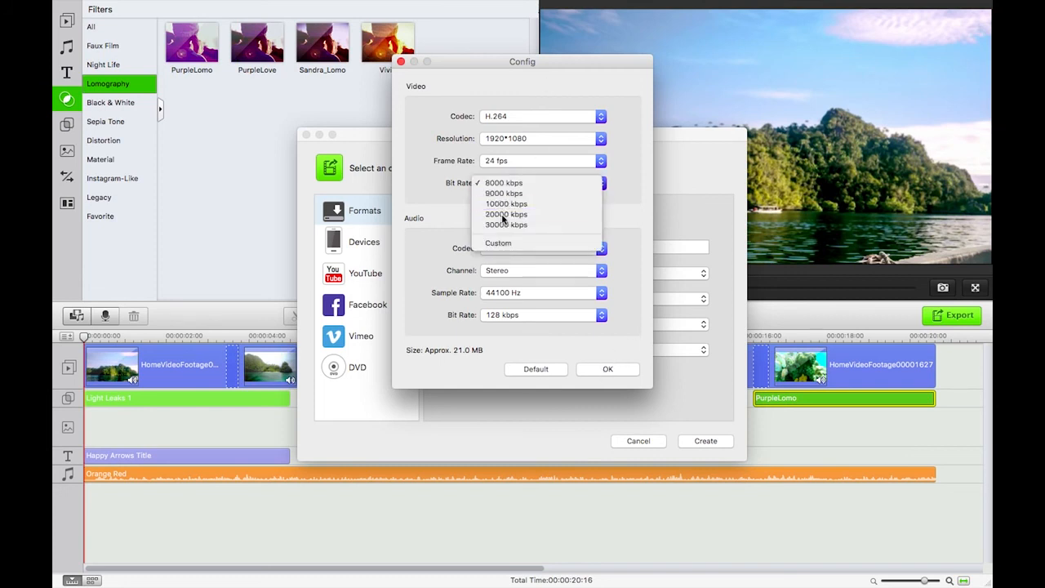
pyautogui.click(506, 214)
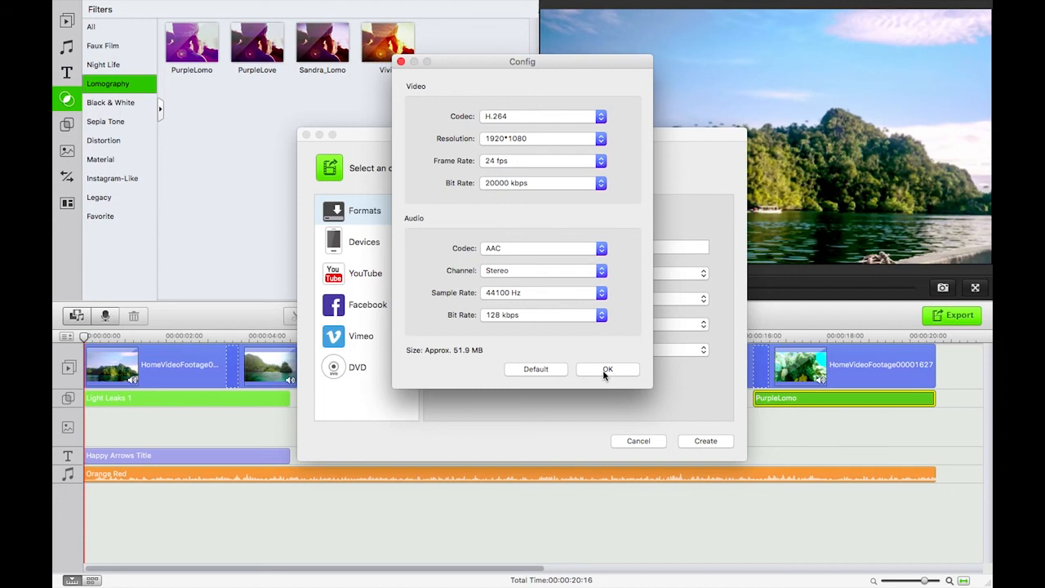
pyautogui.click(608, 369)
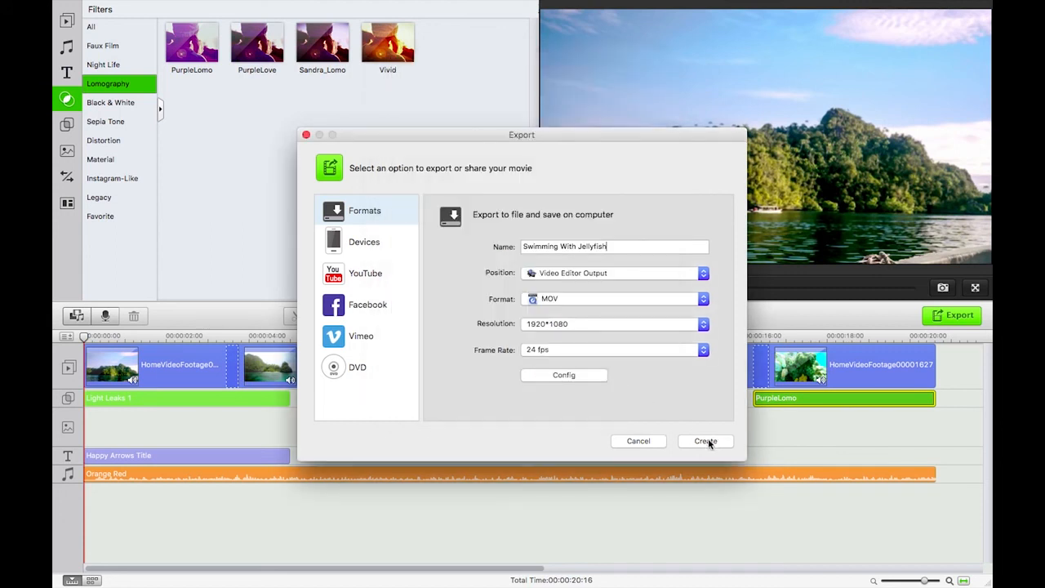
# Step: Create the exported movie, dismiss the success message and close the footage folder window
pyautogui.click(705, 441)
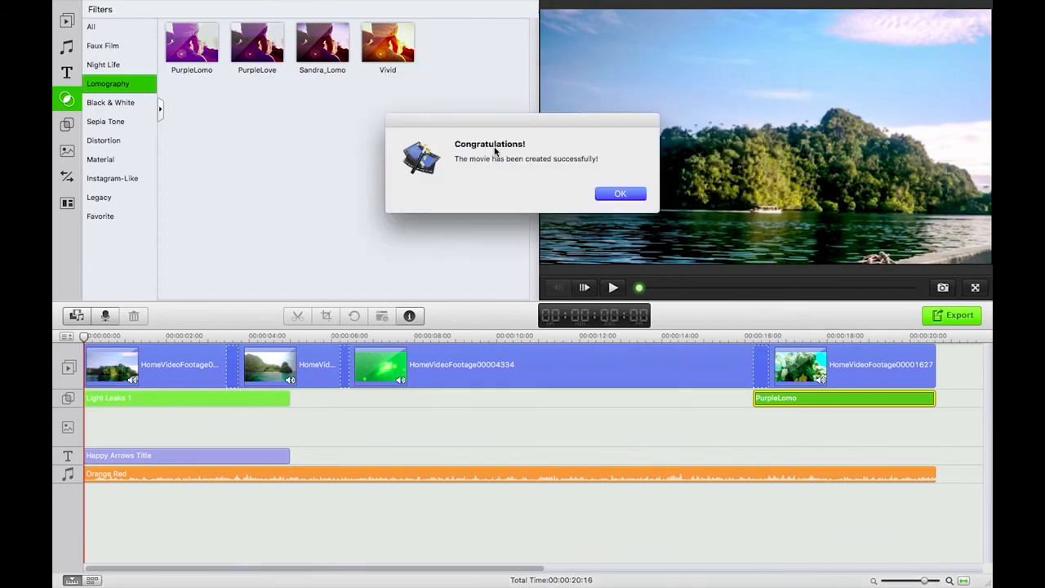
pyautogui.click(621, 192)
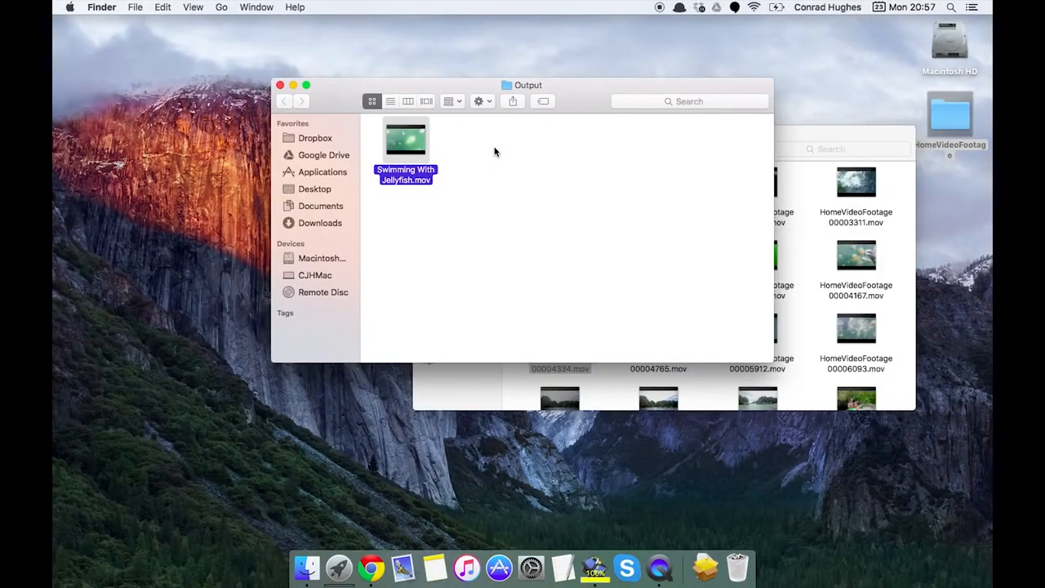
pyautogui.moveTo(627, 196)
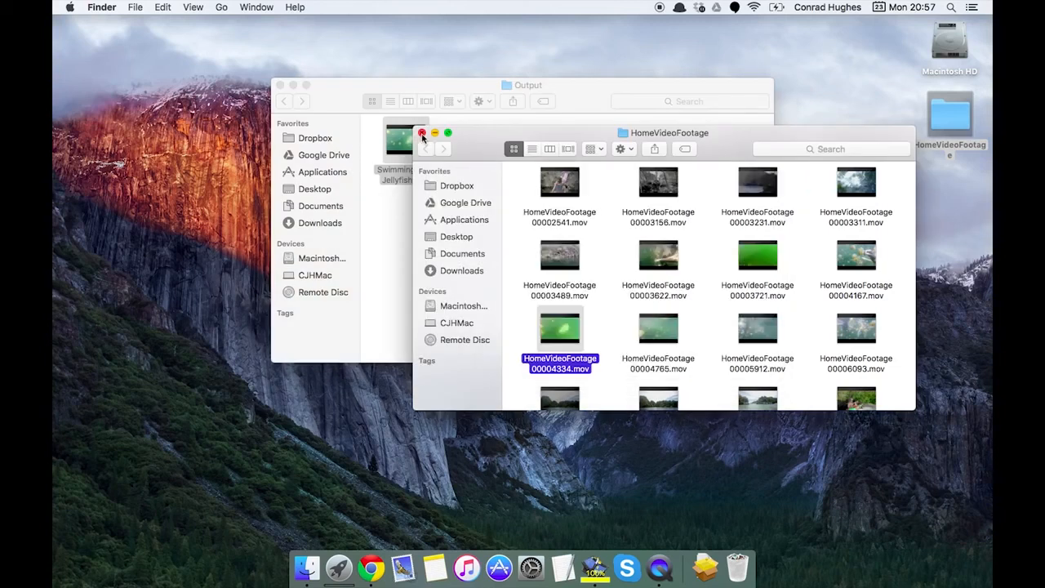
pyautogui.click(421, 133)
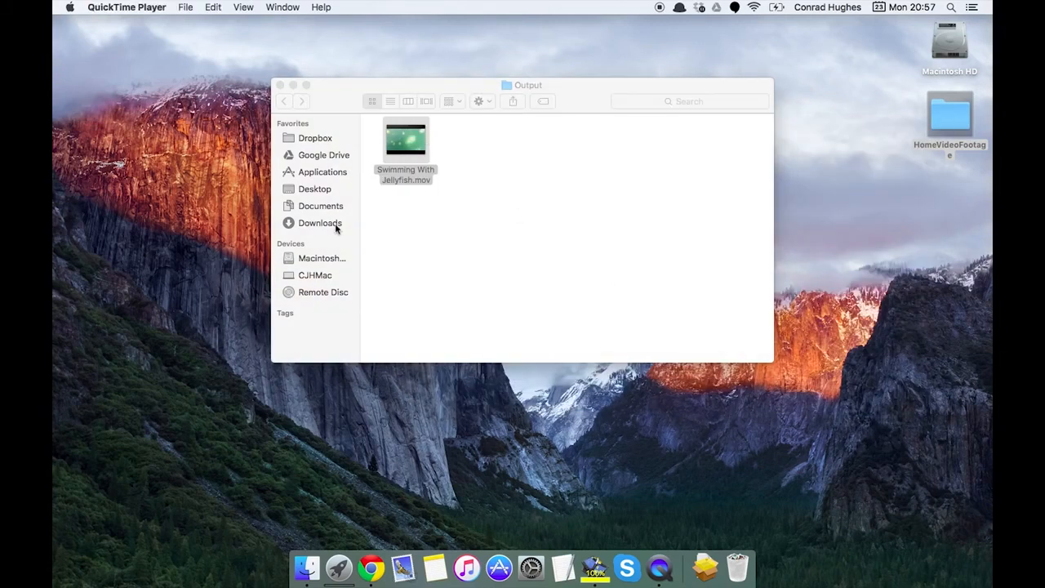
# Step: Open Swimming With Jellyfish.mov in QuickTime Player and play it
pyautogui.doubleClick(405, 139)
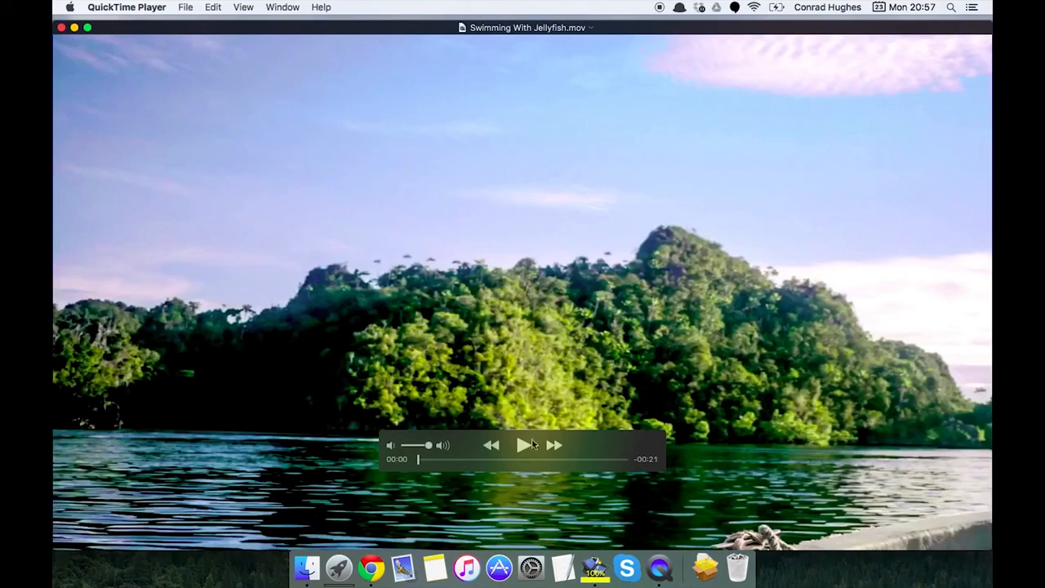
pyautogui.click(523, 444)
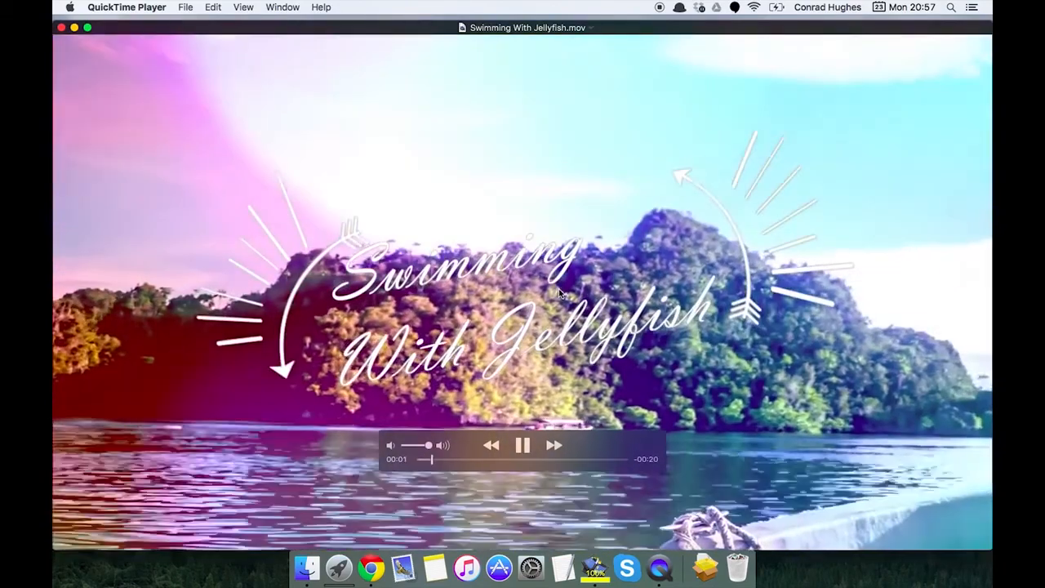